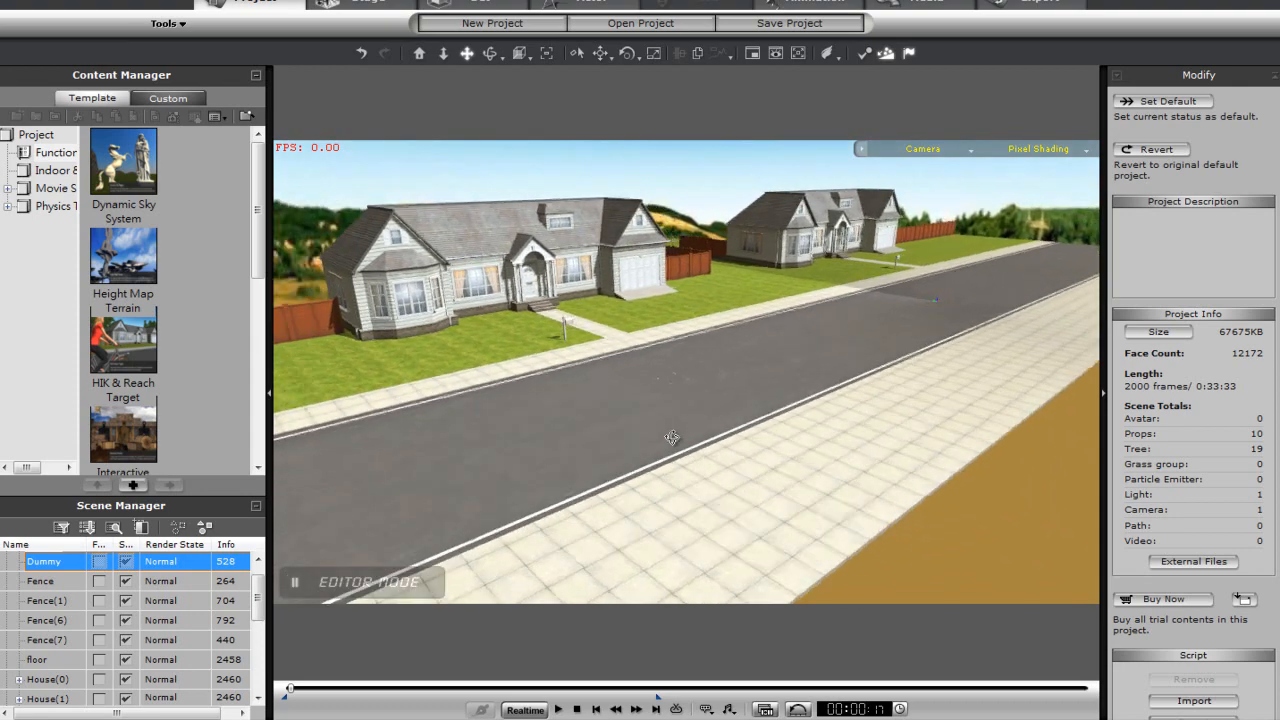
Parent the fence and house props to Dummy and merge them into one prop.
{"action": "left_click_drag", "start_coordinate": [672, 437], "coordinate": [711, 464]}
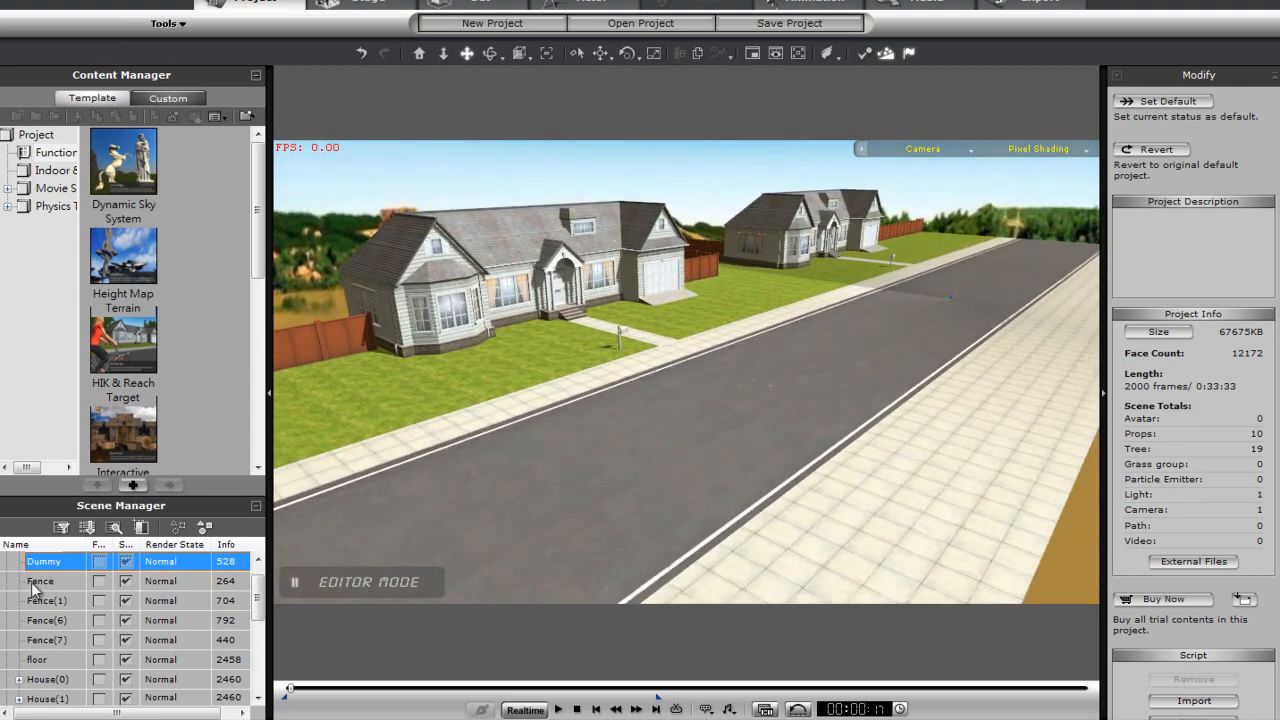
{"action": "left_click", "coordinate": [393, 23]}
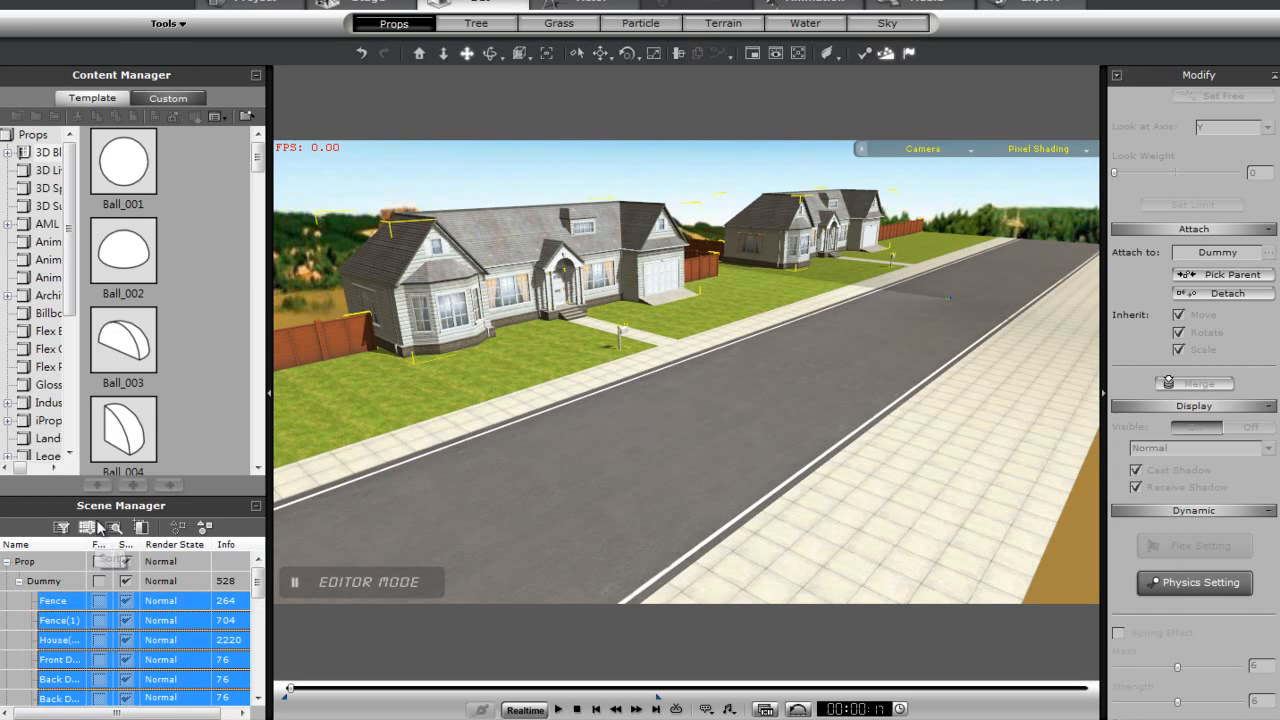
{"action": "left_click", "coordinate": [133, 485]}
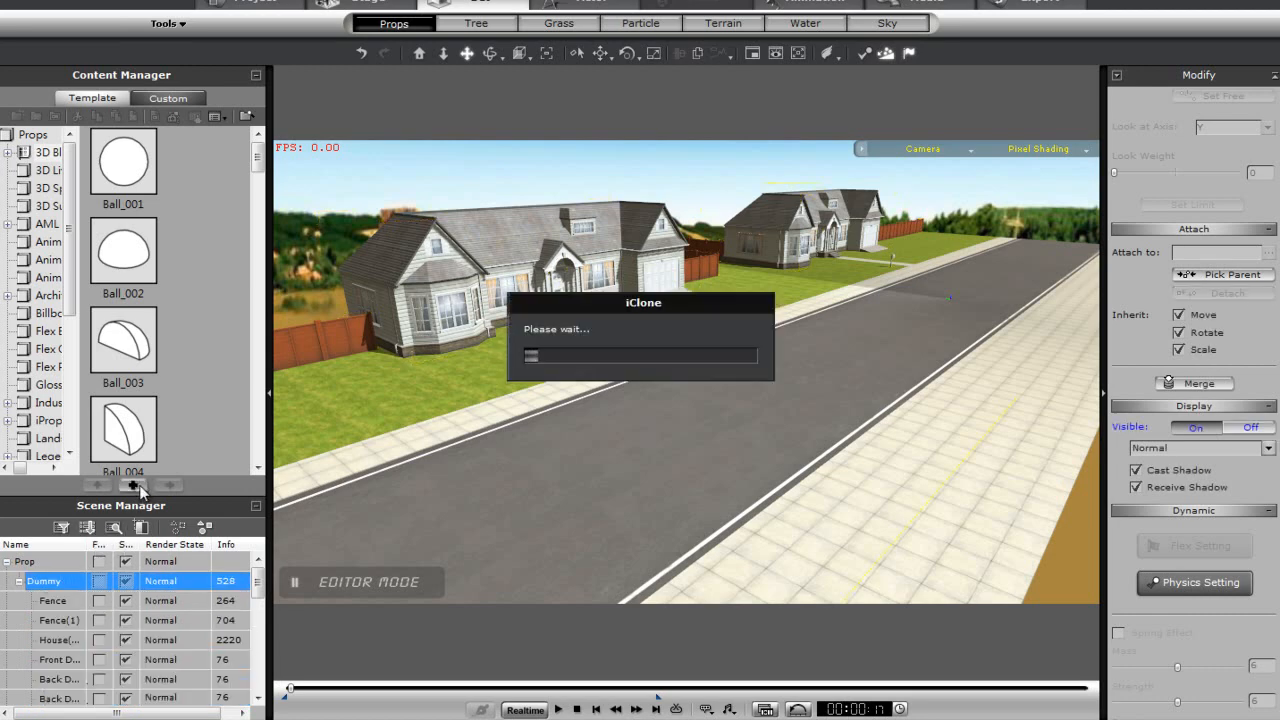
{"action": "left_click", "coordinate": [132, 485]}
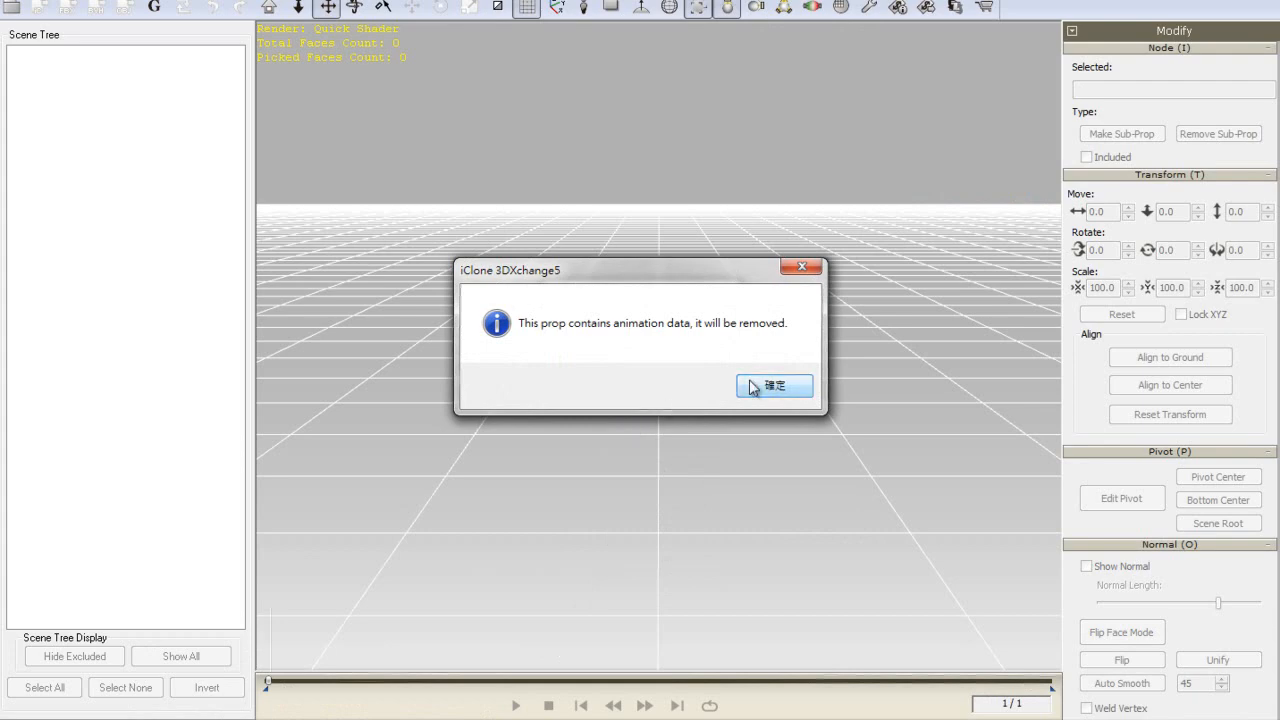
Accept removal of animation data and bring up the Export to Other 3D Format options.
{"action": "left_click", "coordinate": [774, 386]}
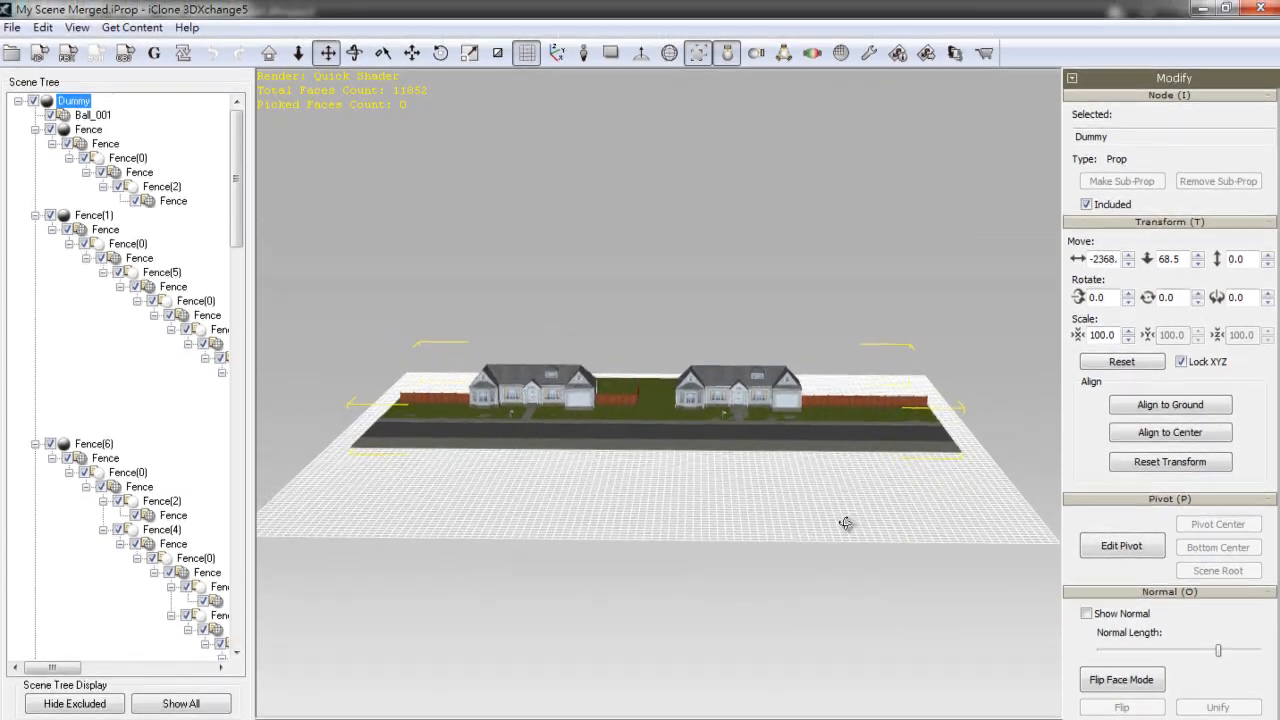
{"action": "left_click", "coordinate": [13, 27]}
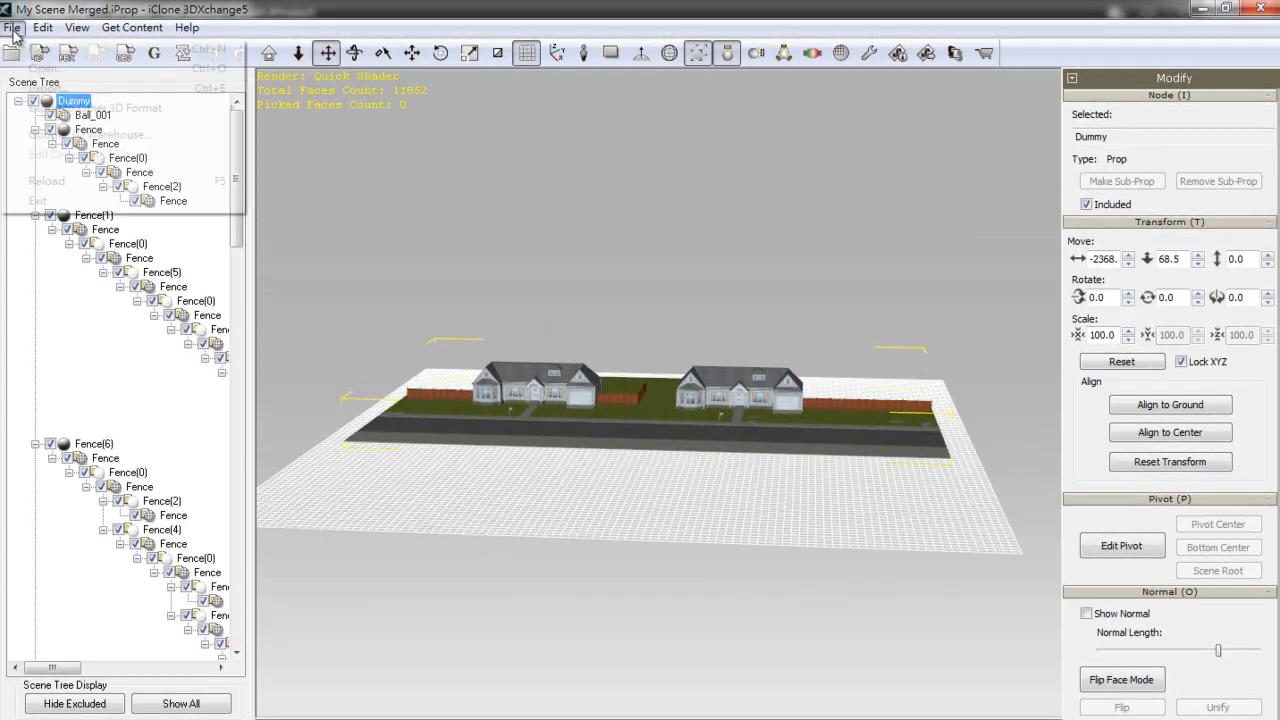
{"action": "left_click", "coordinate": [13, 27]}
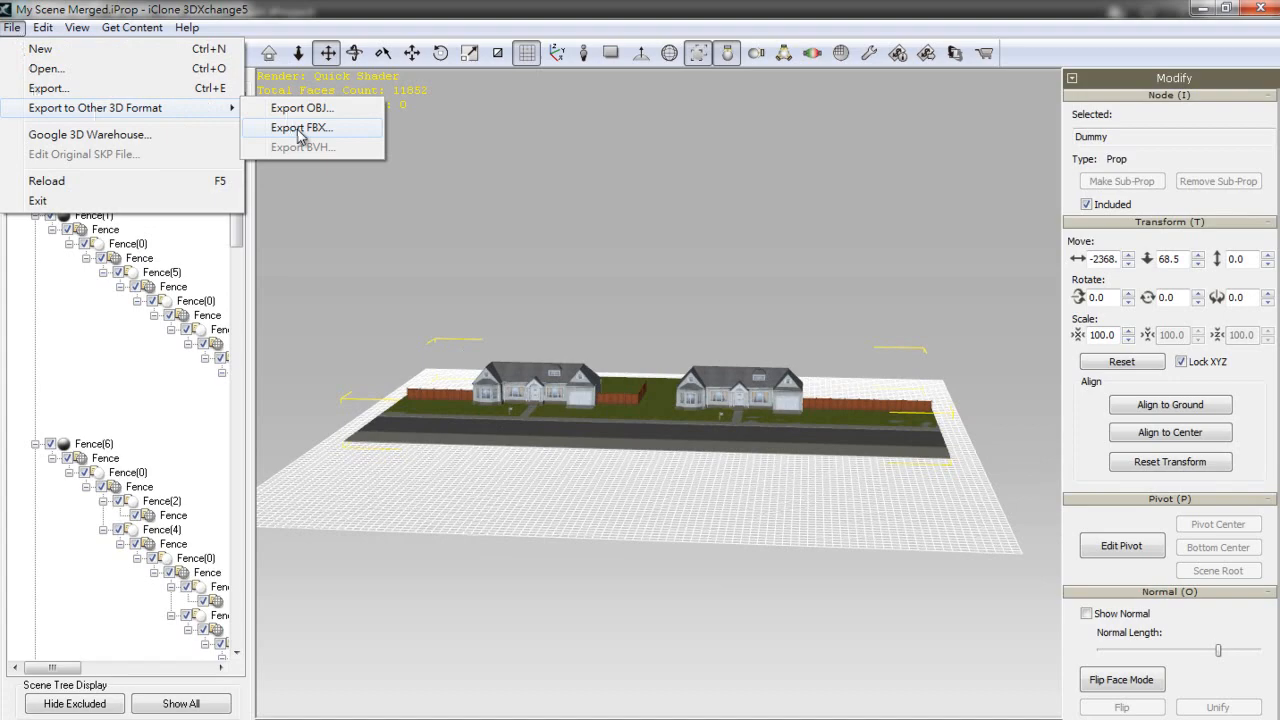
Export the street scene as FBX using the GameEngine_Unity3D preset and confirm success.
{"action": "left_click", "coordinate": [302, 127]}
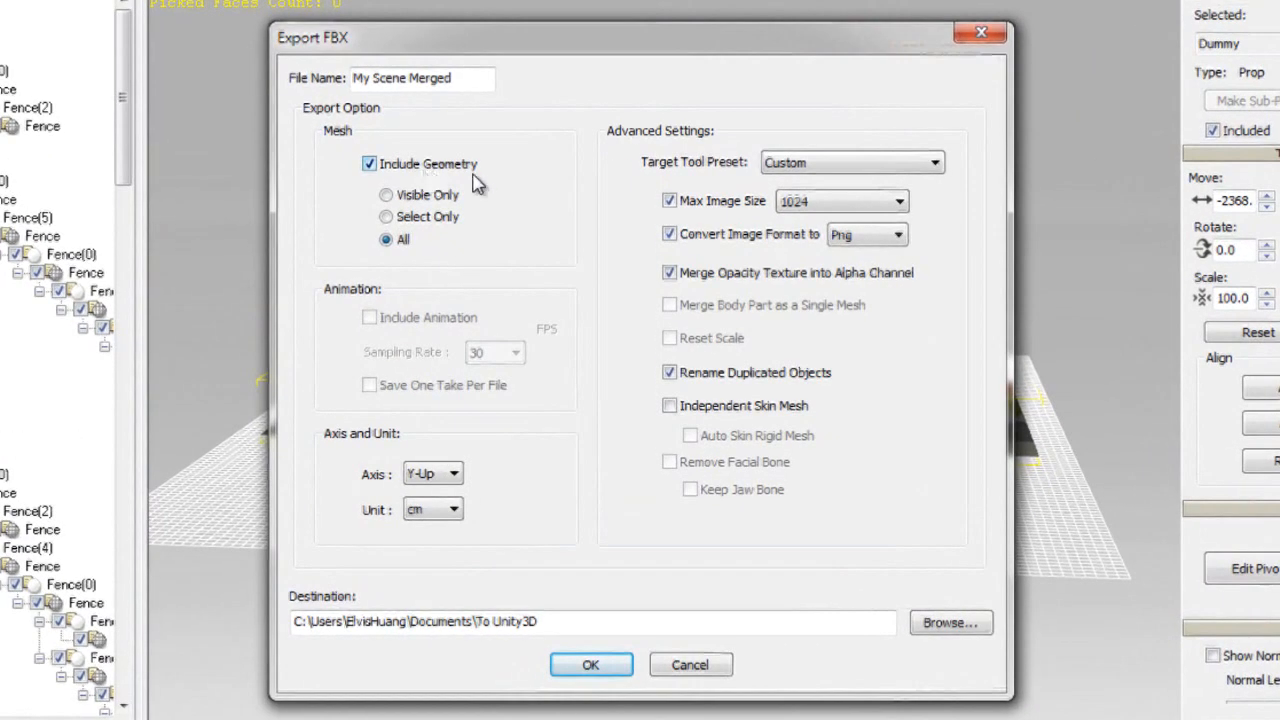
{"action": "left_click", "coordinate": [851, 162]}
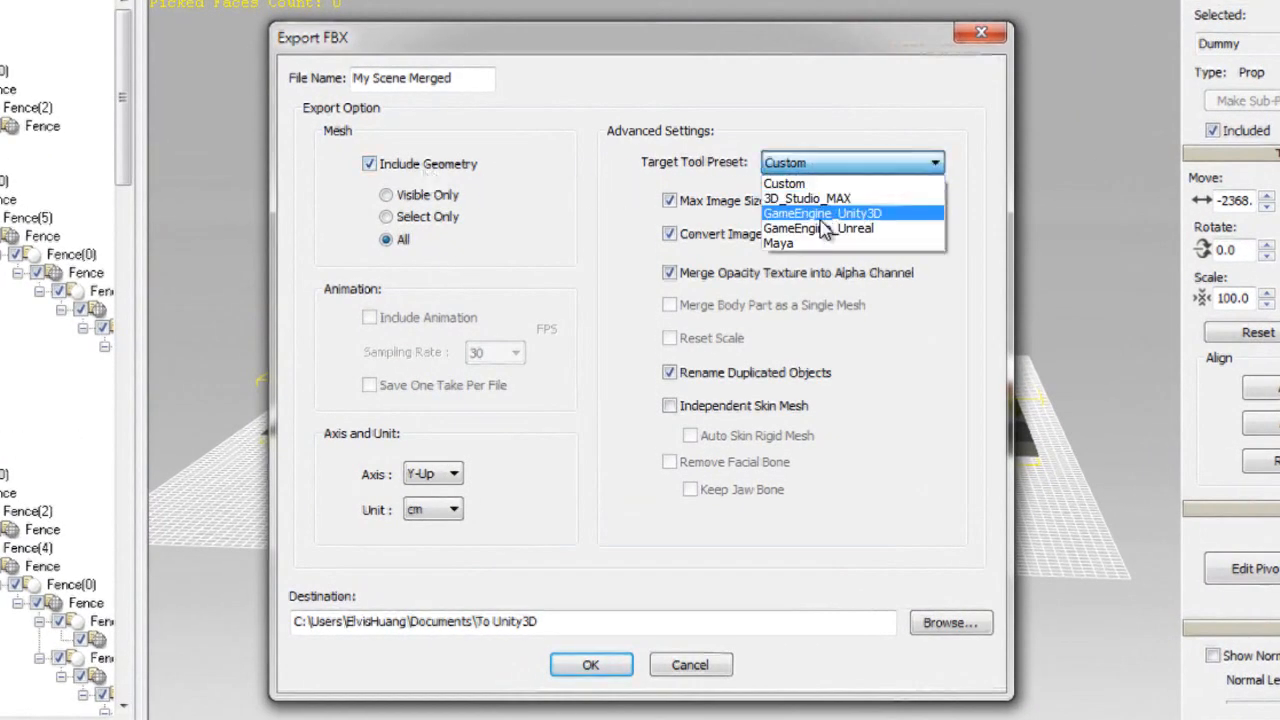
{"action": "left_click", "coordinate": [822, 213]}
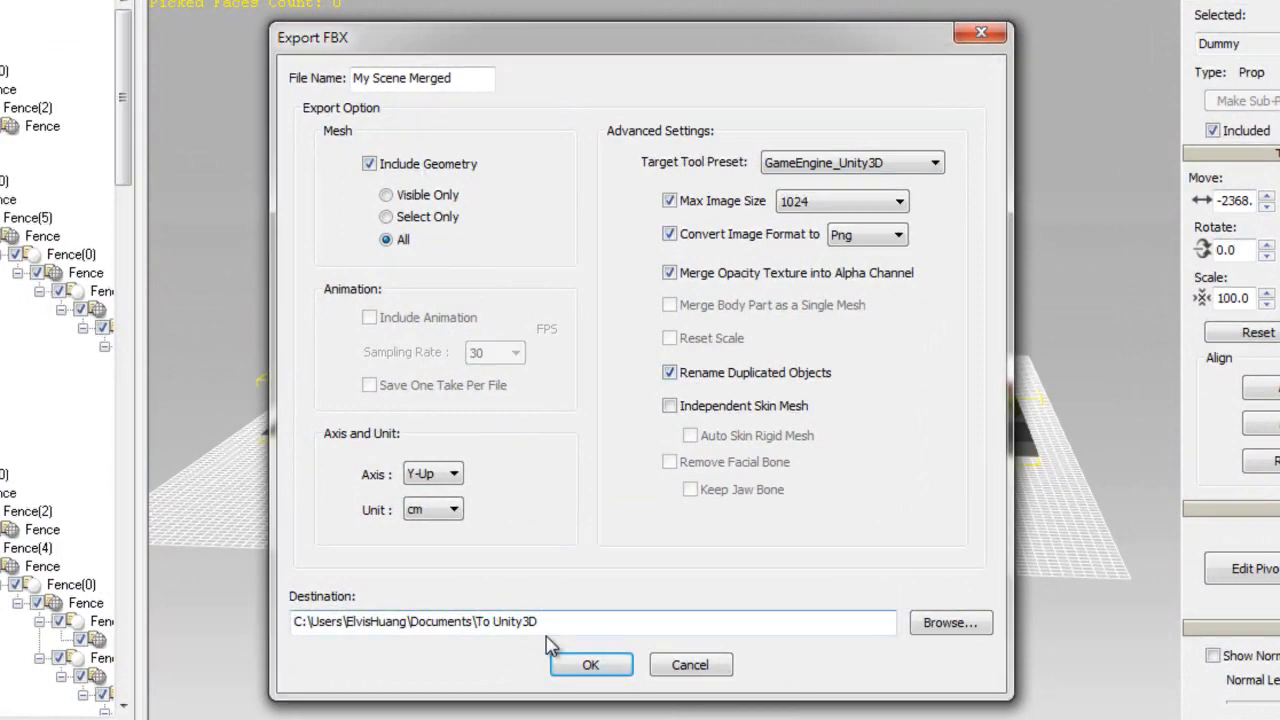
{"action": "left_click", "coordinate": [590, 664]}
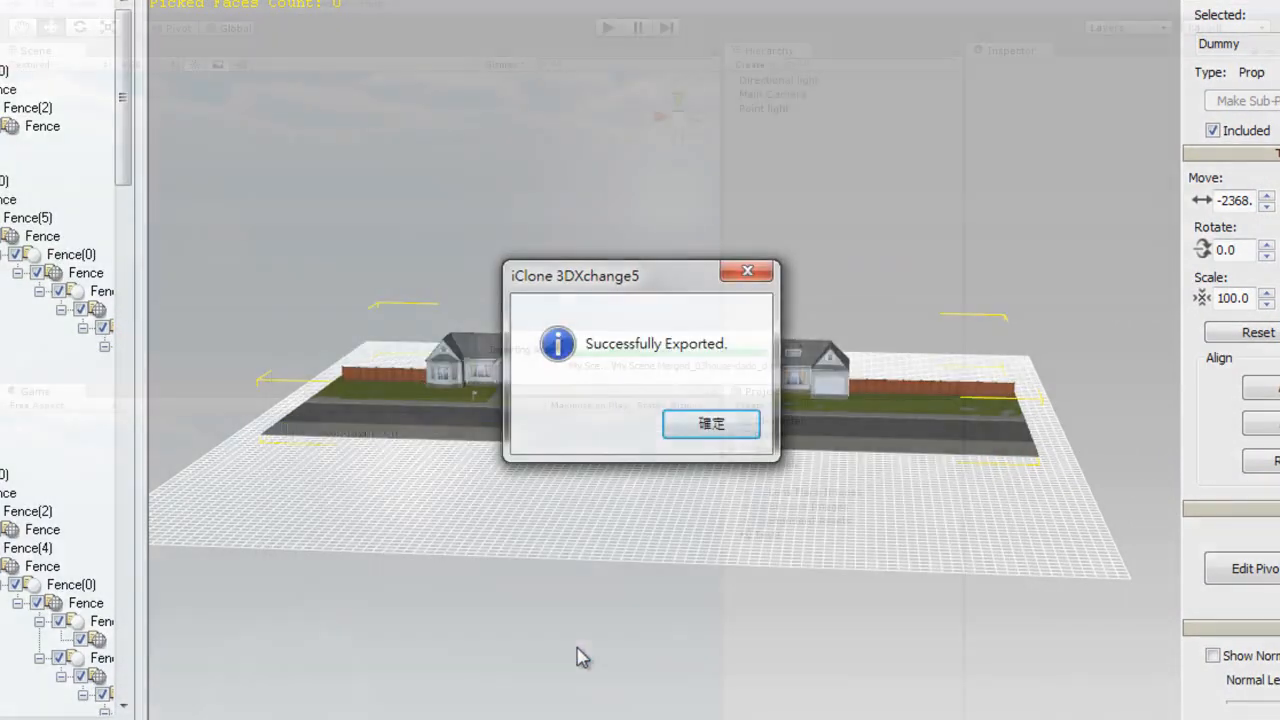
{"action": "left_click", "coordinate": [711, 424]}
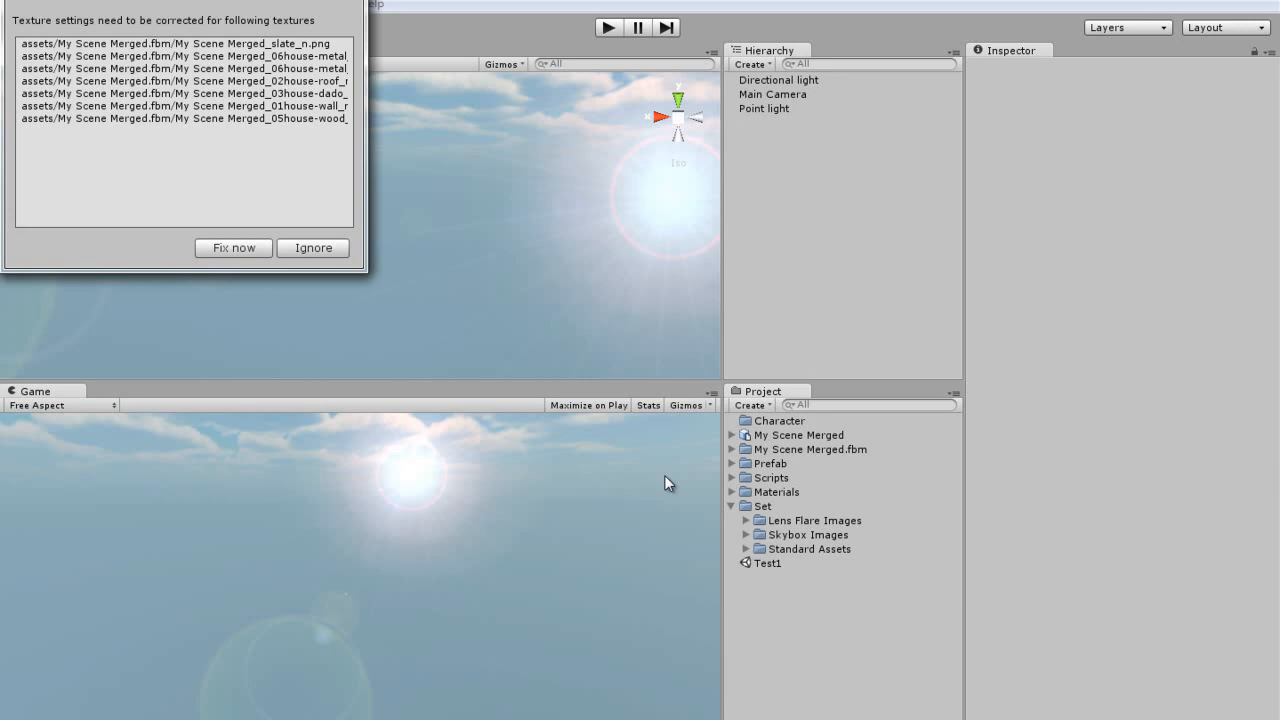
Fix the imported texture settings and add the My Scene Merged model to the scene.
{"action": "left_click", "coordinate": [233, 247]}
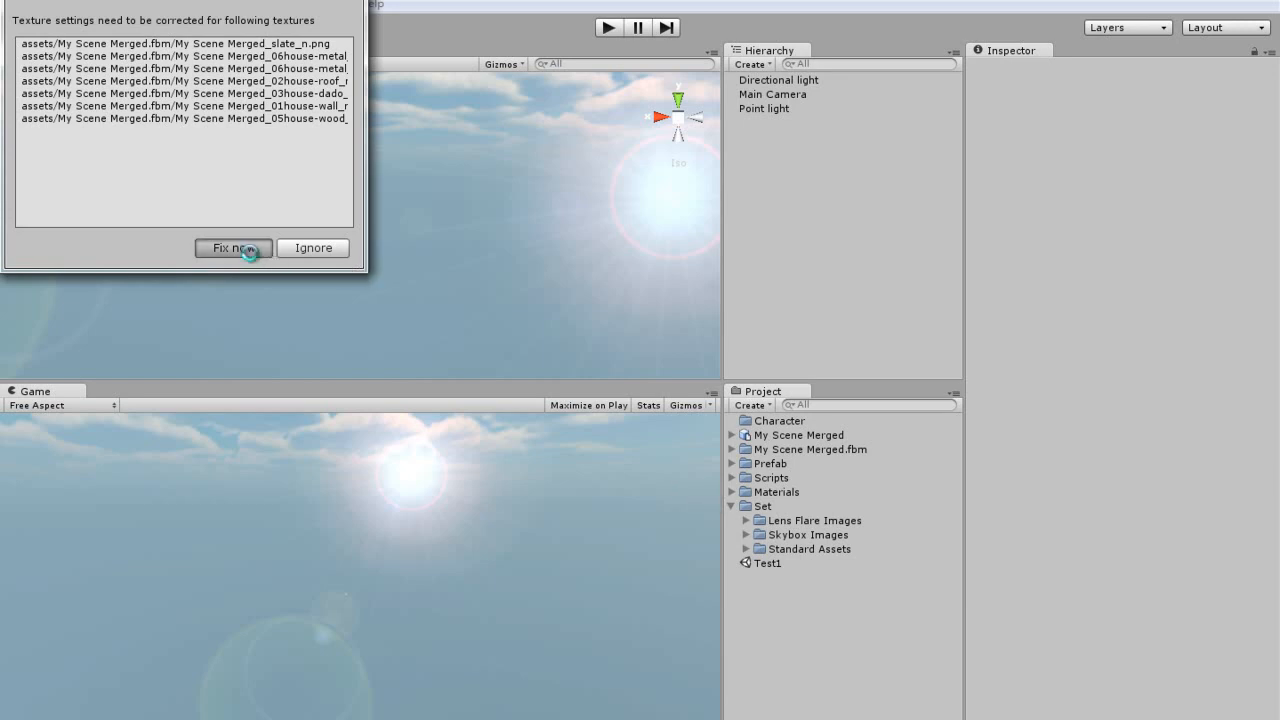
{"action": "left_click", "coordinate": [233, 248]}
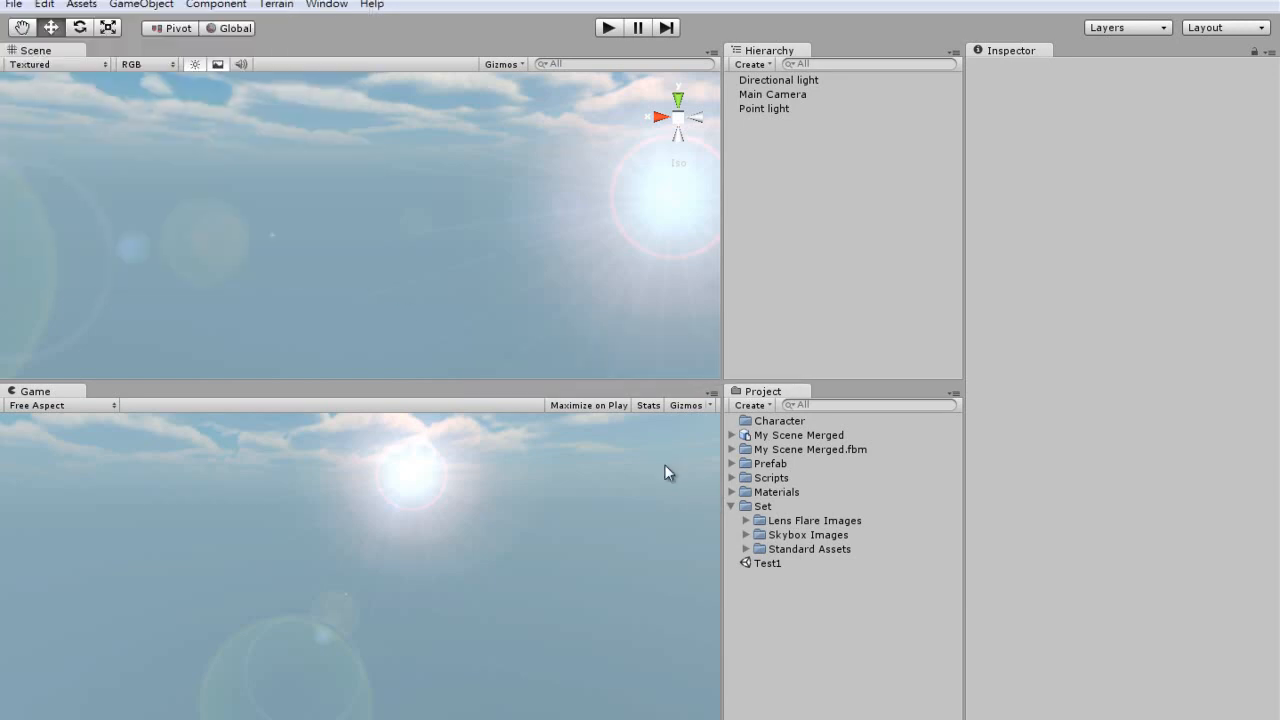
{"action": "left_click", "coordinate": [805, 434]}
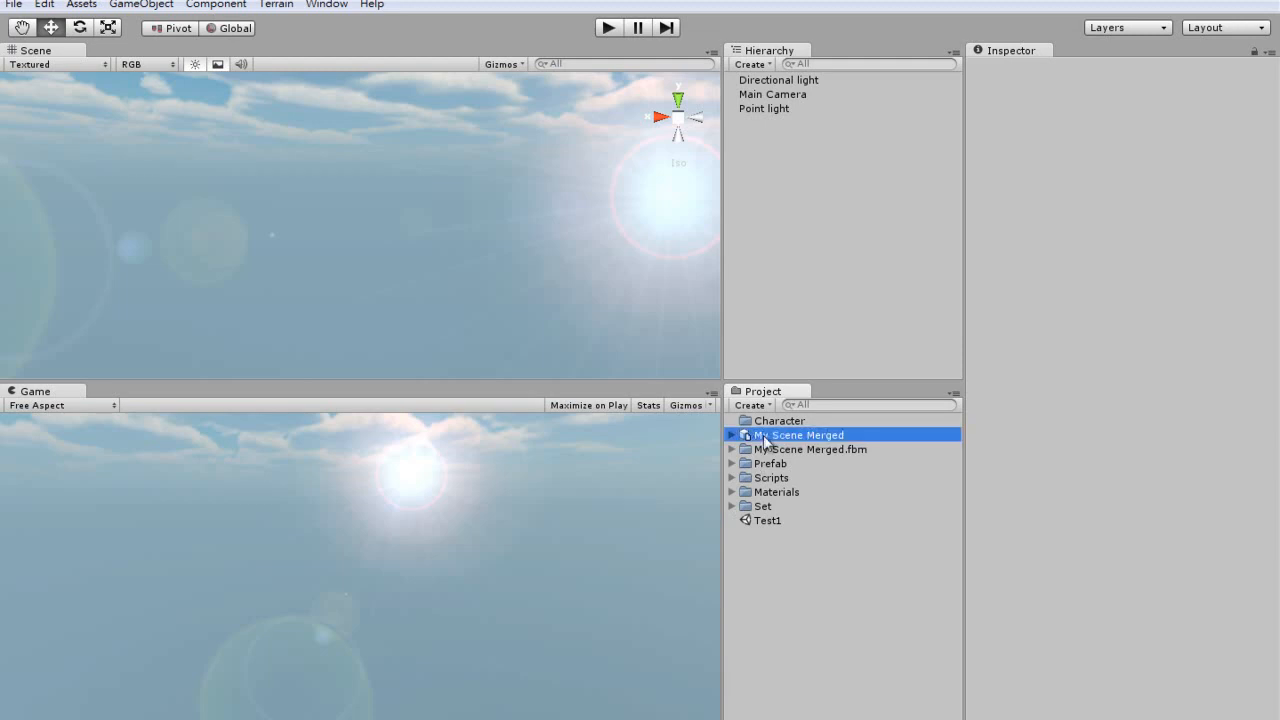
{"action": "left_click", "coordinate": [798, 434]}
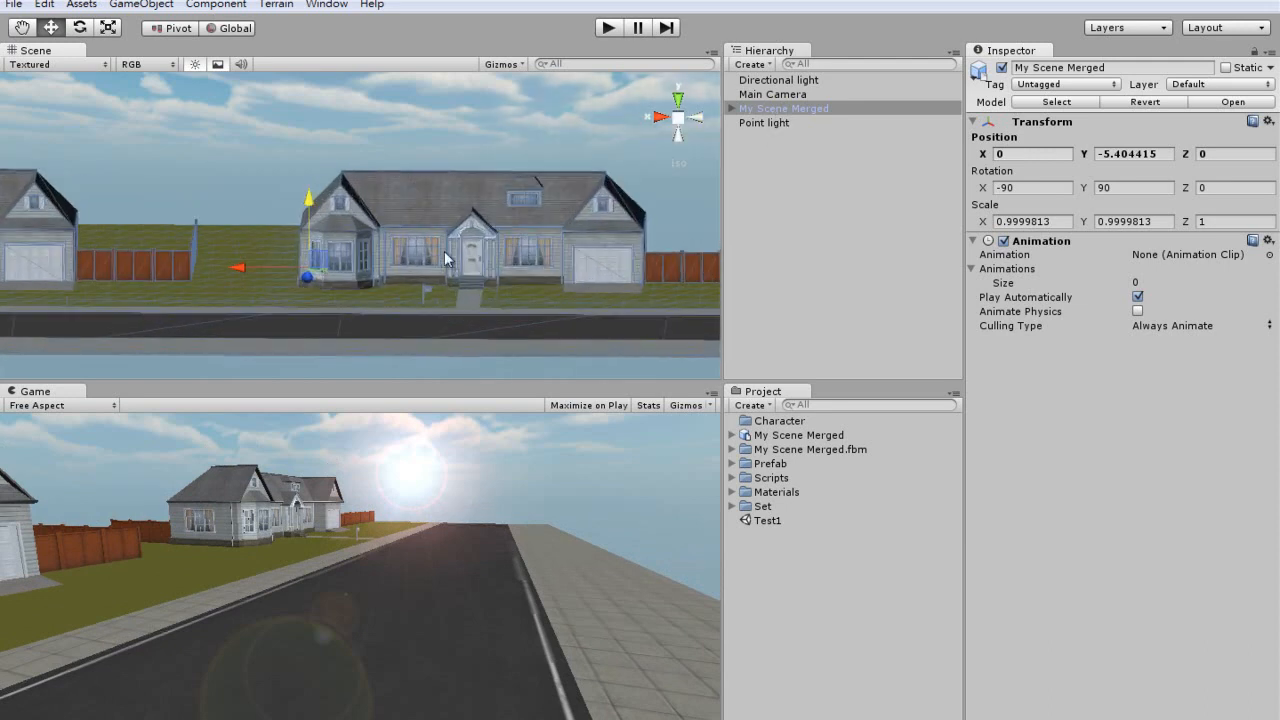
{"action": "left_click_drag", "start_coordinate": [445, 258], "coordinate": [600, 281]}
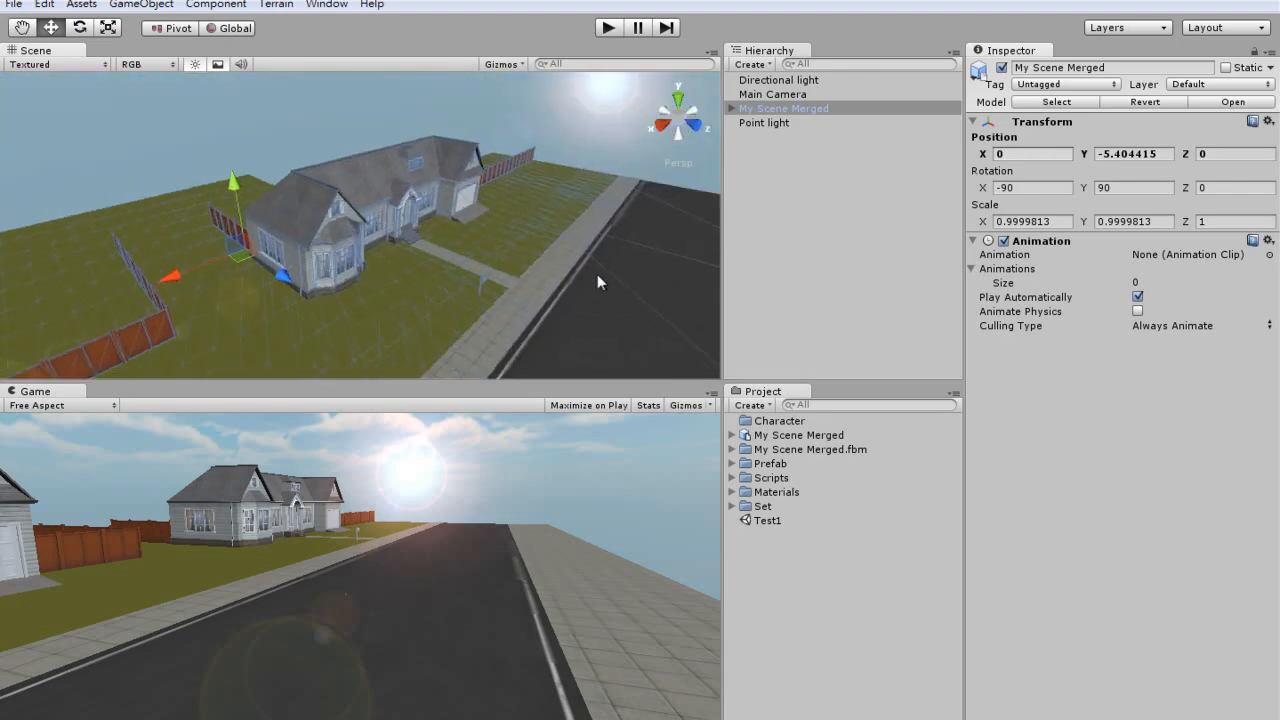
{"action": "left_click_drag", "start_coordinate": [598, 282], "coordinate": [490, 202]}
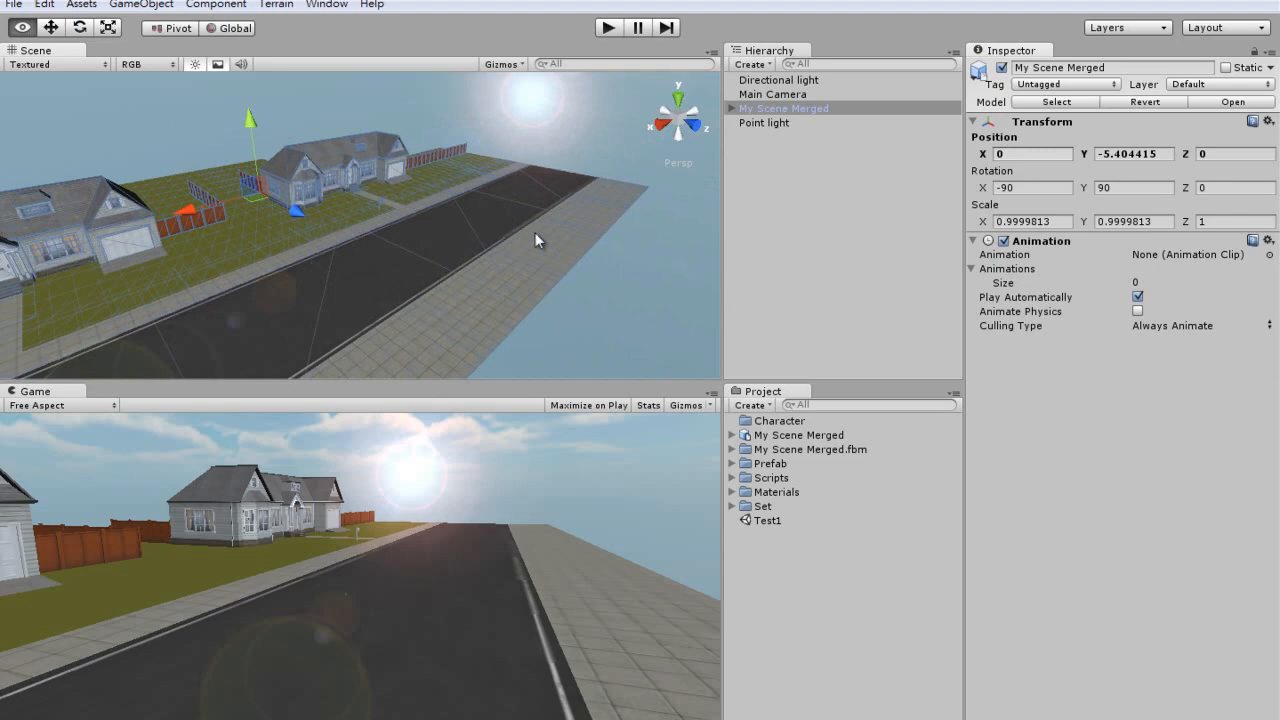
{"action": "left_click_drag", "start_coordinate": [538, 240], "coordinate": [453, 255]}
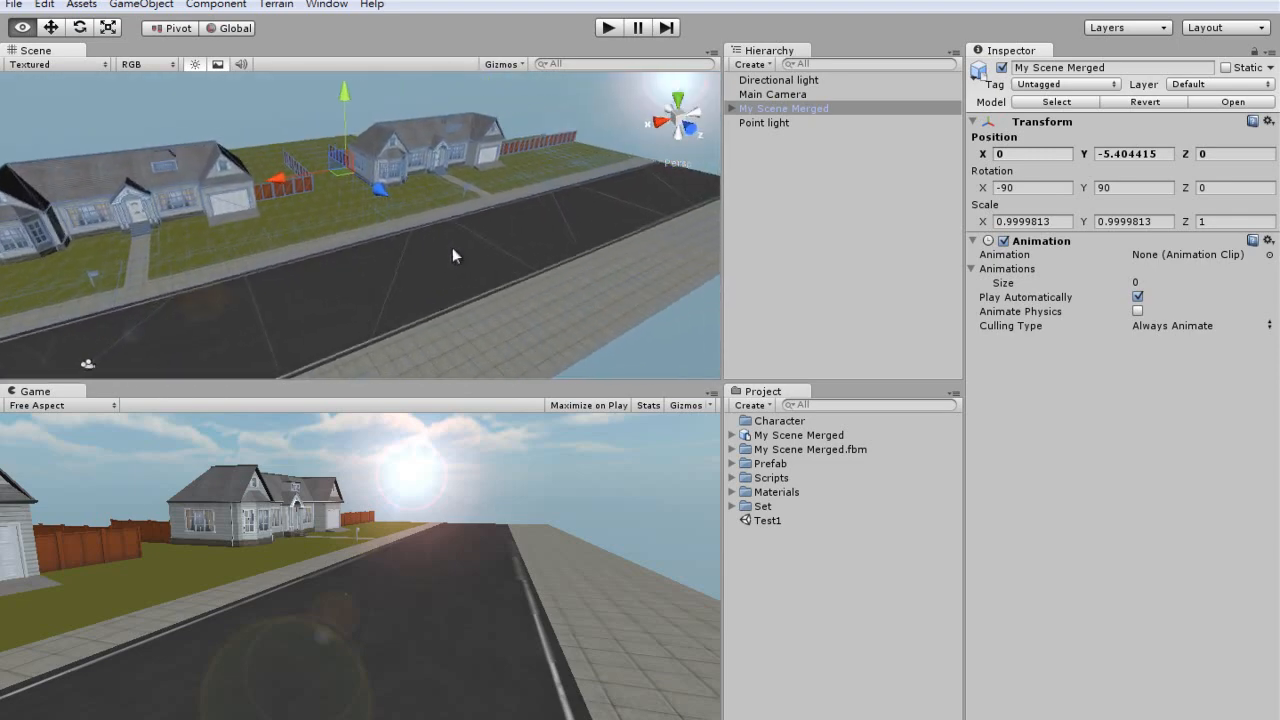
{"action": "left_click_drag", "start_coordinate": [455, 255], "coordinate": [518, 235]}
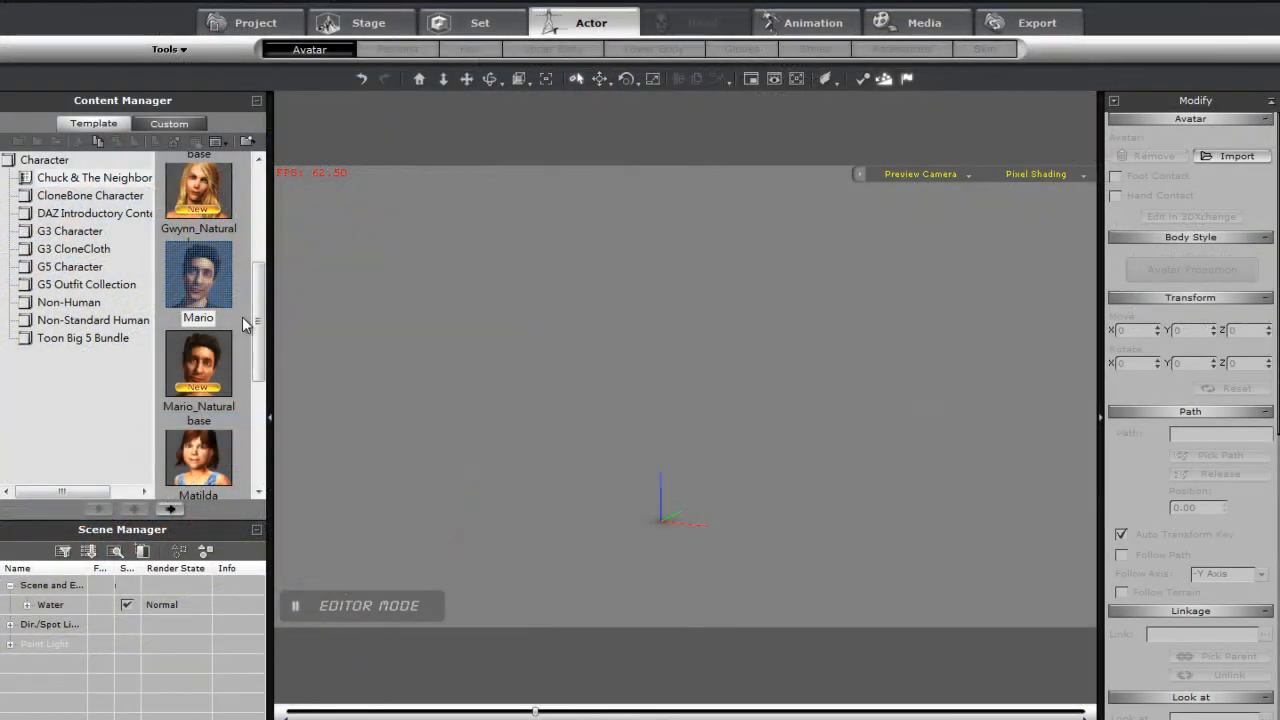
Load the Mario character into the scene and open it in 3DXchange.
{"action": "double_click", "coordinate": [198, 274]}
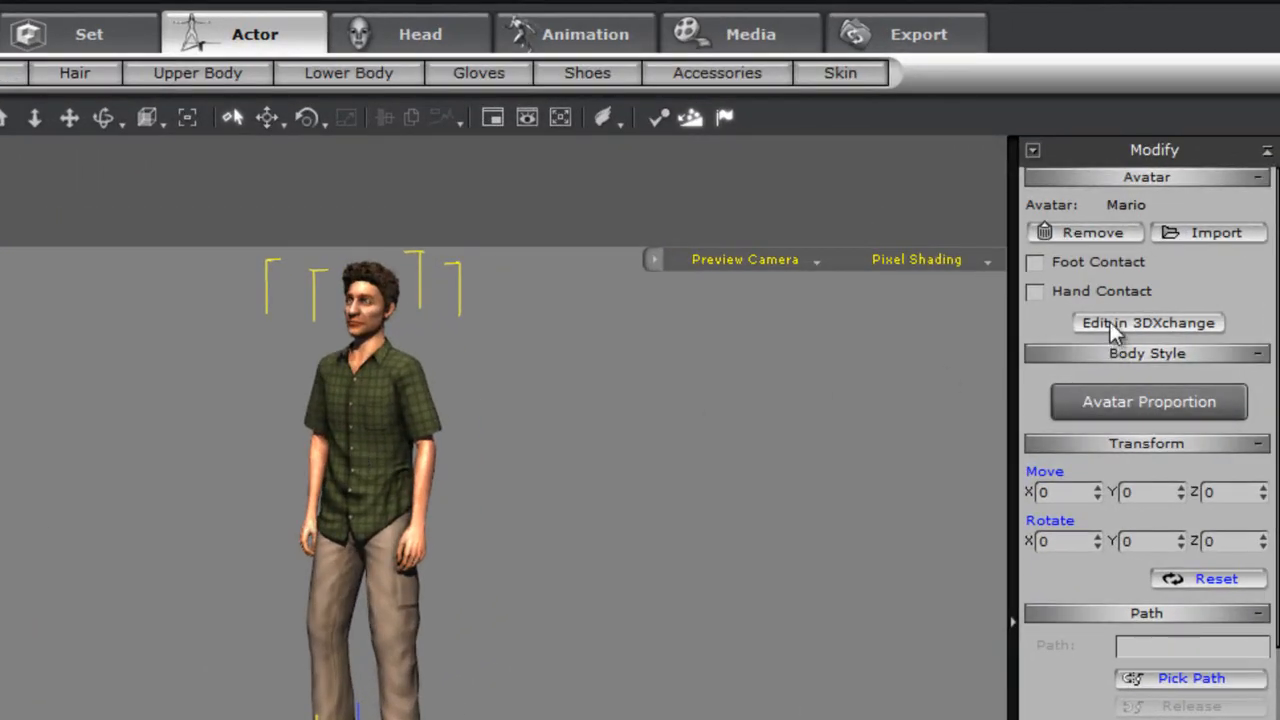
{"action": "left_click", "coordinate": [1147, 322]}
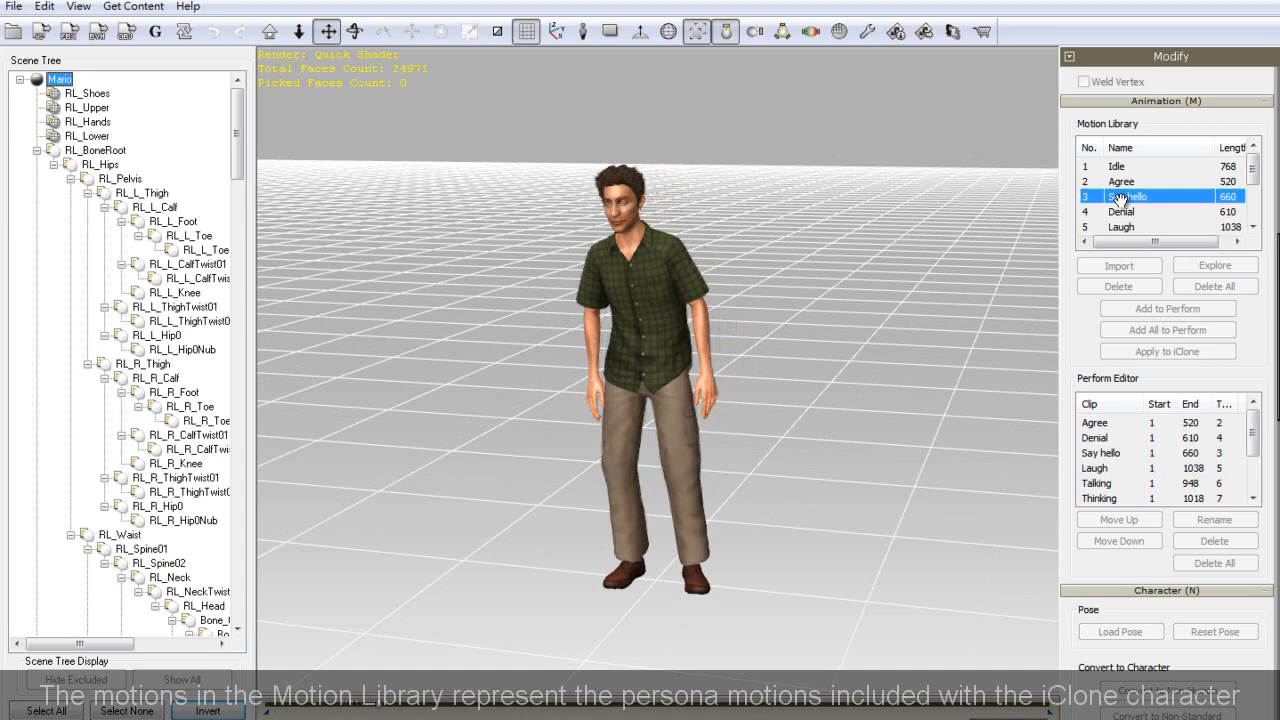
Preview Say hello on Mario, then export him as FBX with GameEngine_Unity3D.
{"action": "double_click", "coordinate": [1128, 196]}
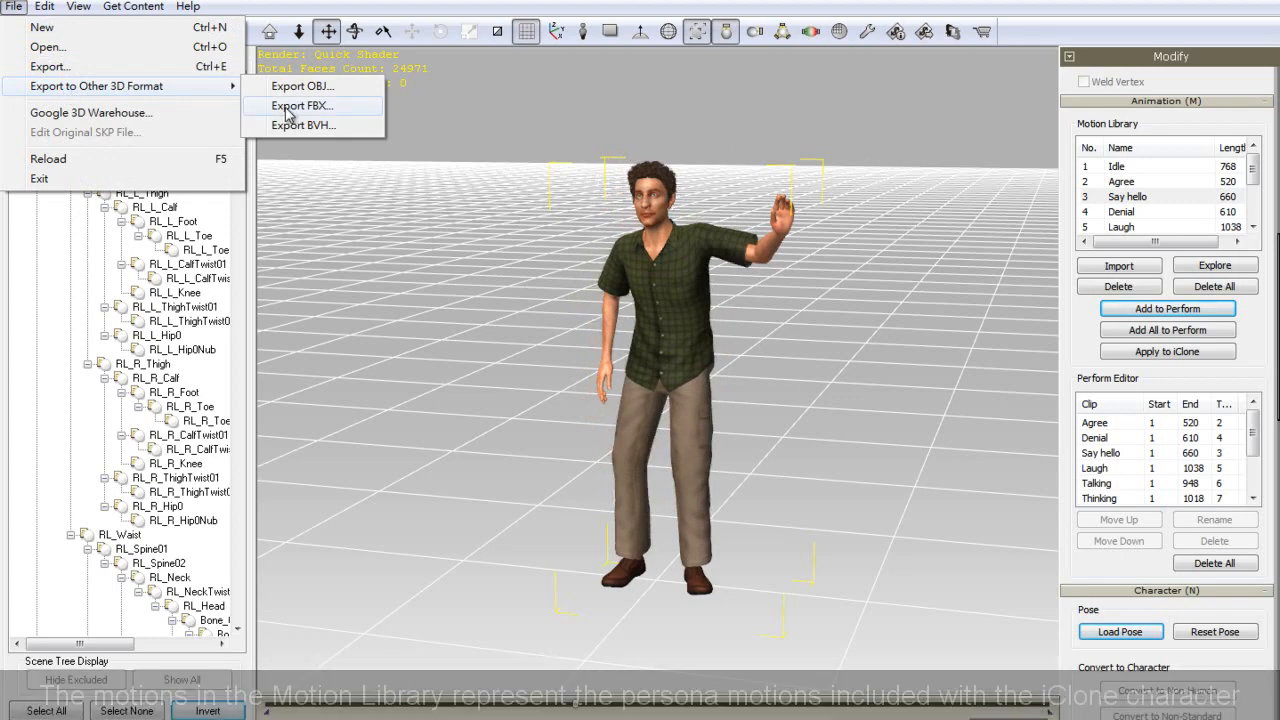
{"action": "left_click", "coordinate": [302, 105]}
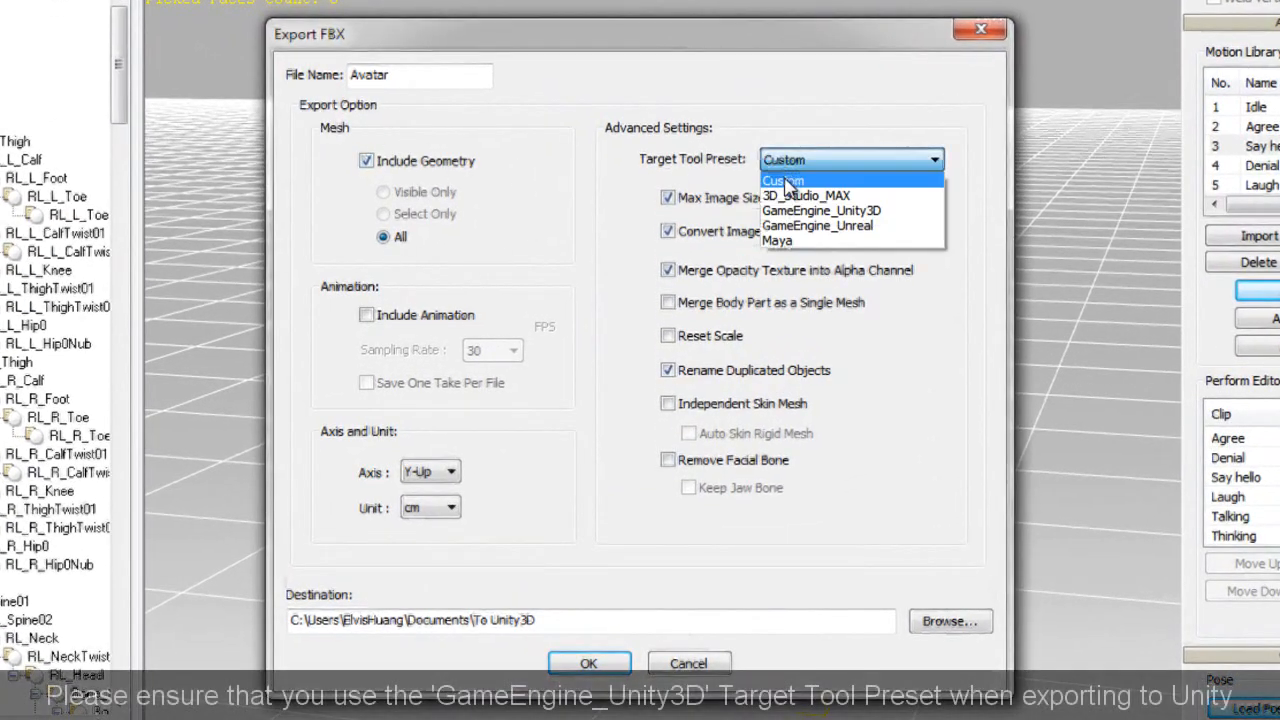
{"action": "left_click", "coordinate": [820, 210]}
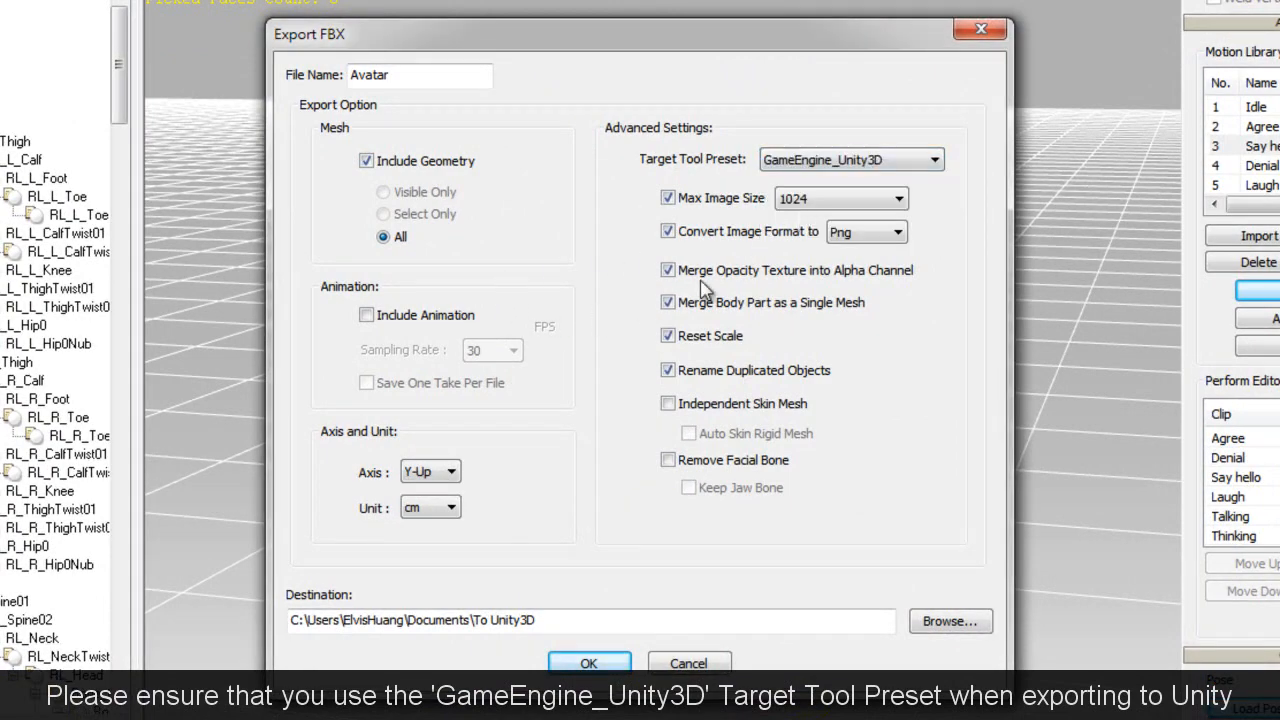
{"action": "left_click", "coordinate": [588, 663]}
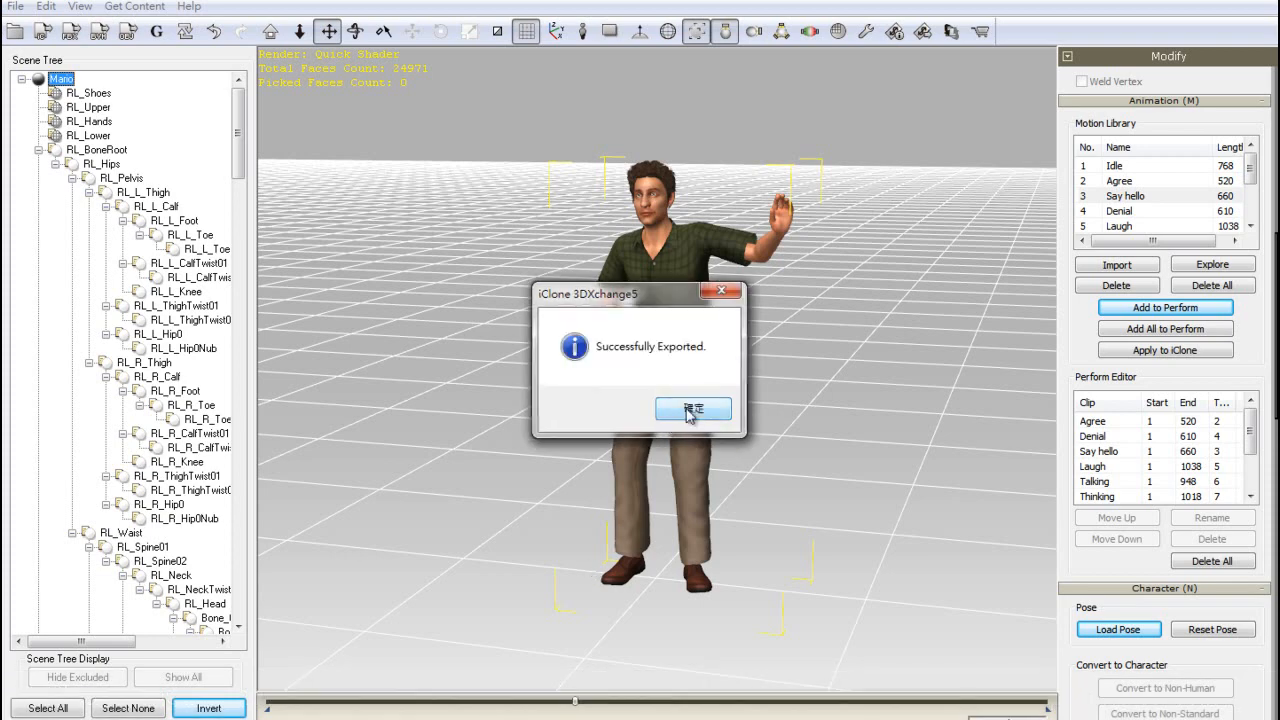
{"action": "left_click", "coordinate": [15, 6]}
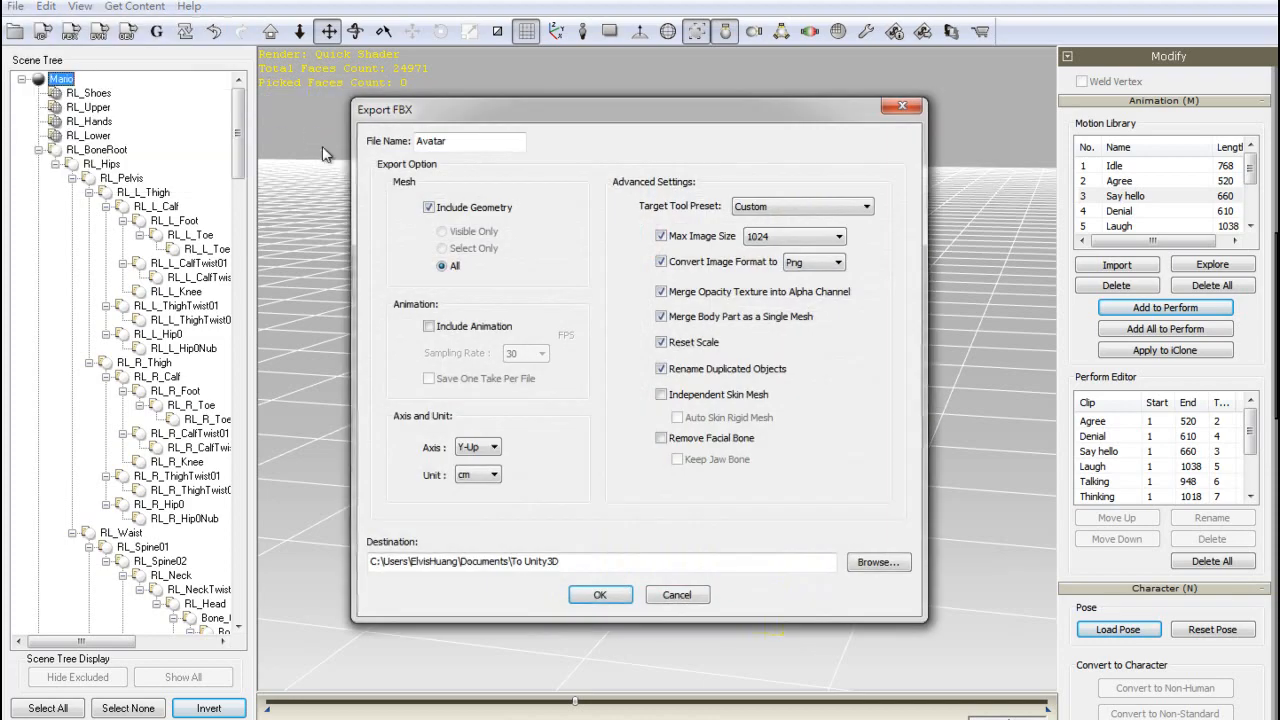
Exclude geometry, include animation, and save one take per file in Export FBX.
{"action": "left_click", "coordinate": [429, 207]}
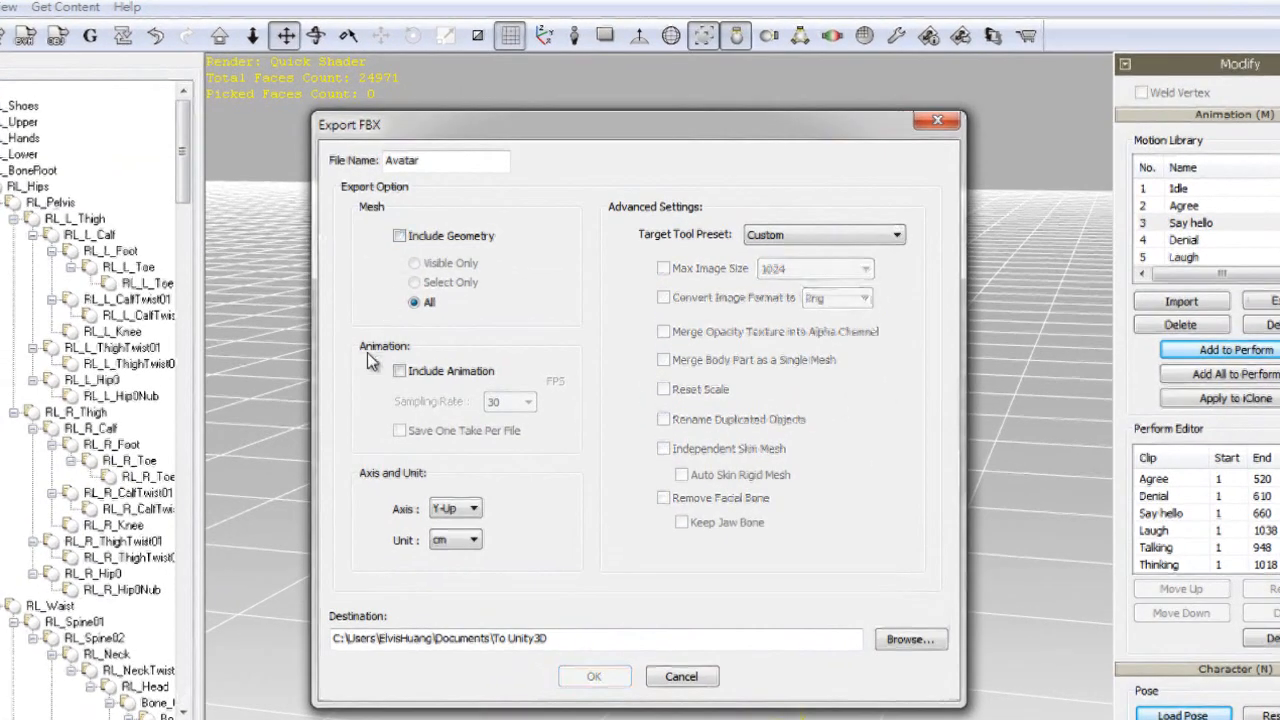
{"action": "left_click", "coordinate": [399, 371]}
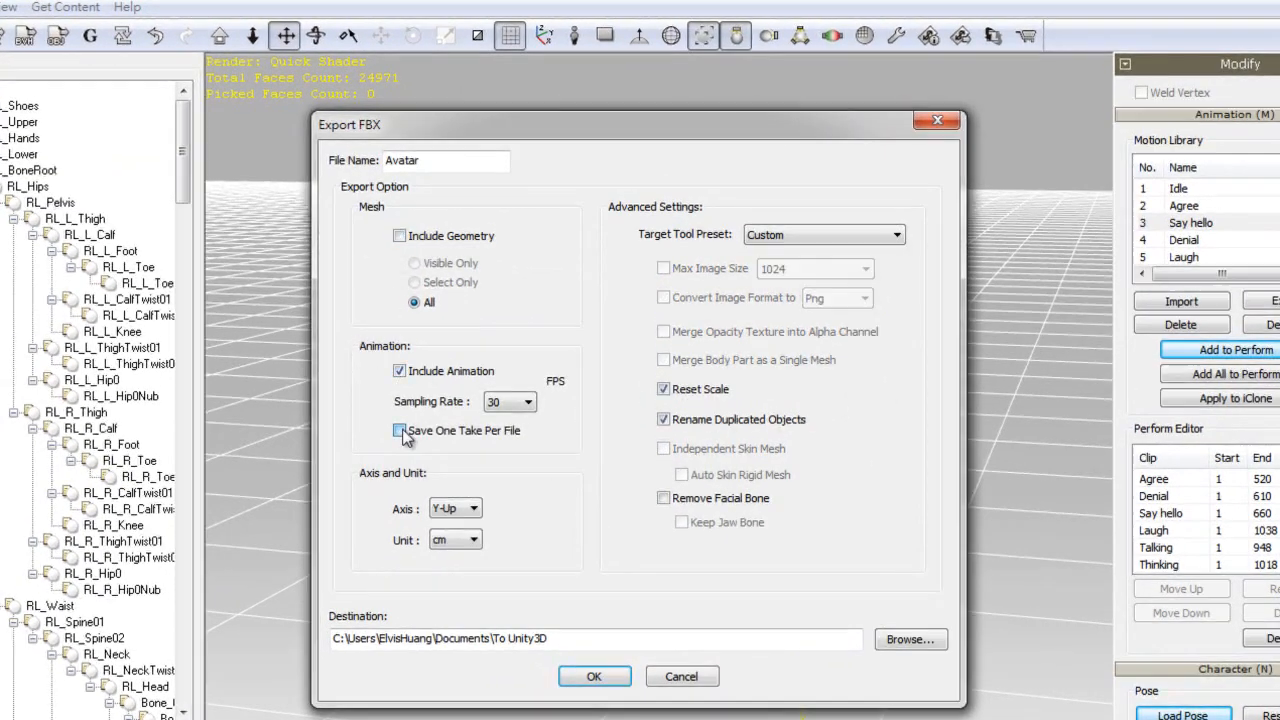
{"action": "left_click", "coordinate": [594, 676]}
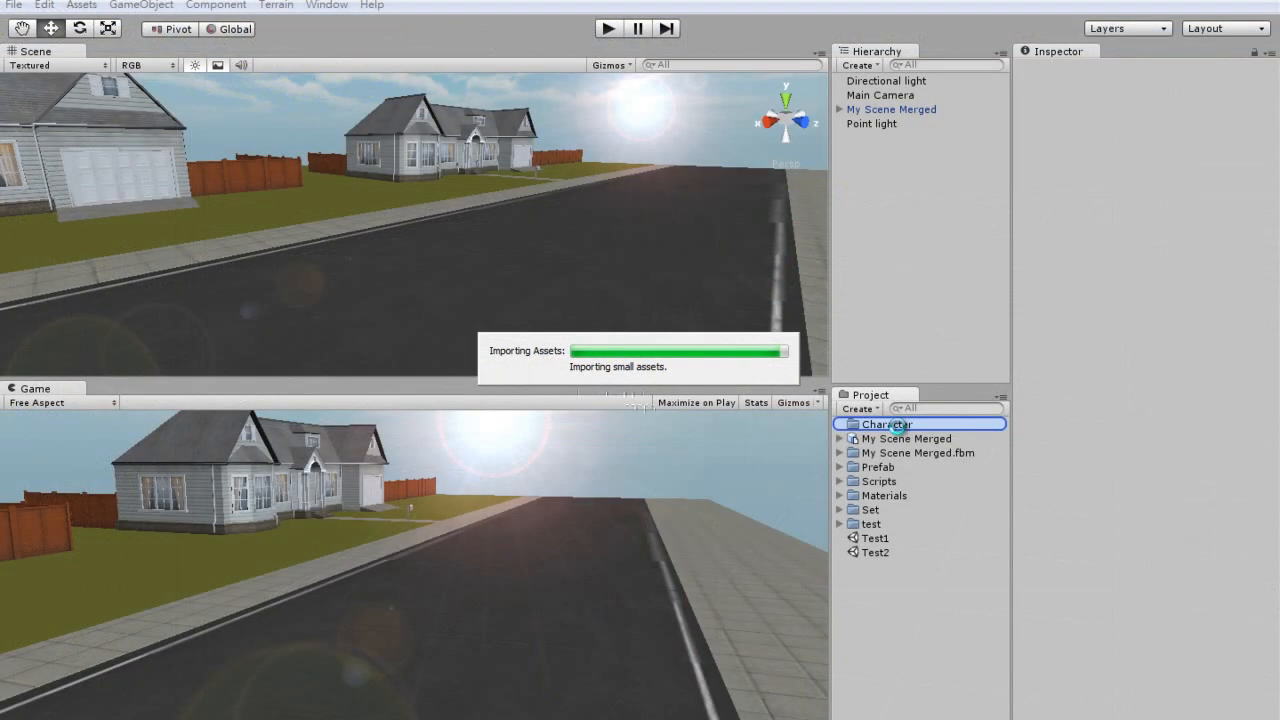
Expand Character > Man, place the Avatar in the scene, and select it.
{"action": "left_click", "coordinate": [840, 424]}
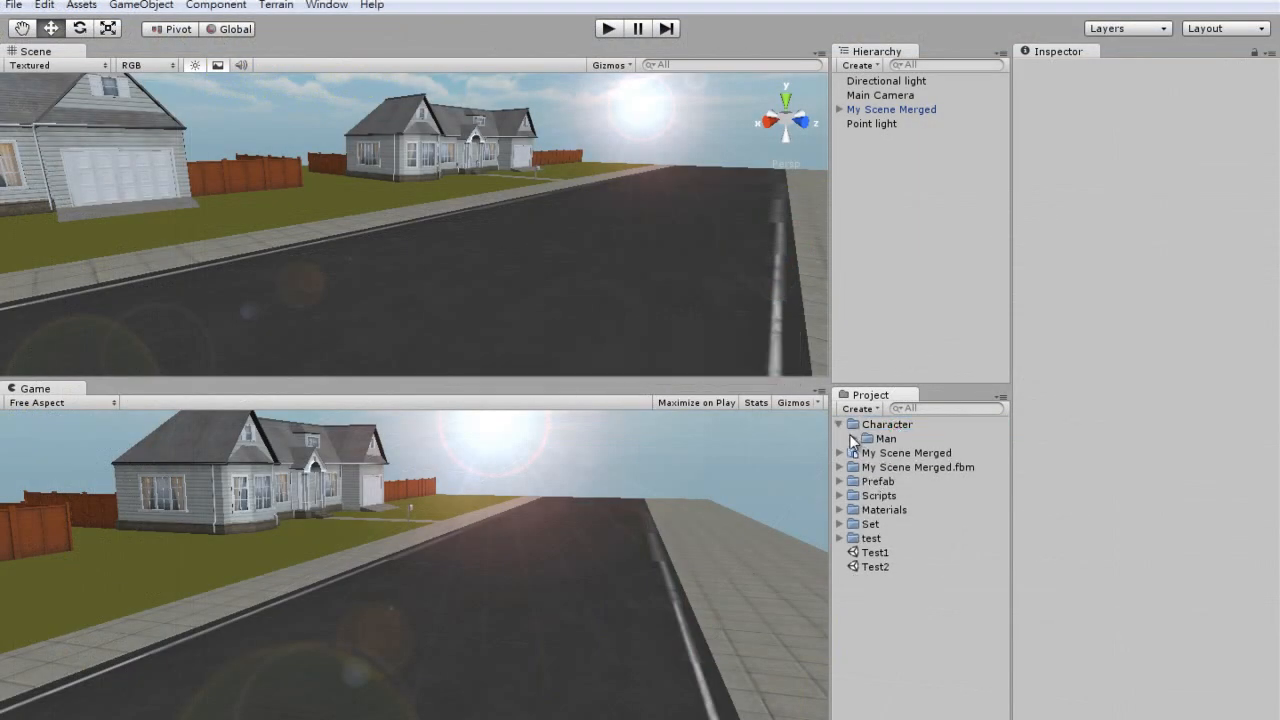
{"action": "left_click", "coordinate": [845, 438]}
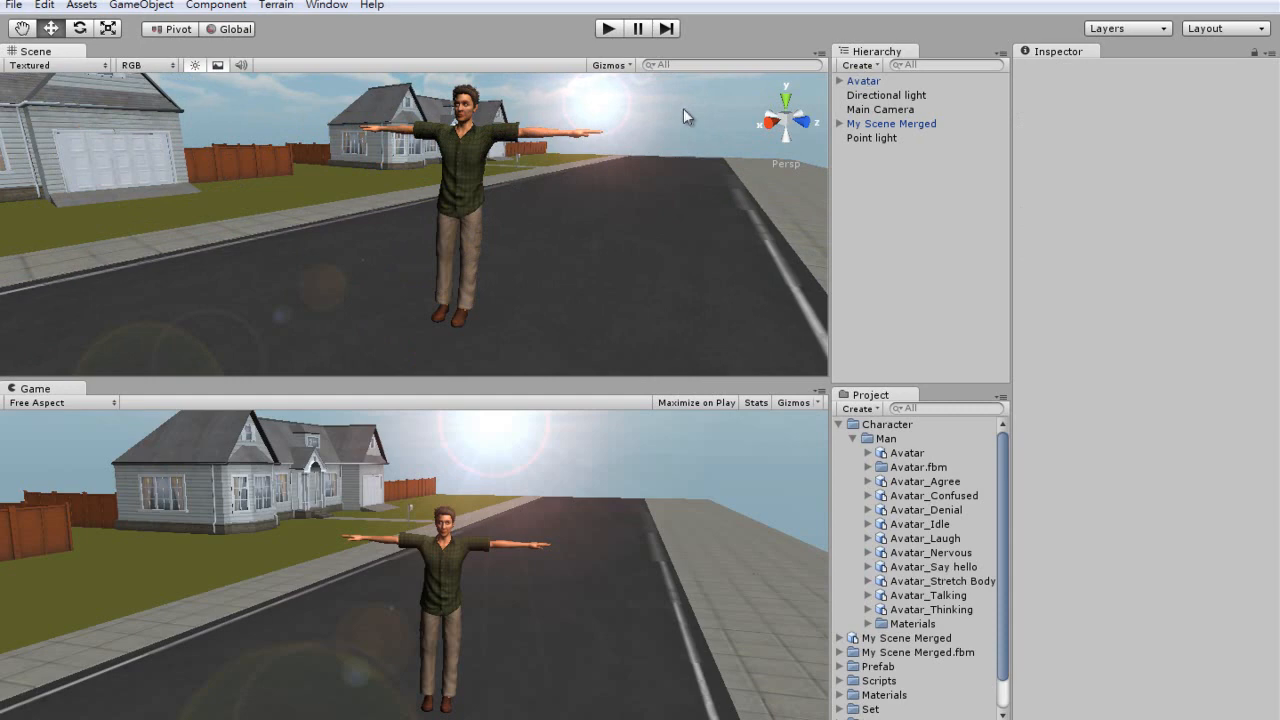
{"action": "mouse_move", "coordinate": [884, 145]}
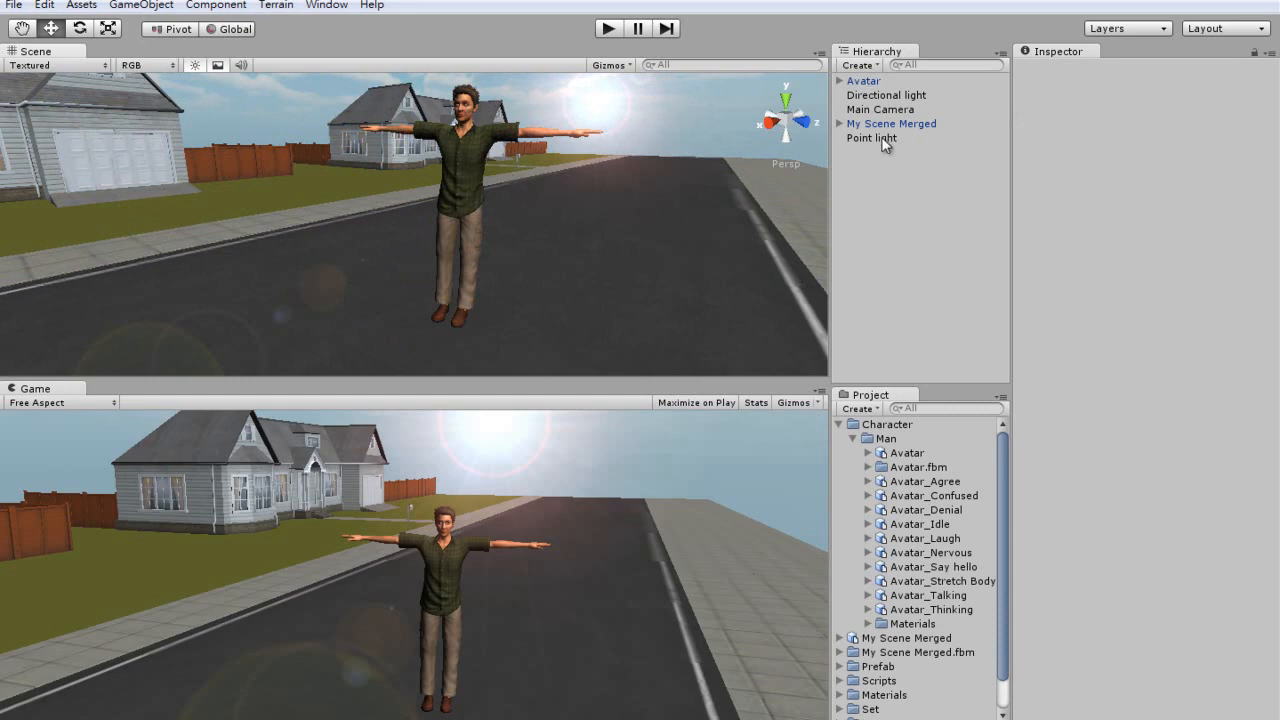
{"action": "left_click", "coordinate": [862, 80]}
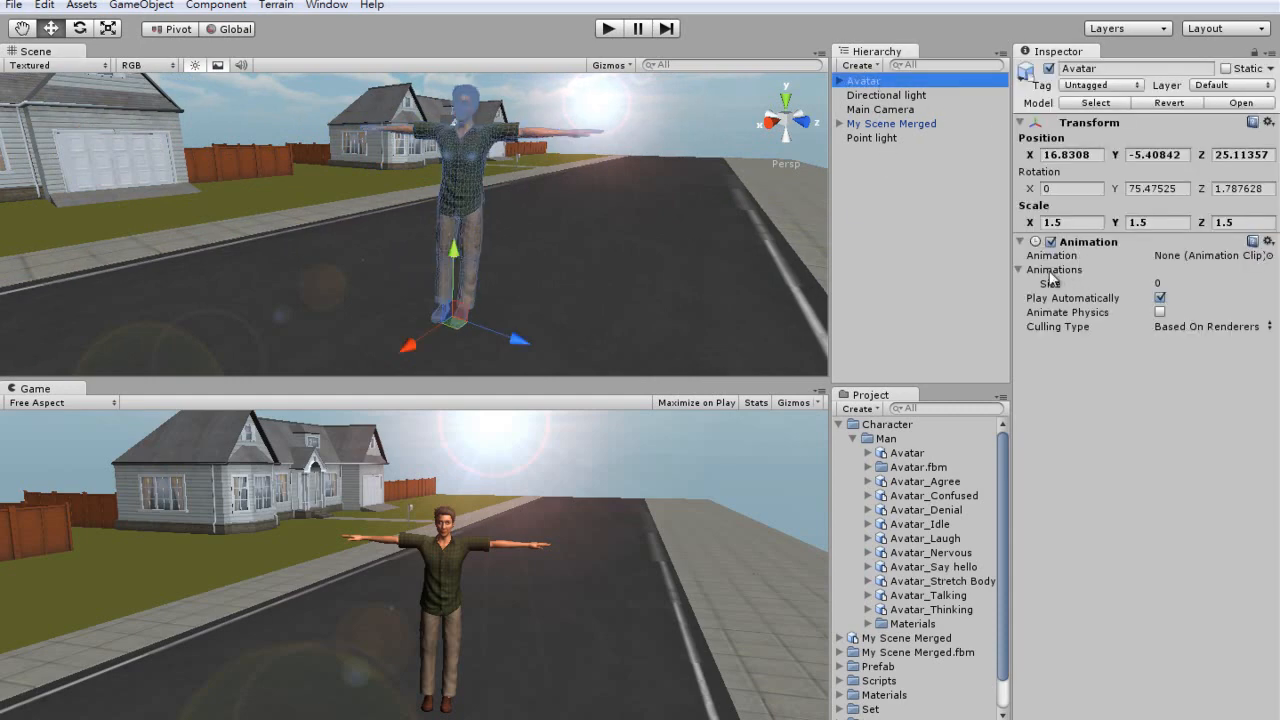
{"action": "mouse_move", "coordinate": [1018, 363]}
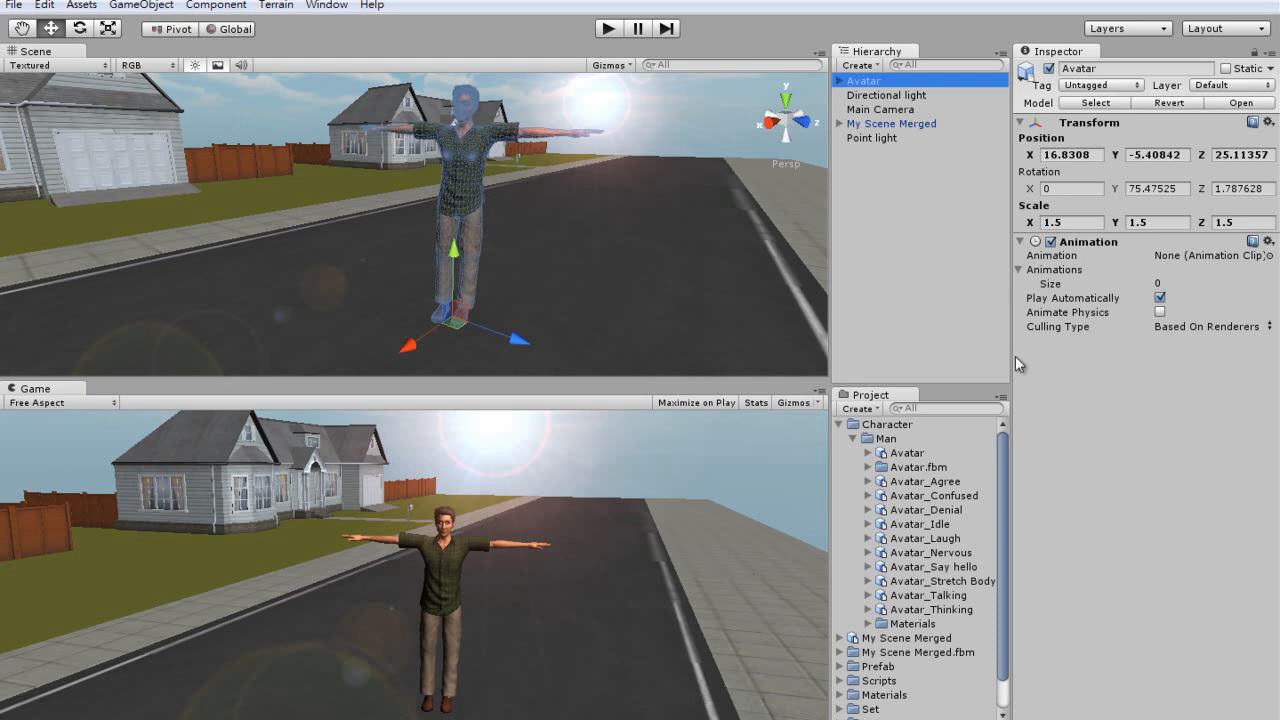
Assign the Avatar_Agree clip to the Avatar and preview it in Play mode.
{"action": "left_click", "coordinate": [868, 481]}
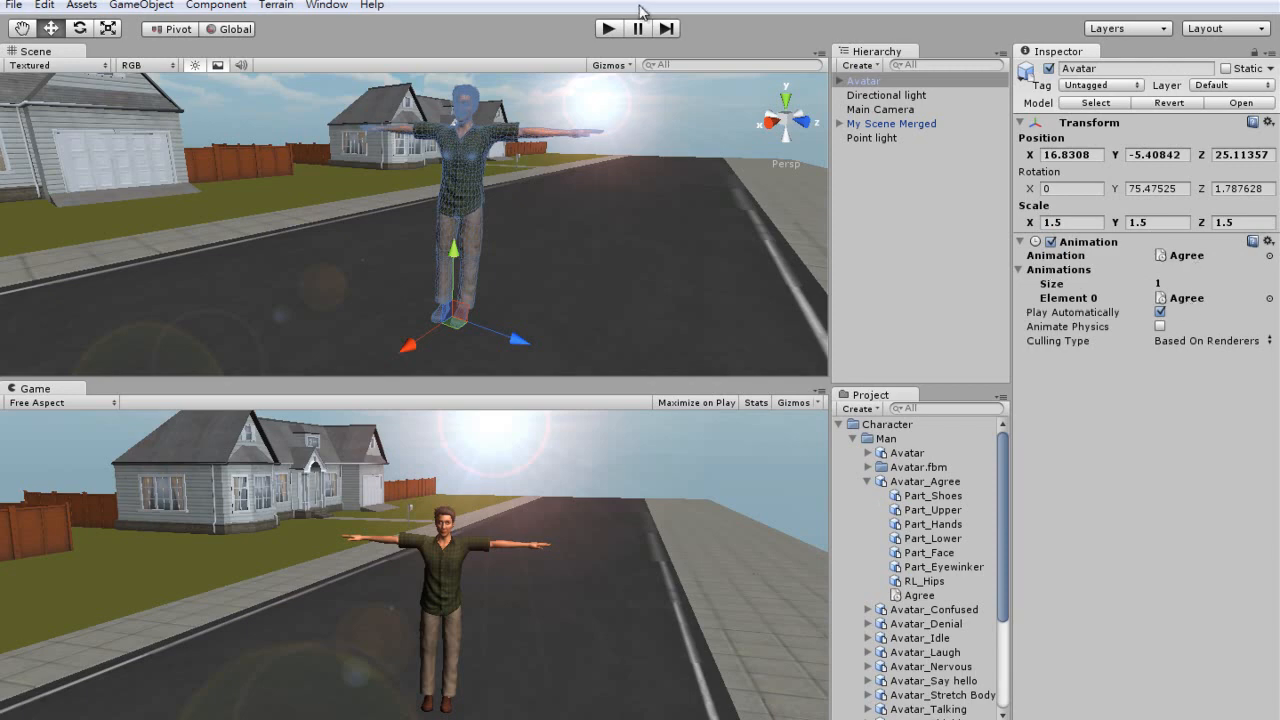
{"action": "left_click", "coordinate": [608, 28]}
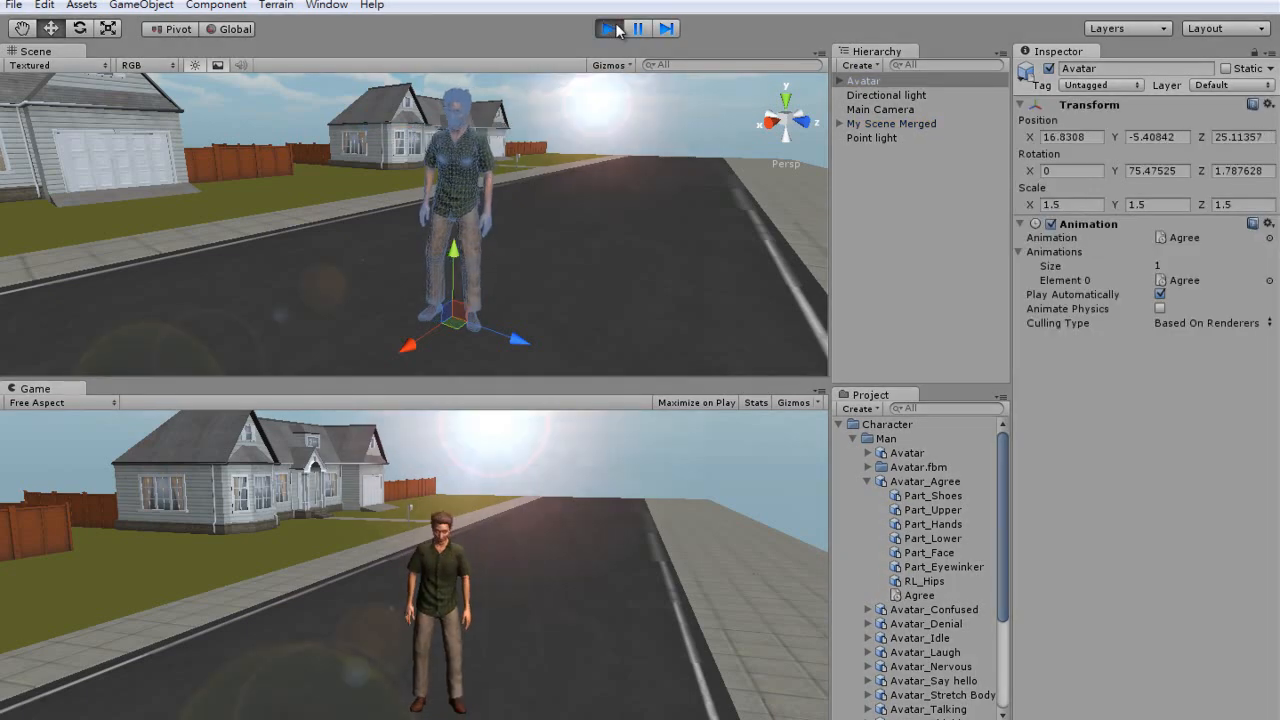
{"action": "left_click", "coordinate": [604, 28]}
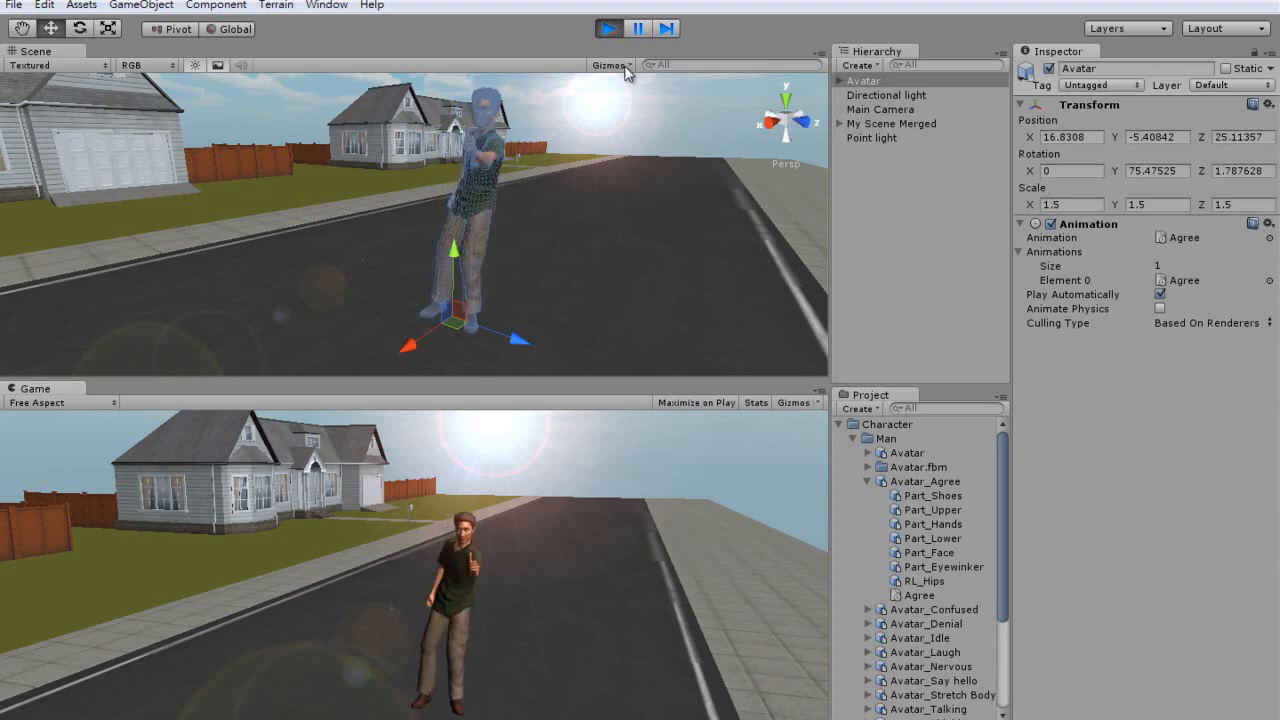
{"action": "left_click", "coordinate": [608, 28]}
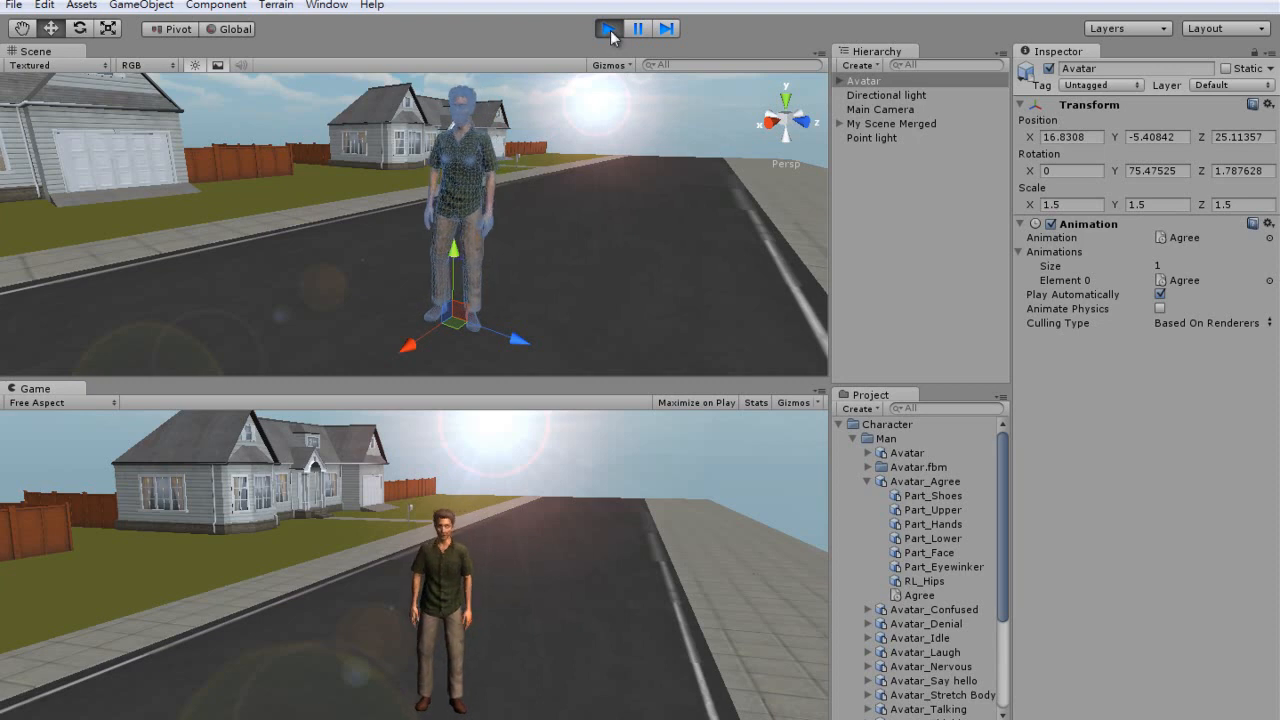
{"action": "left_click", "coordinate": [609, 28]}
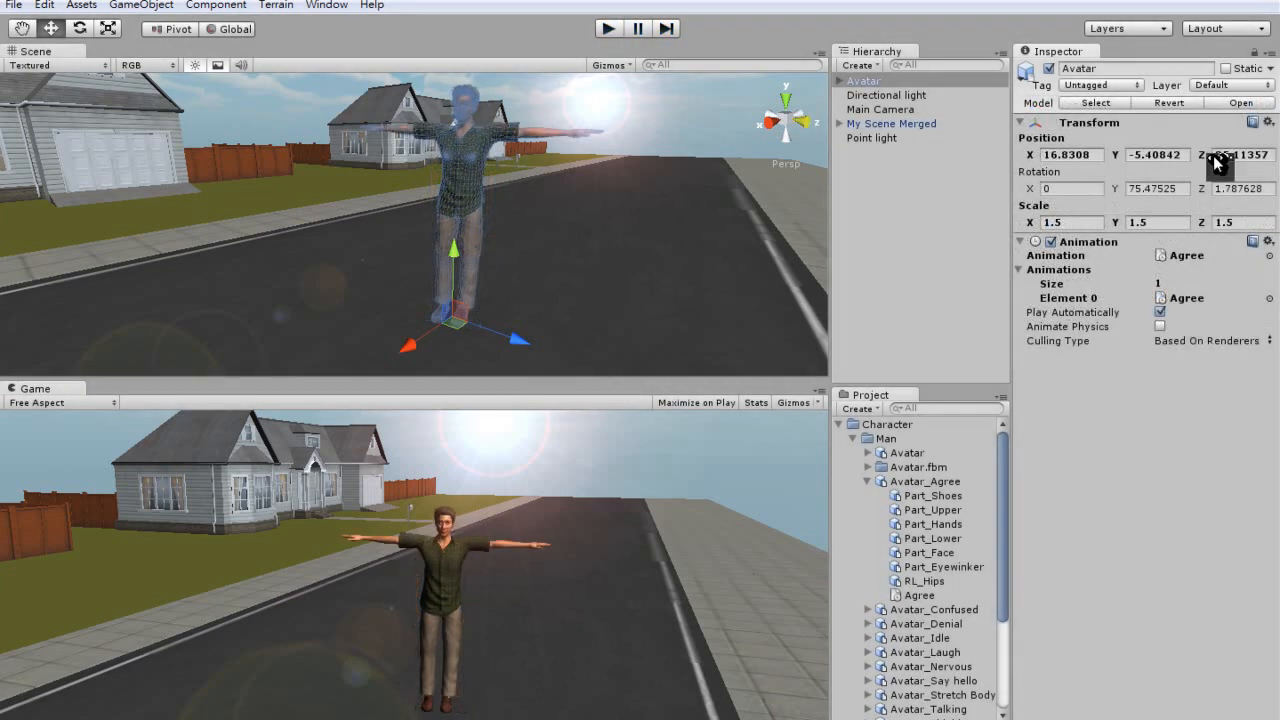
Add the Avatar_Confused clip as the default animation and preview it.
{"action": "left_click", "coordinate": [869, 496]}
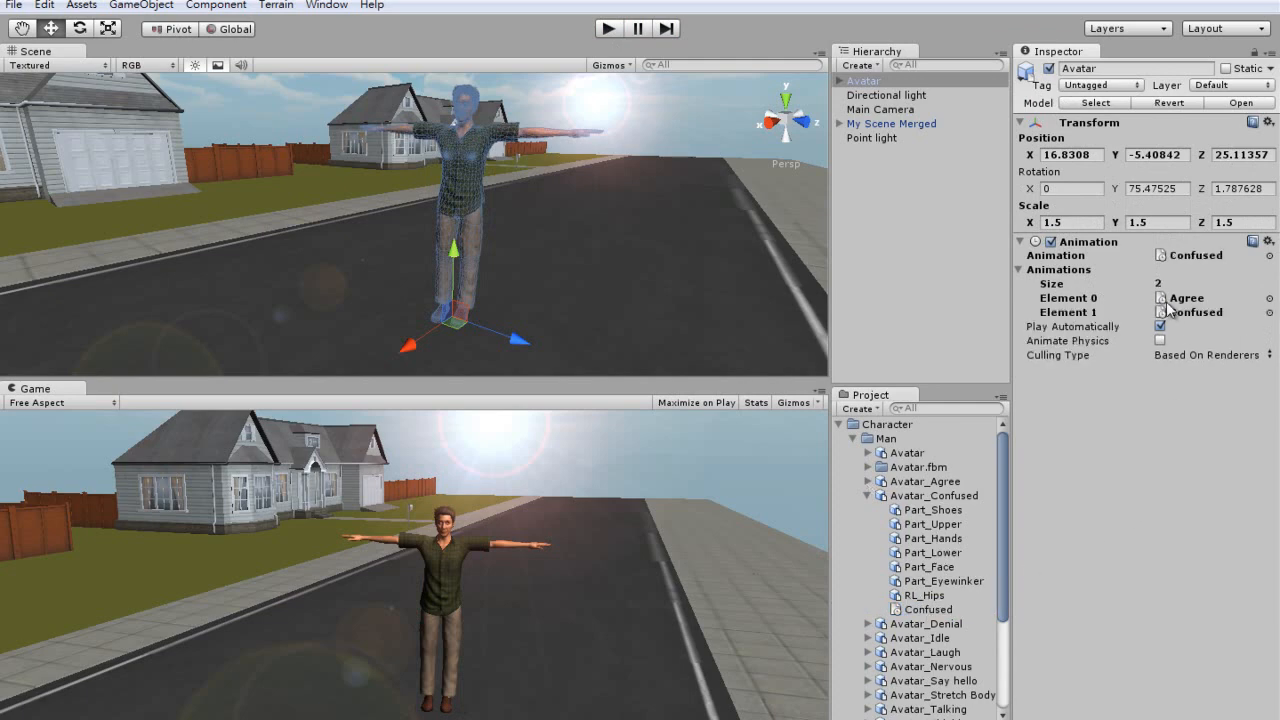
{"action": "left_click", "coordinate": [603, 28]}
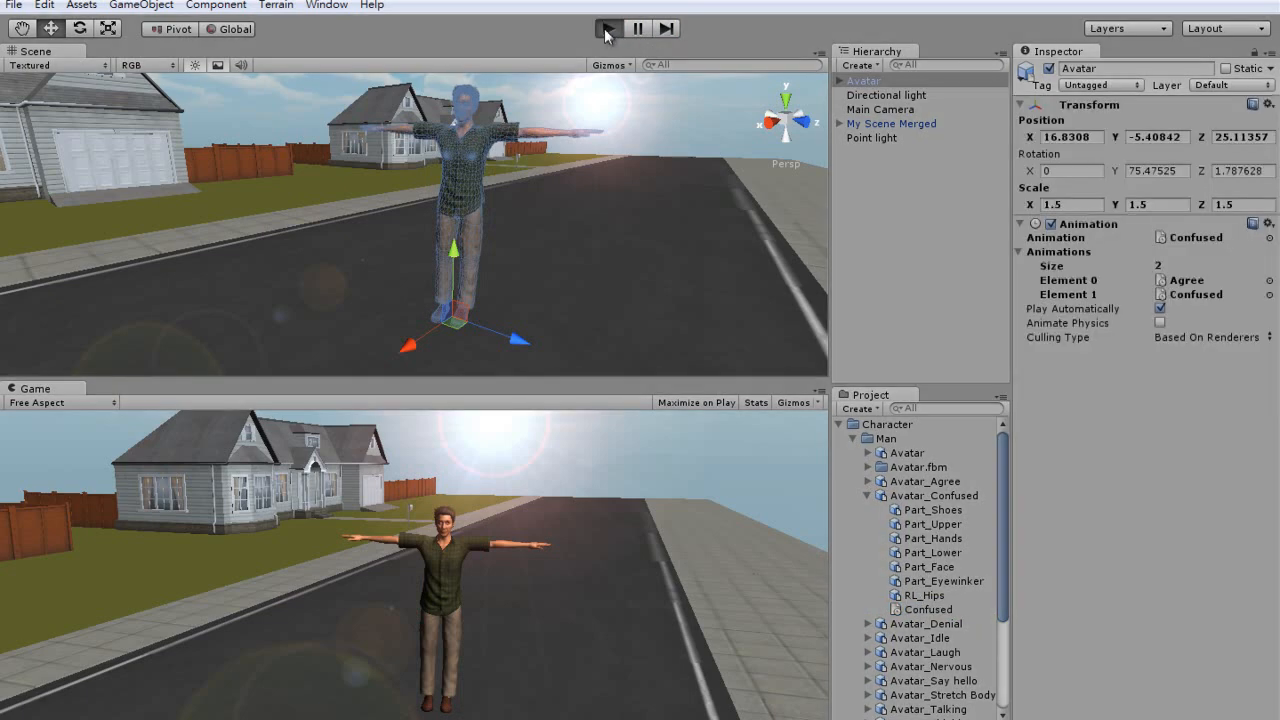
{"action": "left_click", "coordinate": [609, 28]}
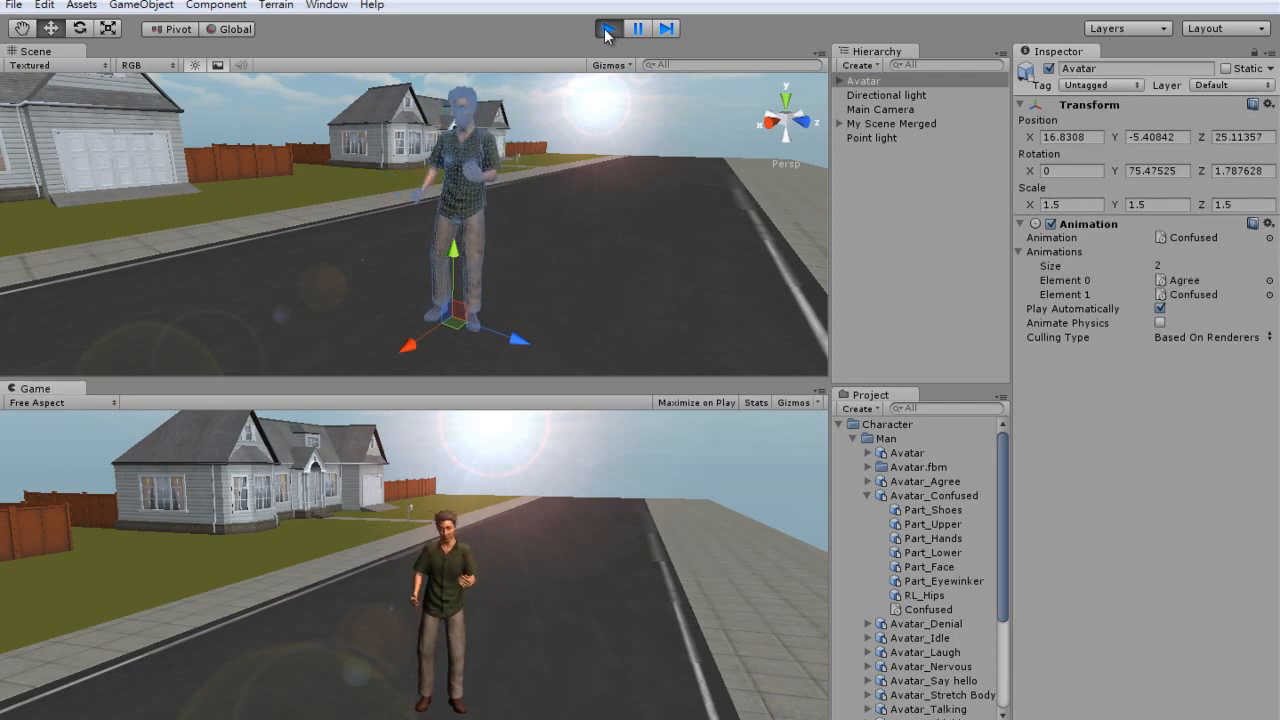
{"action": "left_click", "coordinate": [607, 28]}
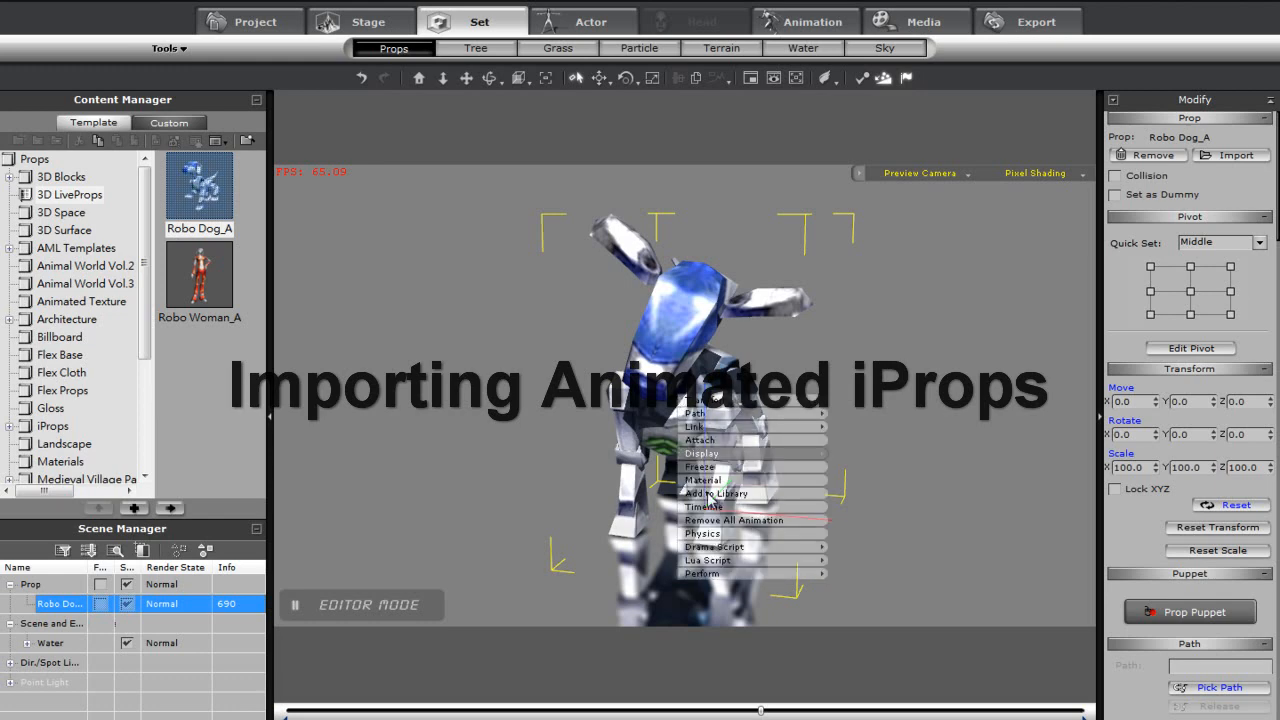
Open the Robo Dog_A prop in 3DXchange from its right-click menu.
{"action": "left_click", "coordinate": [518, 421]}
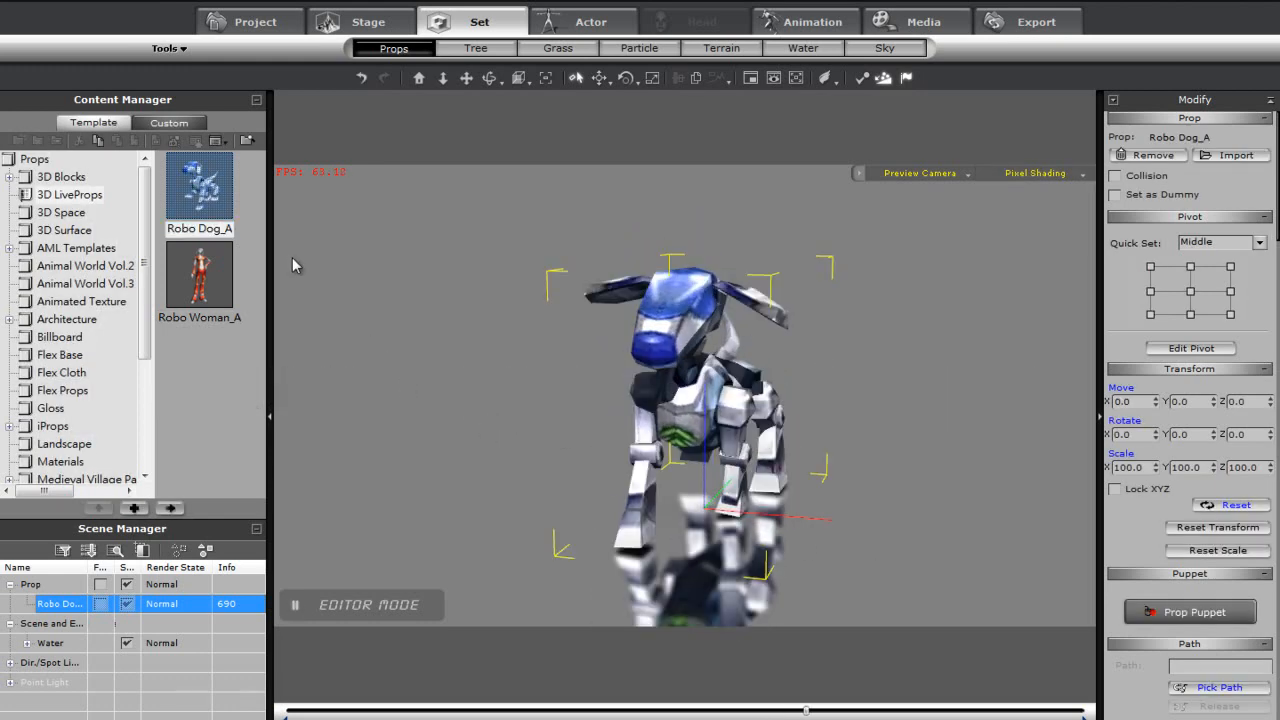
{"action": "left_click", "coordinate": [199, 190]}
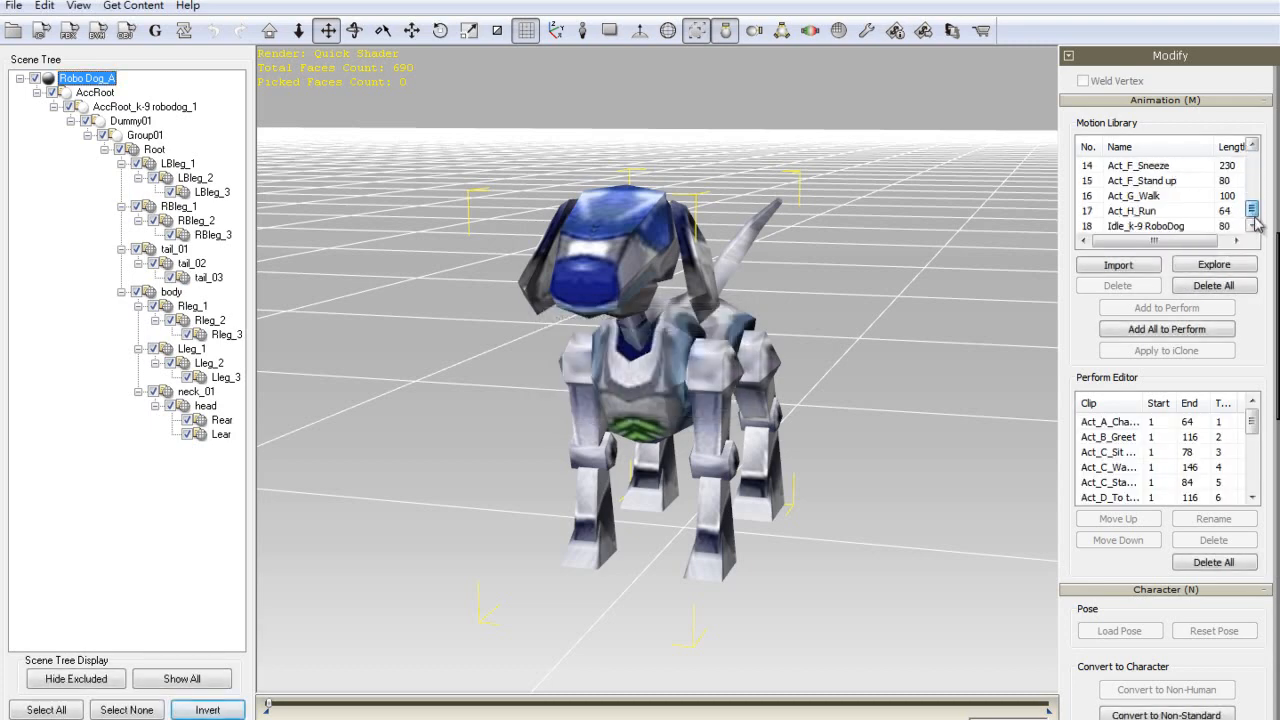
Export Robo Dog_A as FBX using the Unity3D preset with an independent skin mesh.
{"action": "left_click", "coordinate": [1131, 210]}
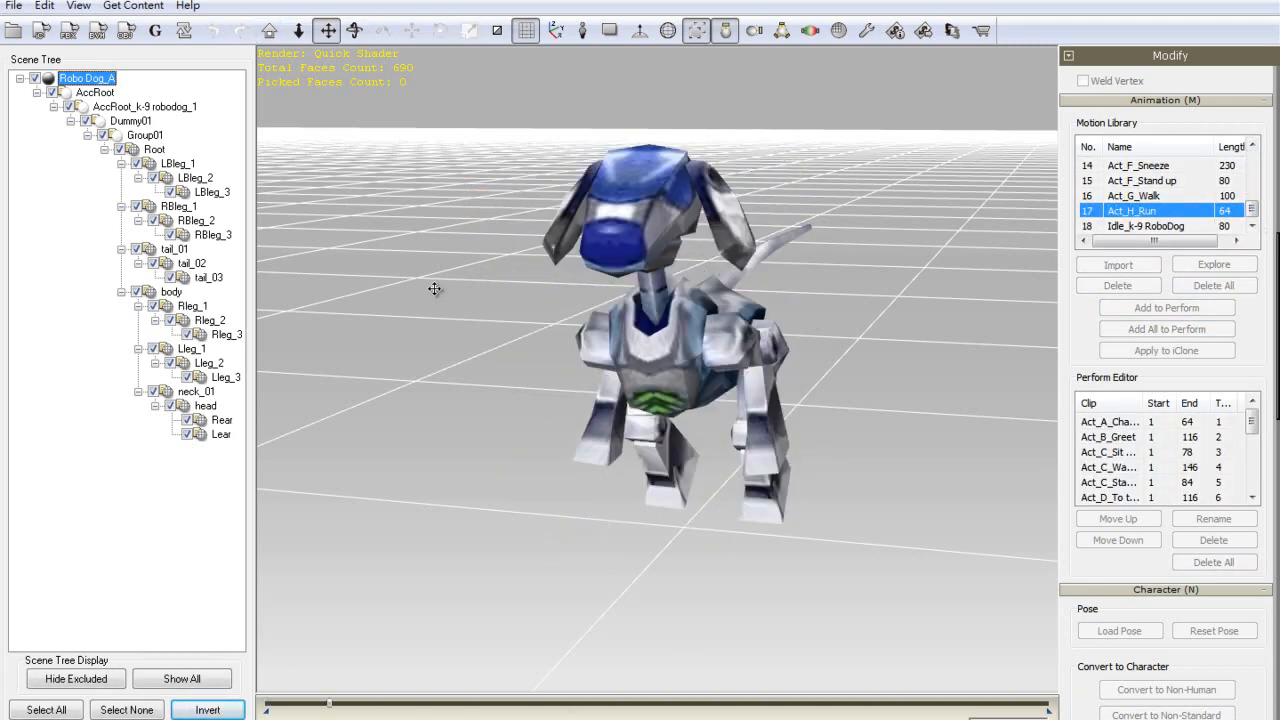
{"action": "left_click", "coordinate": [14, 5]}
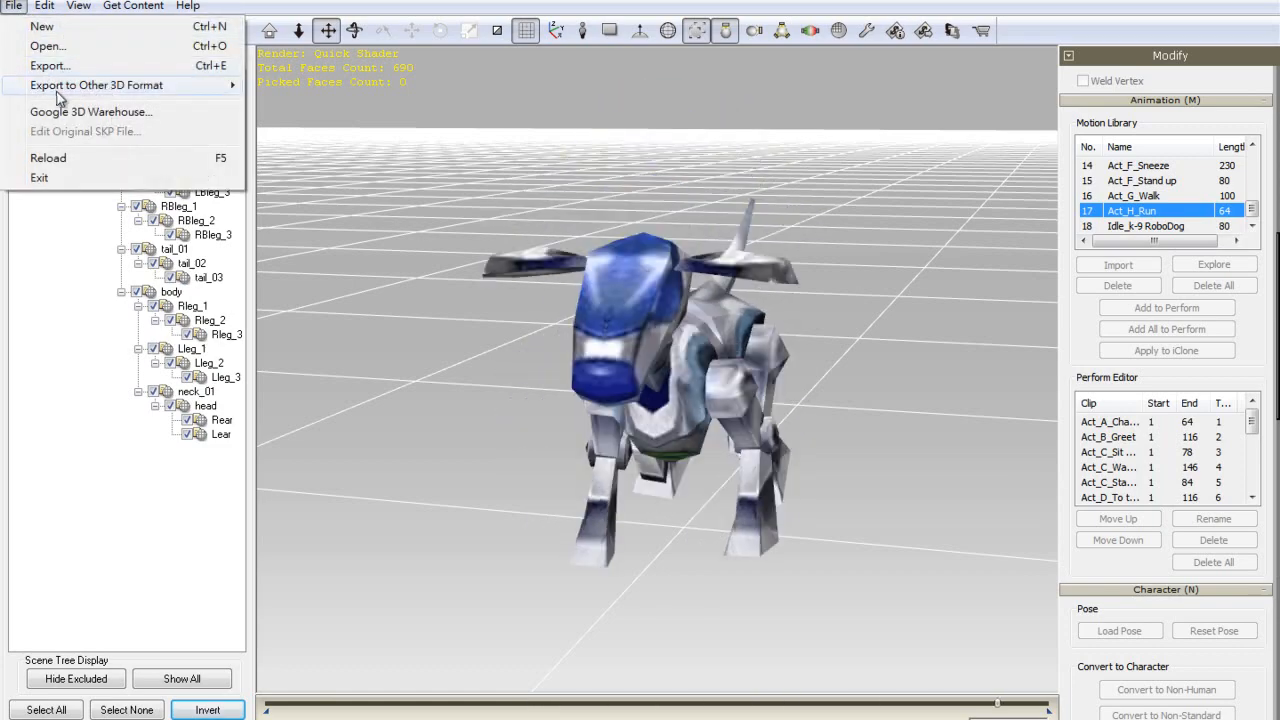
{"action": "left_click", "coordinate": [96, 85]}
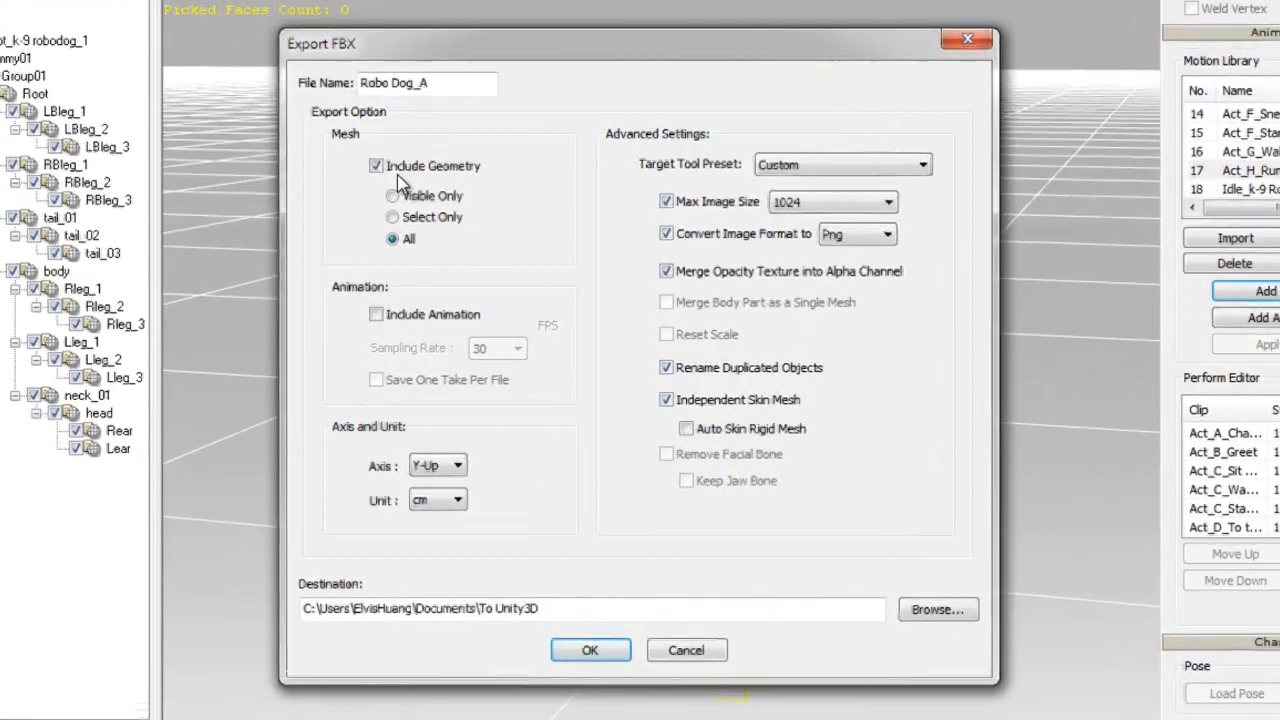
{"action": "left_click", "coordinate": [843, 164]}
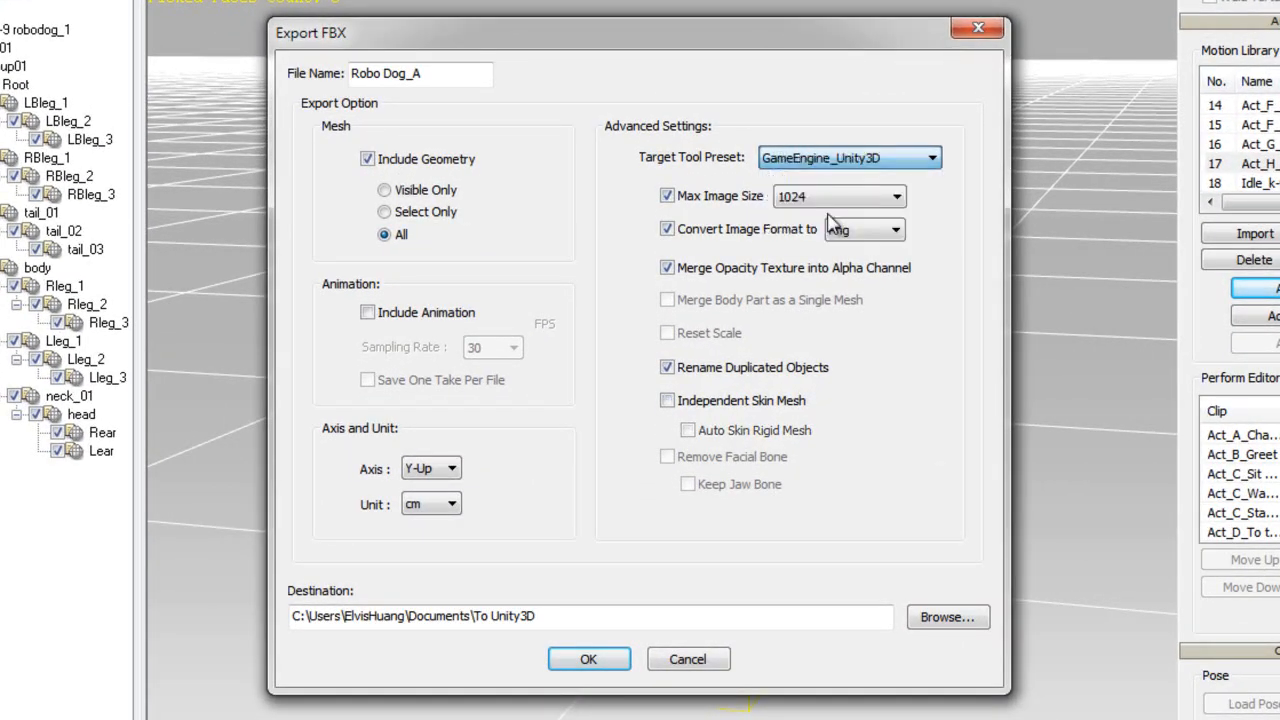
{"action": "left_click", "coordinate": [668, 400]}
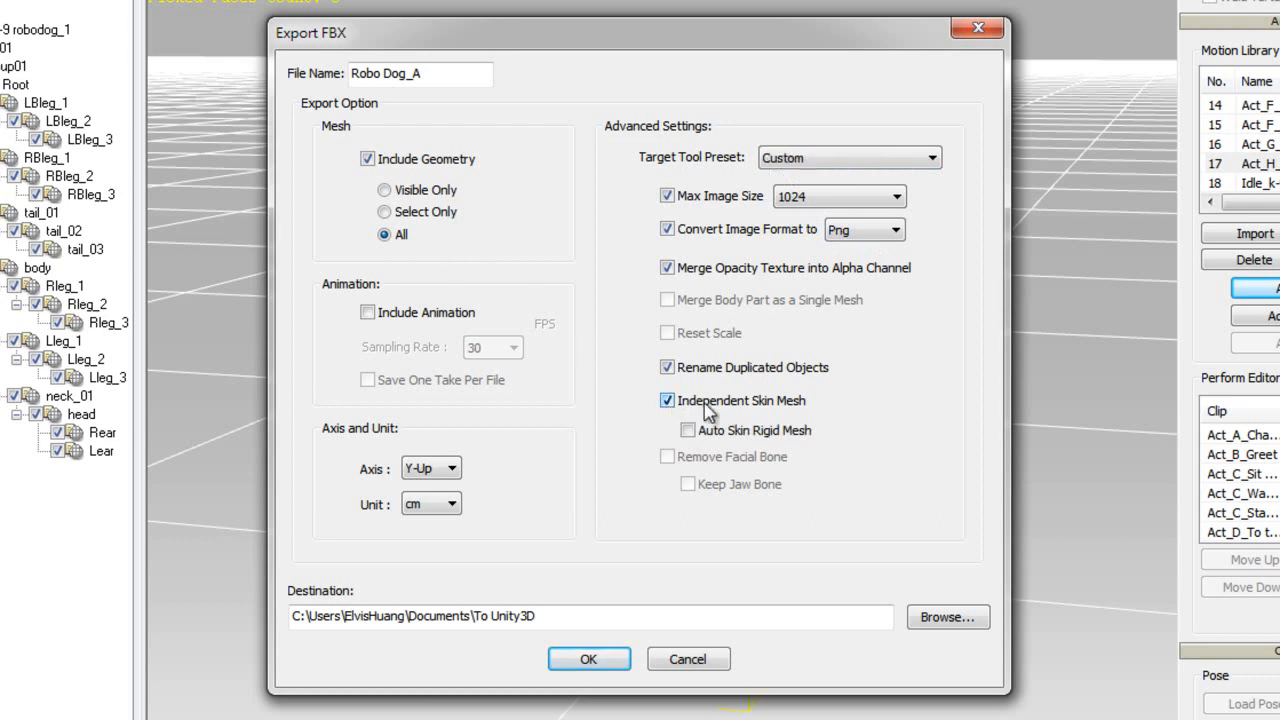
{"action": "mouse_move", "coordinate": [589, 659]}
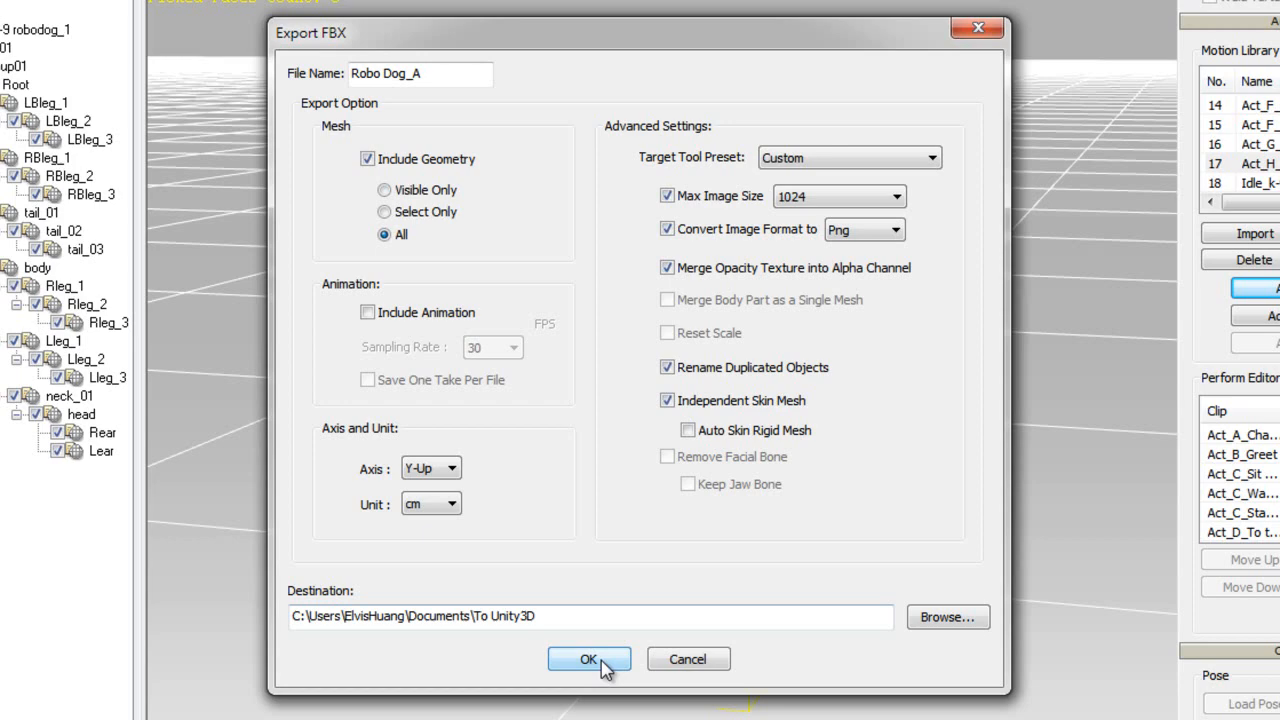
{"action": "left_click", "coordinate": [589, 659]}
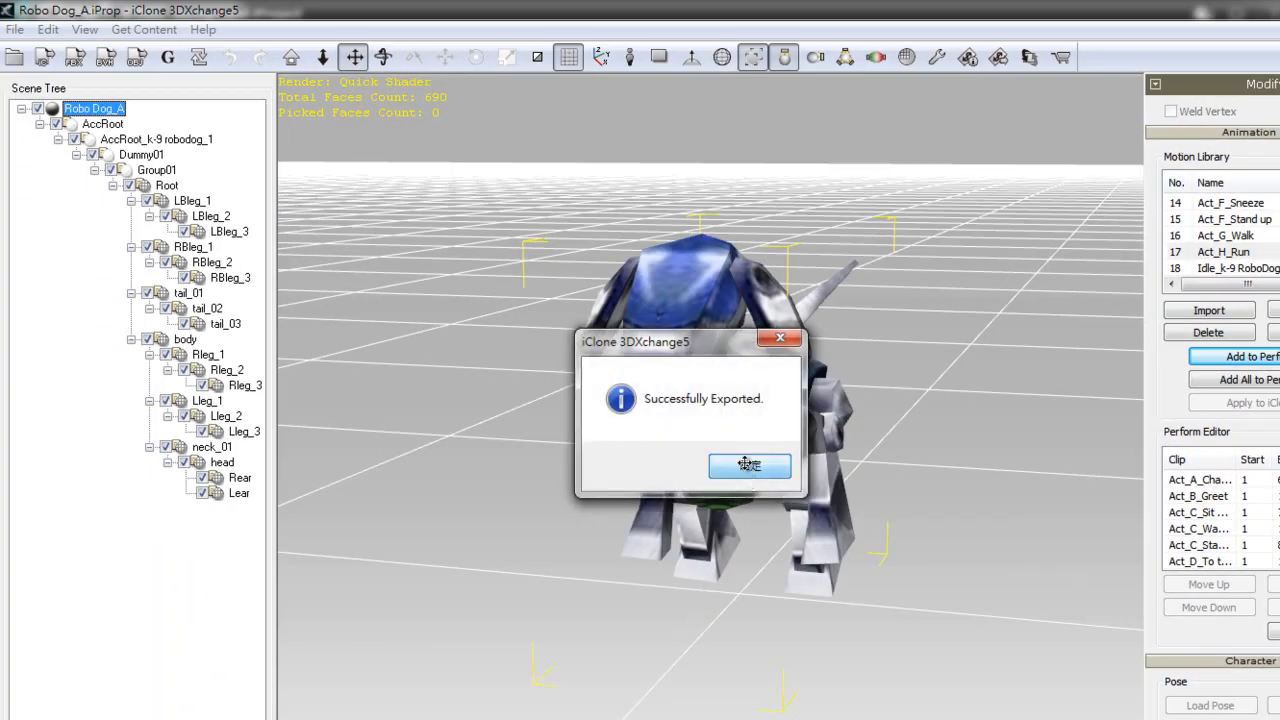
Export Robo Dog_A as animation-only FBX with the GameEngine_Unity3D preset, geometry excluded.
{"action": "left_click", "coordinate": [15, 29]}
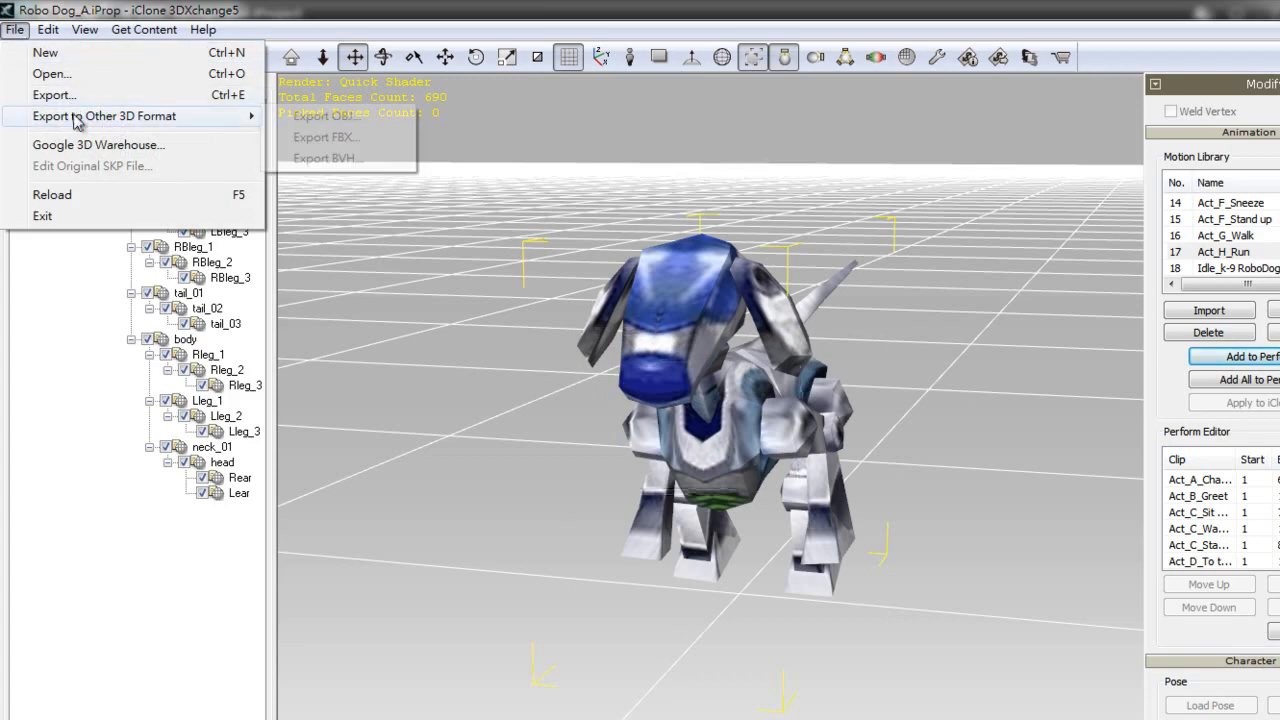
{"action": "left_click", "coordinate": [325, 137]}
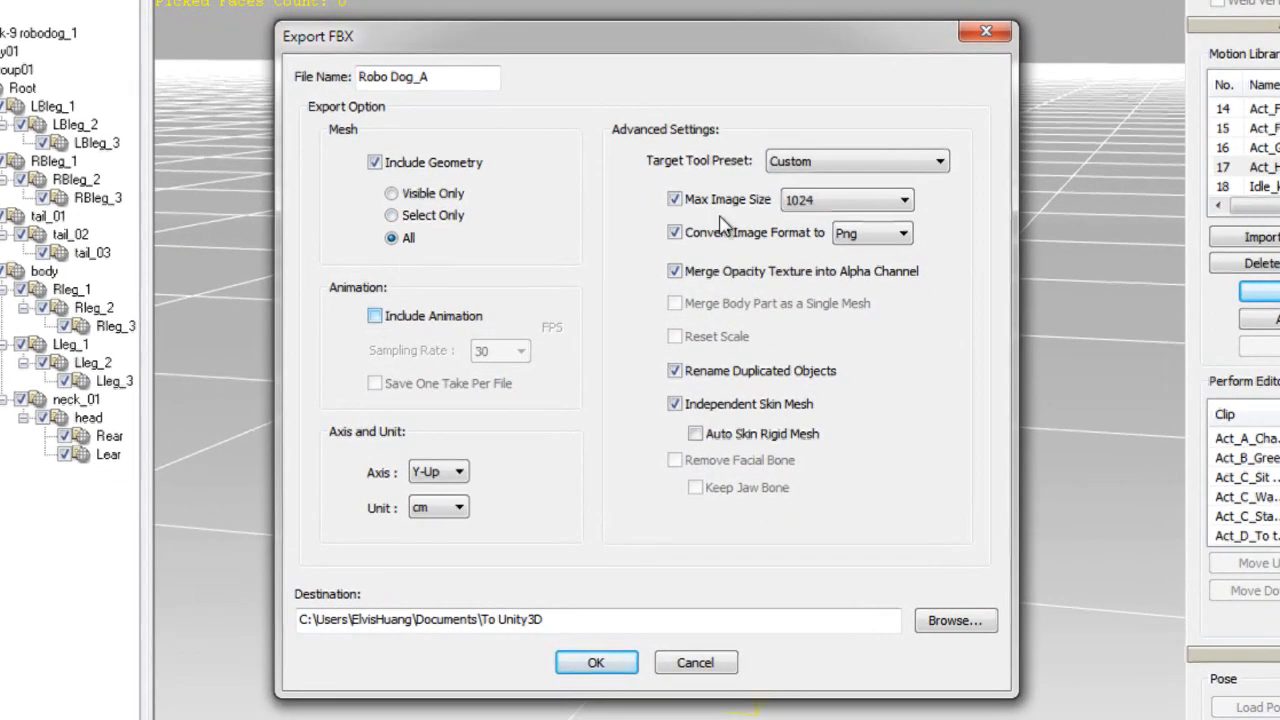
{"action": "left_click", "coordinate": [855, 161]}
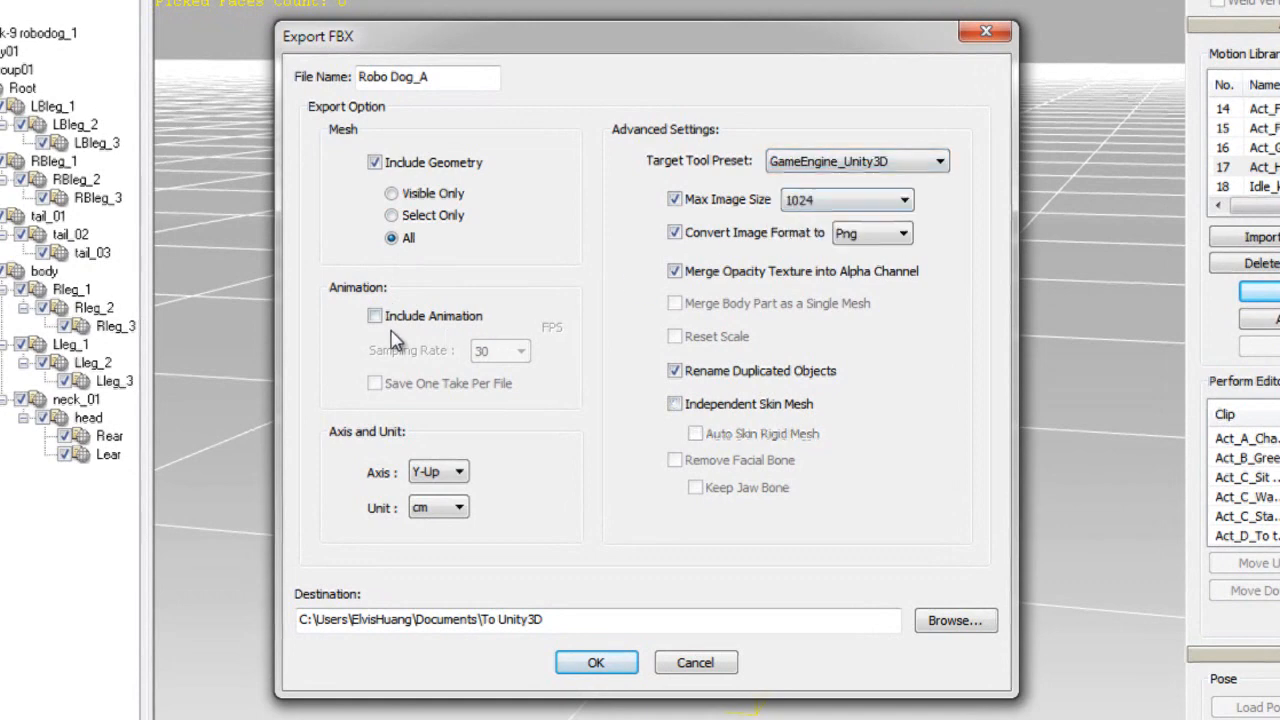
{"action": "left_click", "coordinate": [374, 315]}
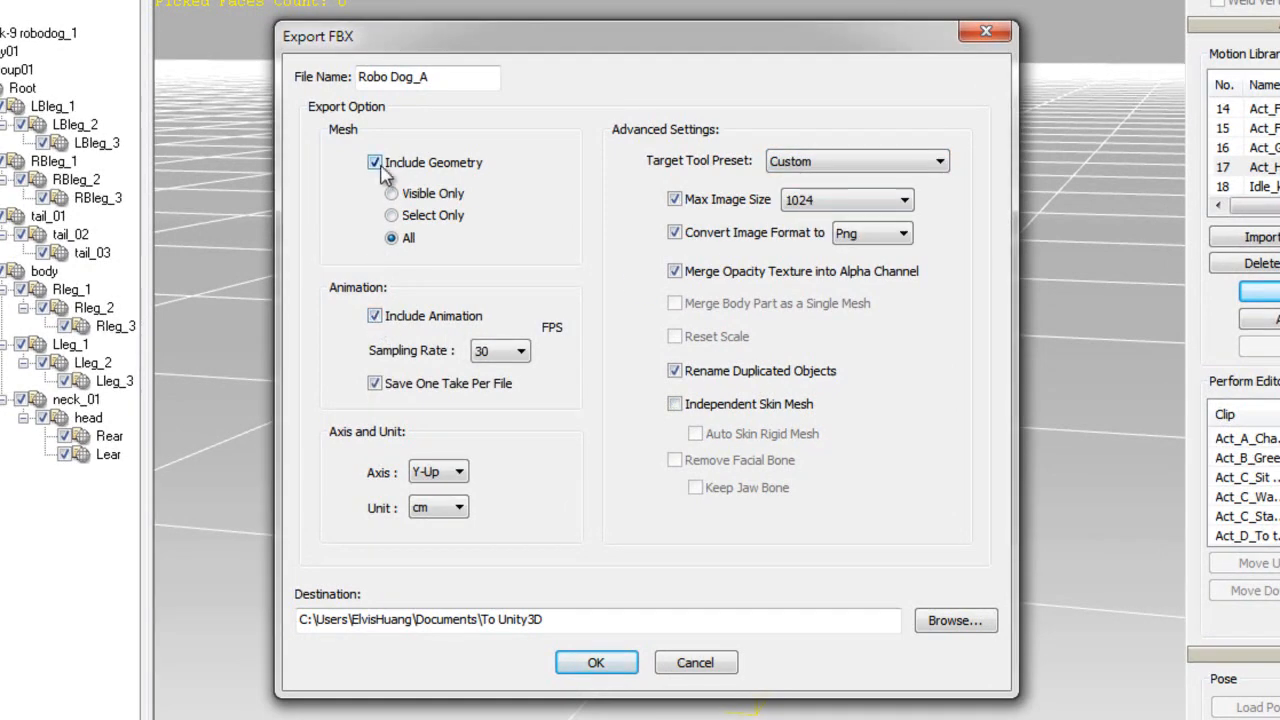
{"action": "left_click", "coordinate": [374, 162]}
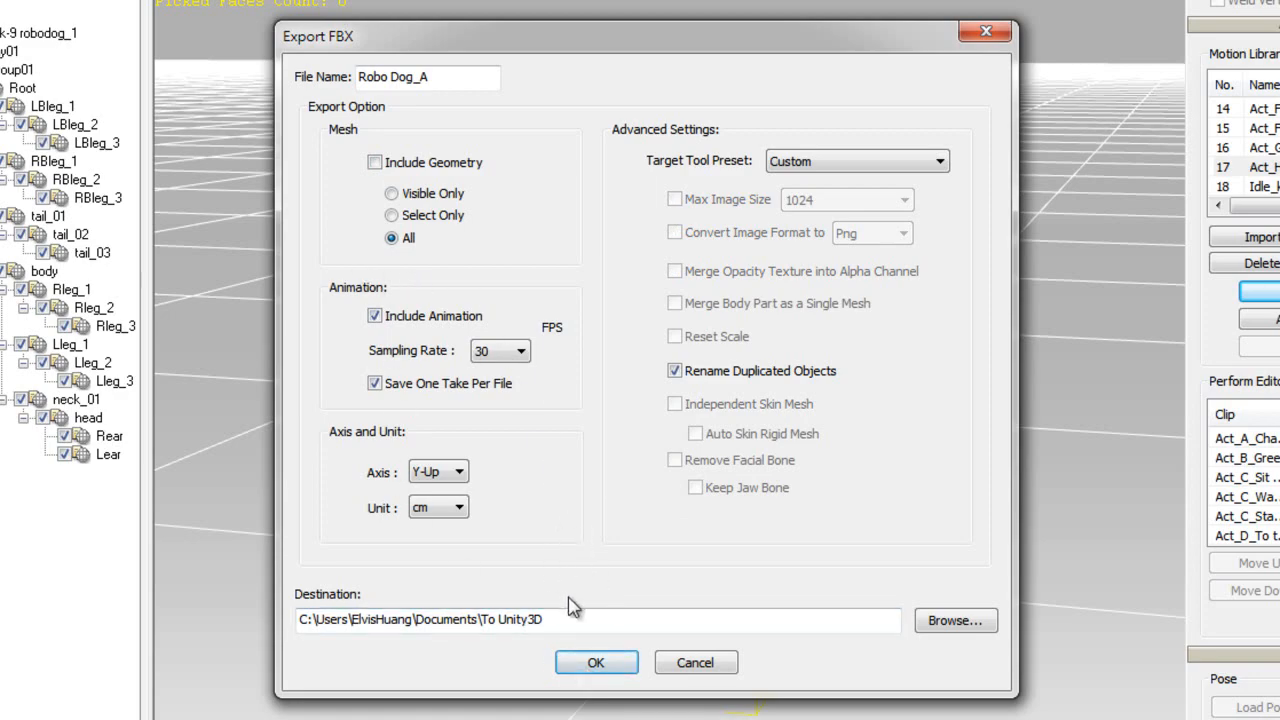
{"action": "left_click", "coordinate": [596, 662]}
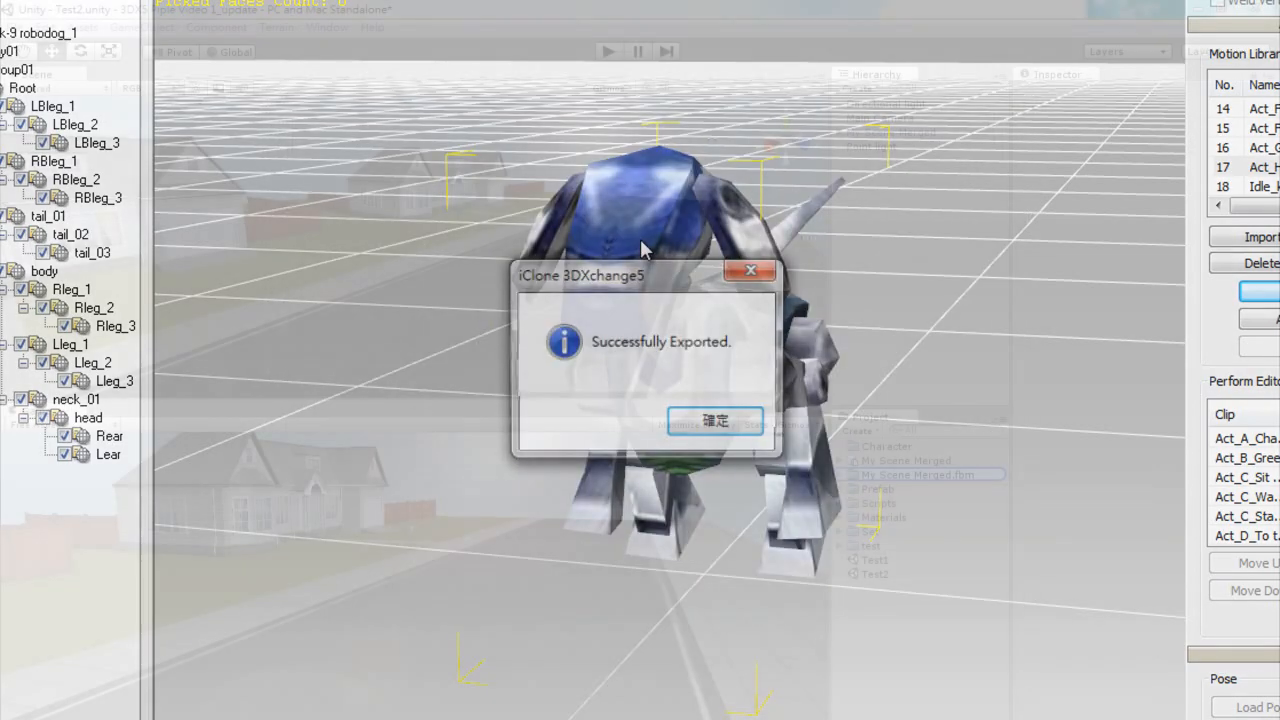
Place Robo Dog_A from Character > Robo Dog with the Act_A_Chase tail clip, then play.
{"action": "left_click", "coordinate": [714, 420]}
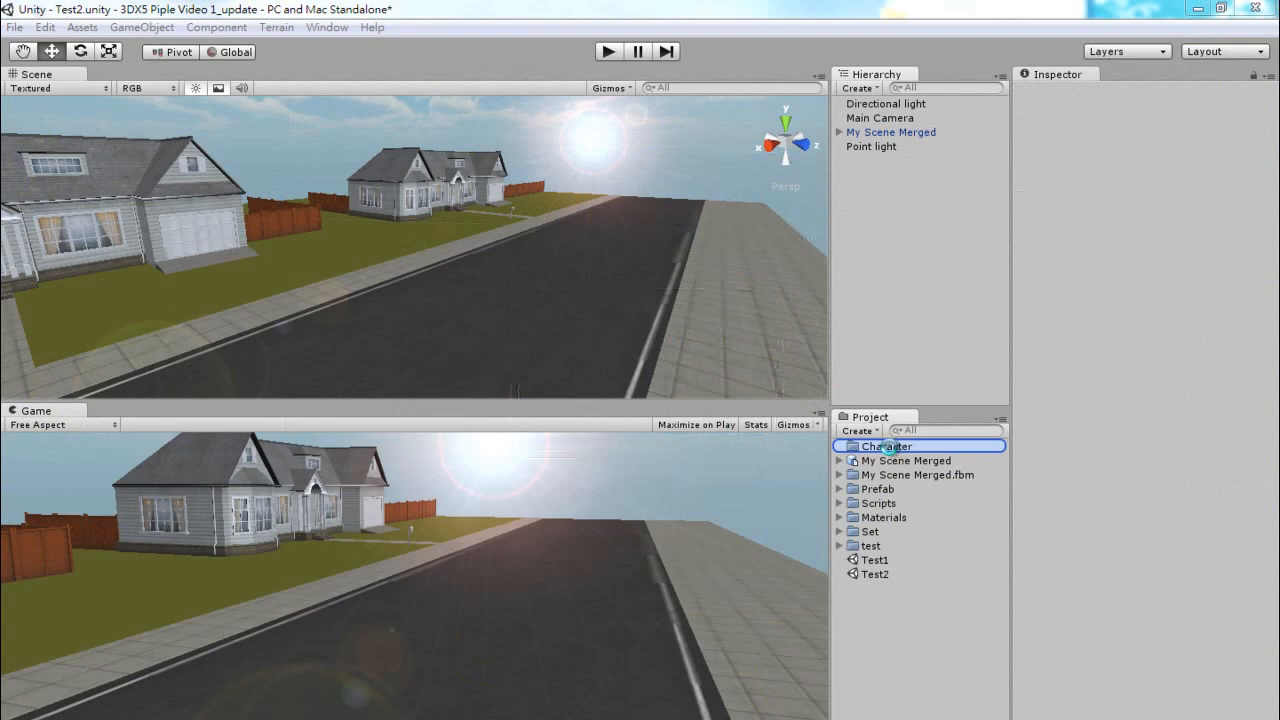
{"action": "left_click", "coordinate": [840, 446]}
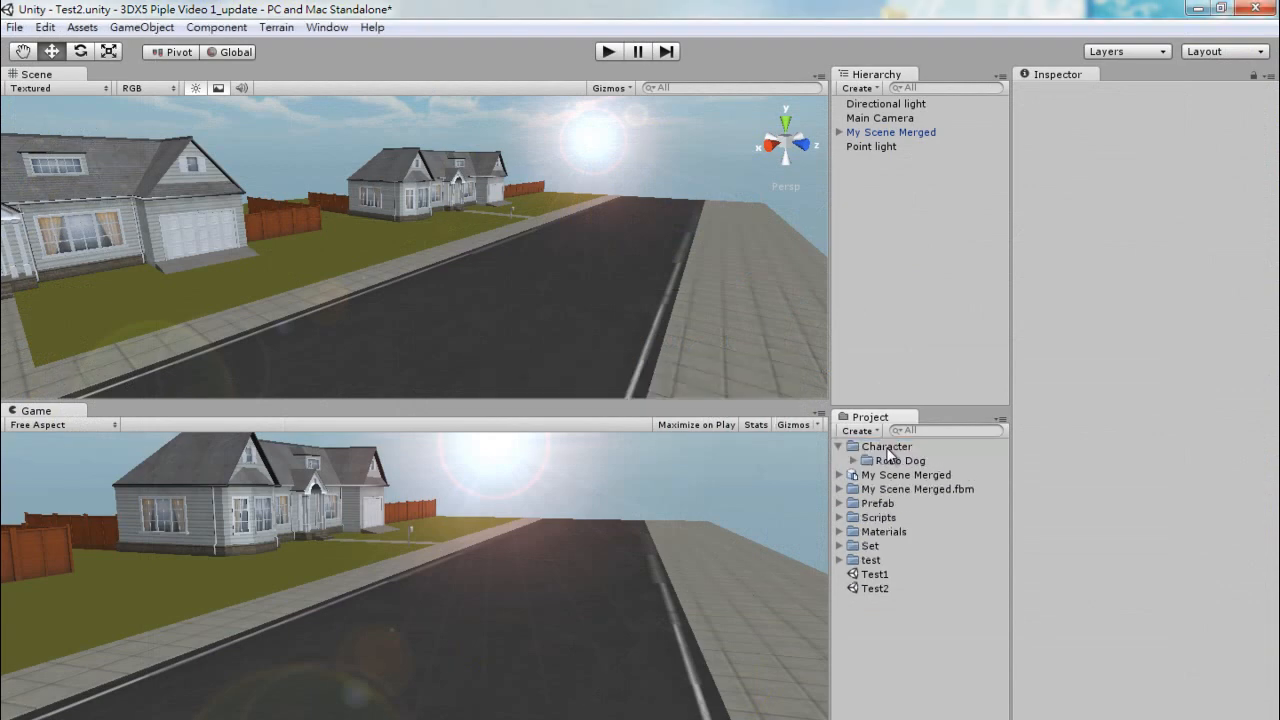
{"action": "left_click", "coordinate": [921, 474]}
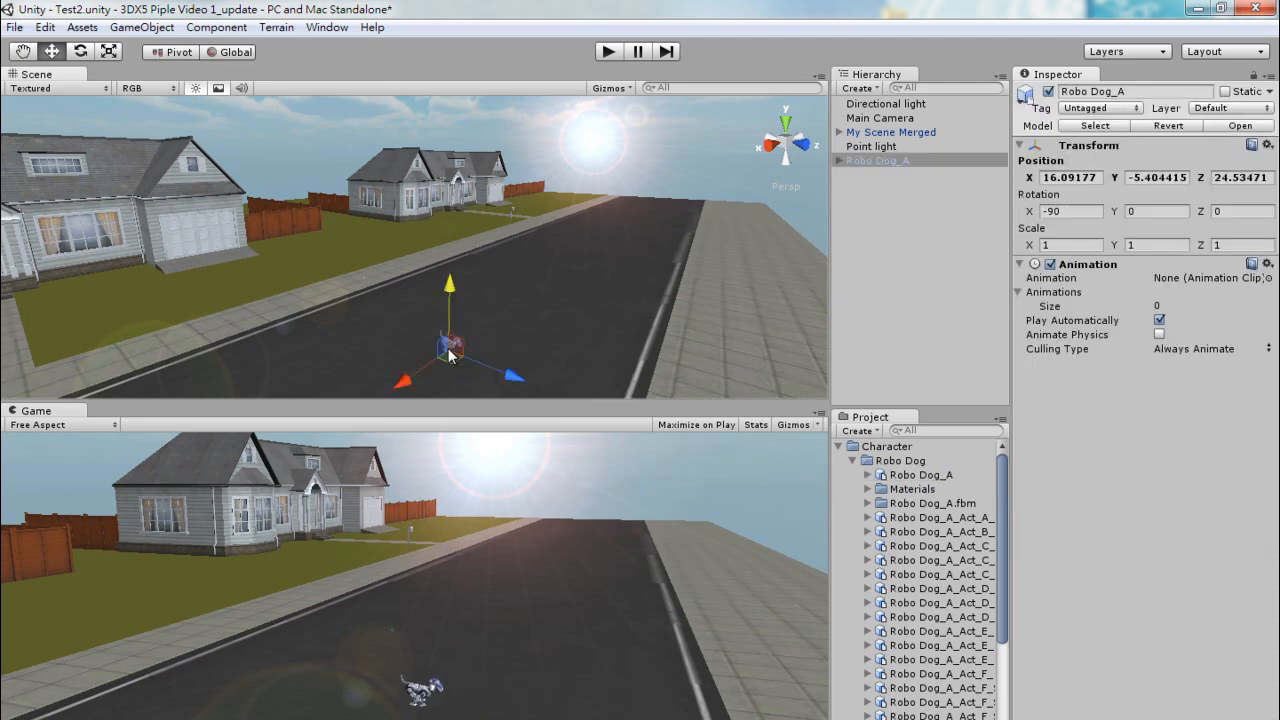
{"action": "mouse_move", "coordinate": [1025, 307]}
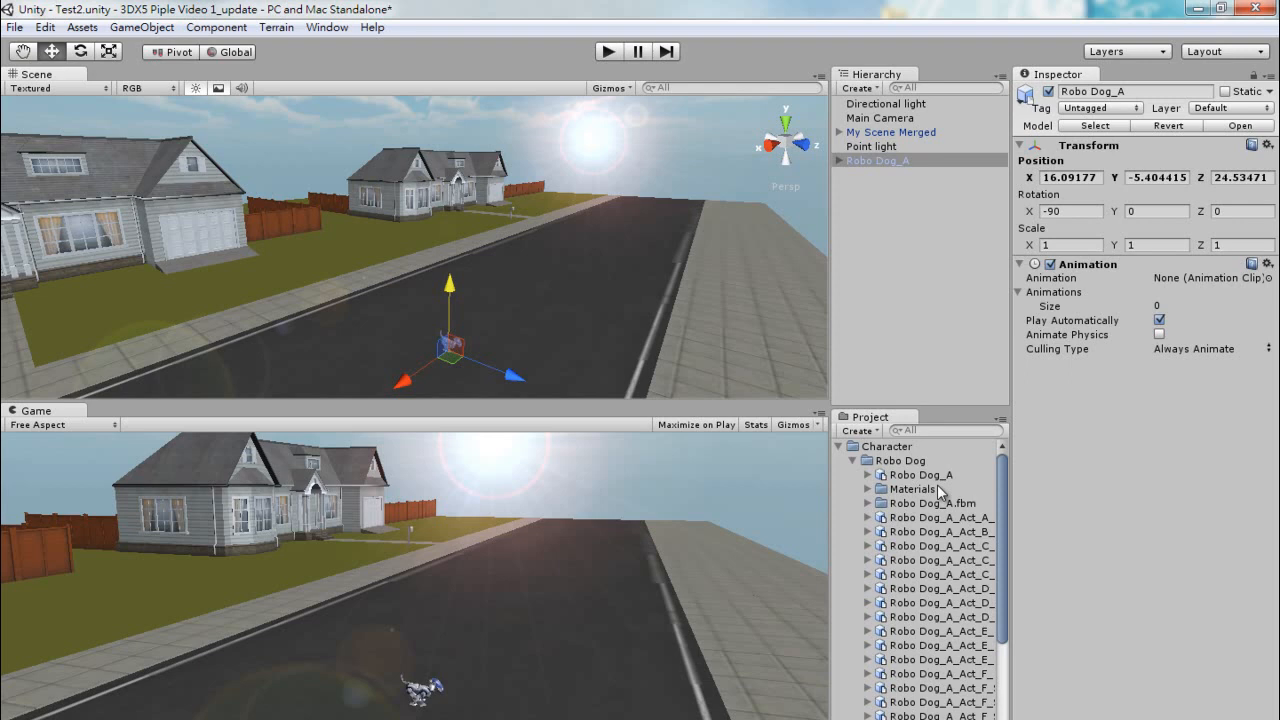
{"action": "left_click", "coordinate": [867, 517]}
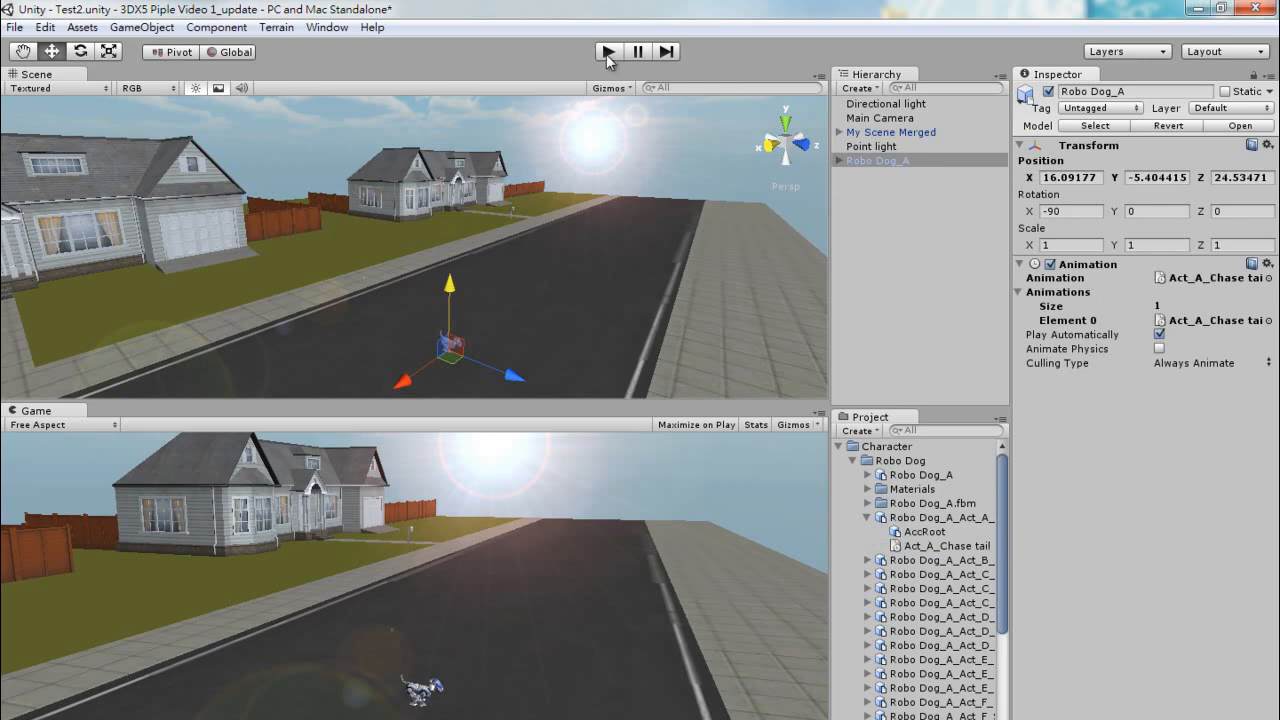
{"action": "left_click", "coordinate": [607, 51]}
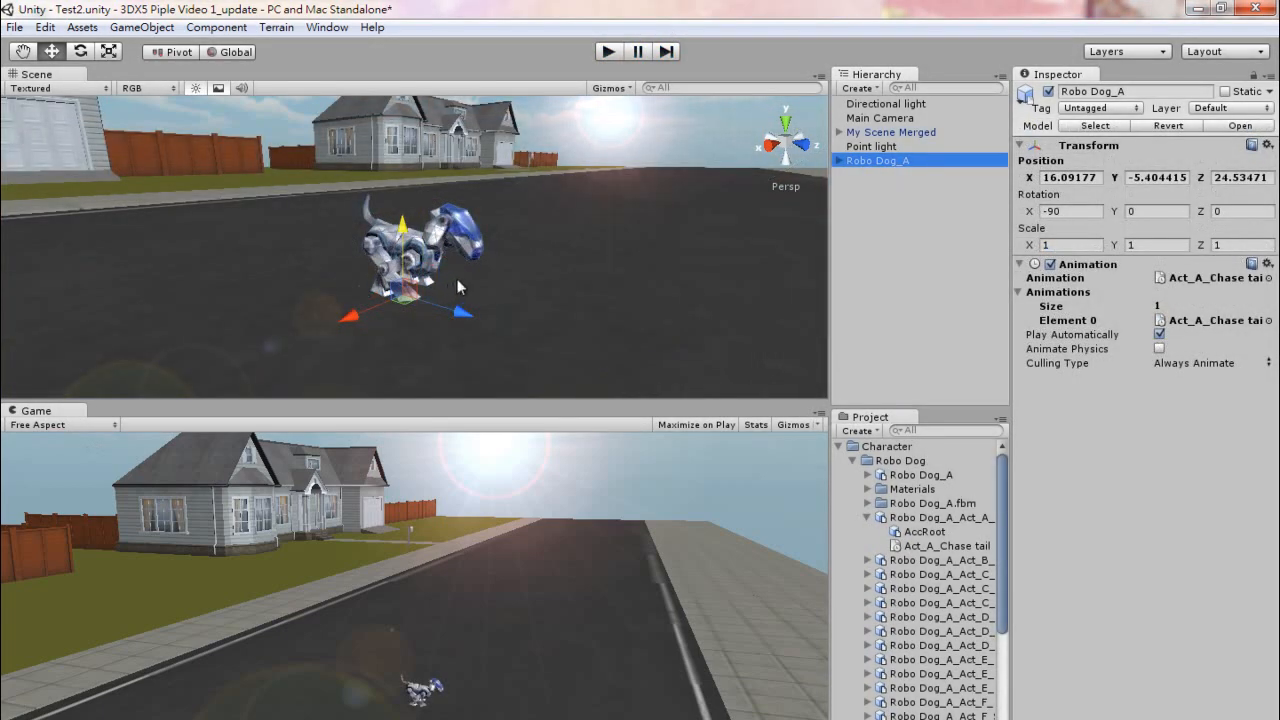
{"action": "mouse_move", "coordinate": [142, 27]}
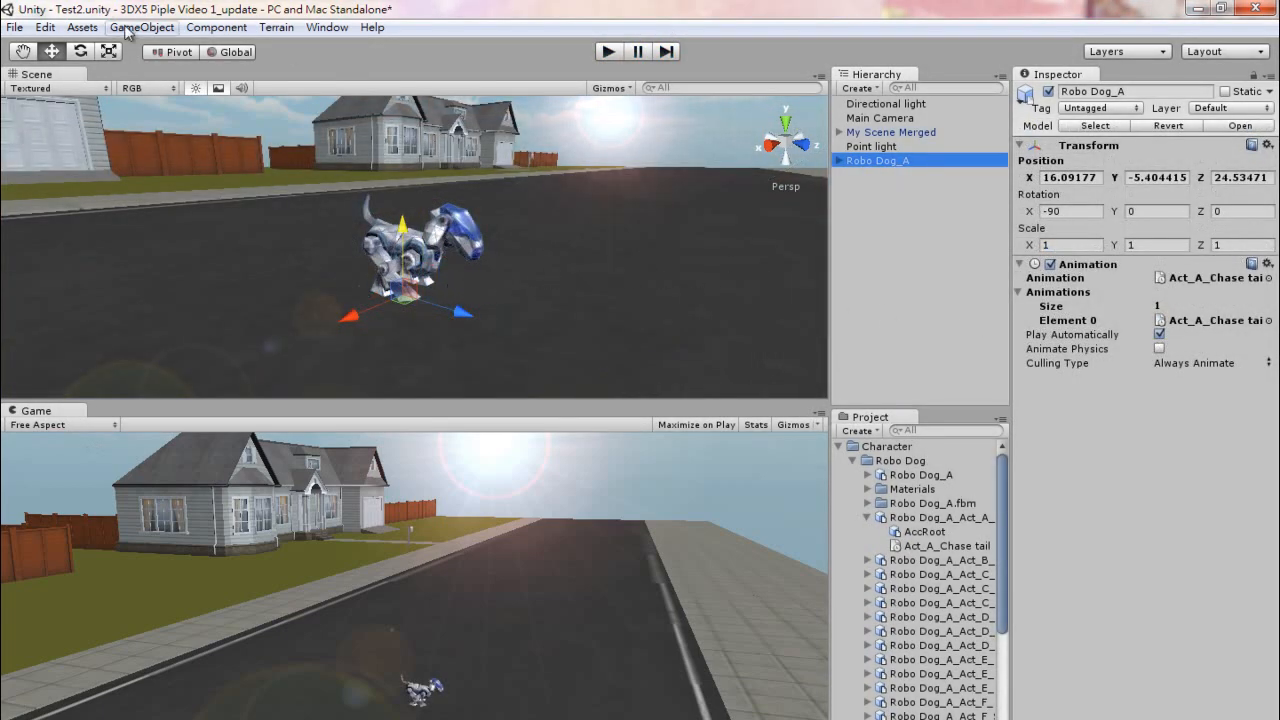
Create an empty GameObject and rename it GameObject_Robo Dog Dummy.
{"action": "left_click", "coordinate": [141, 27]}
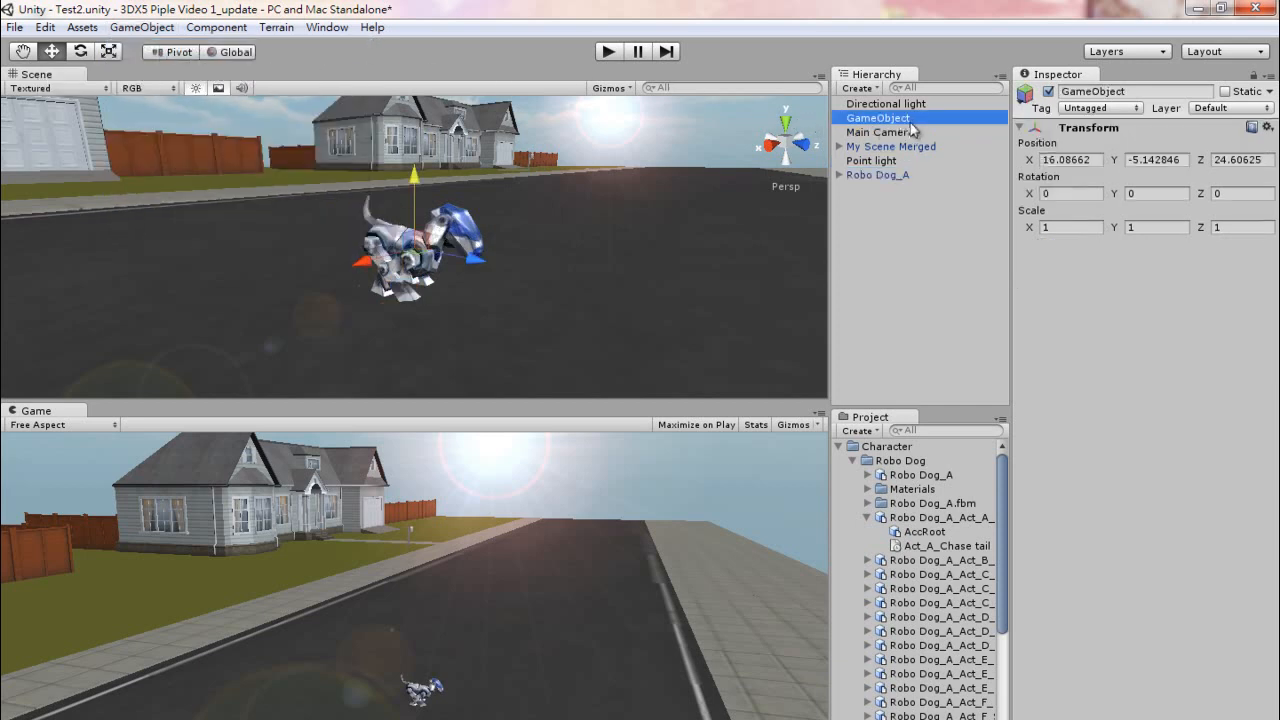
{"action": "double_click", "coordinate": [878, 118]}
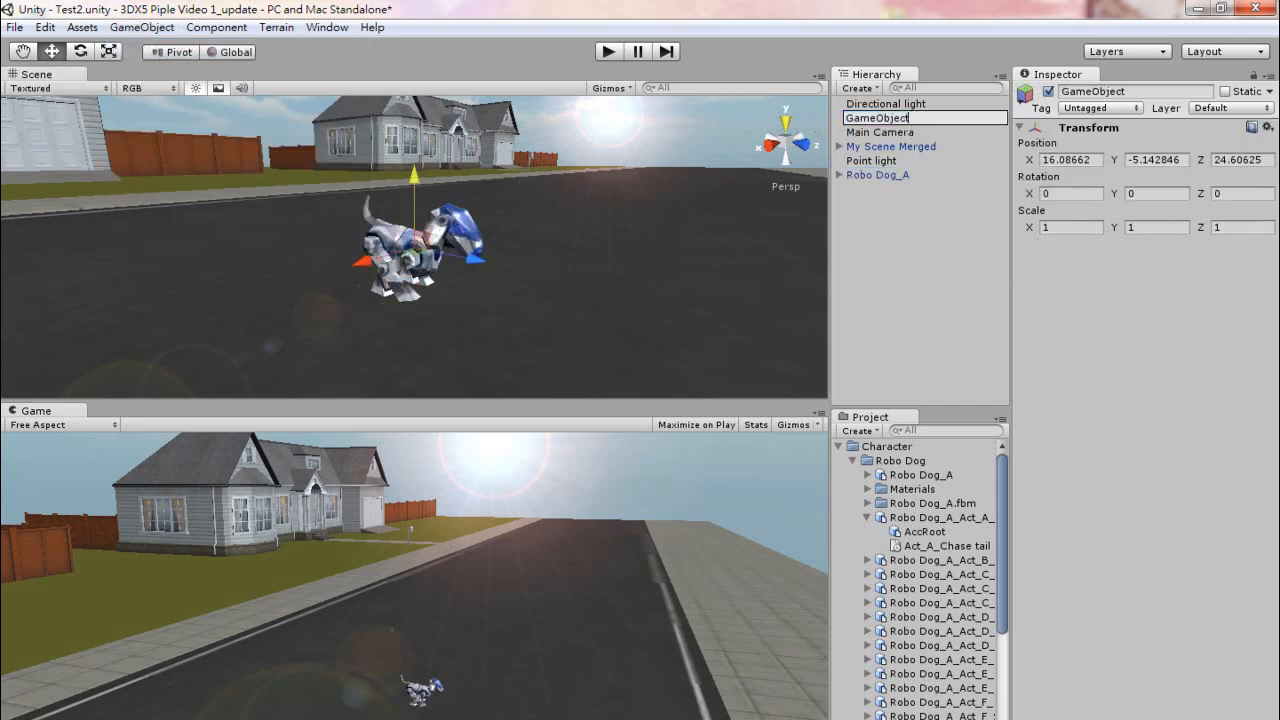
{"action": "type", "text": "_R"}
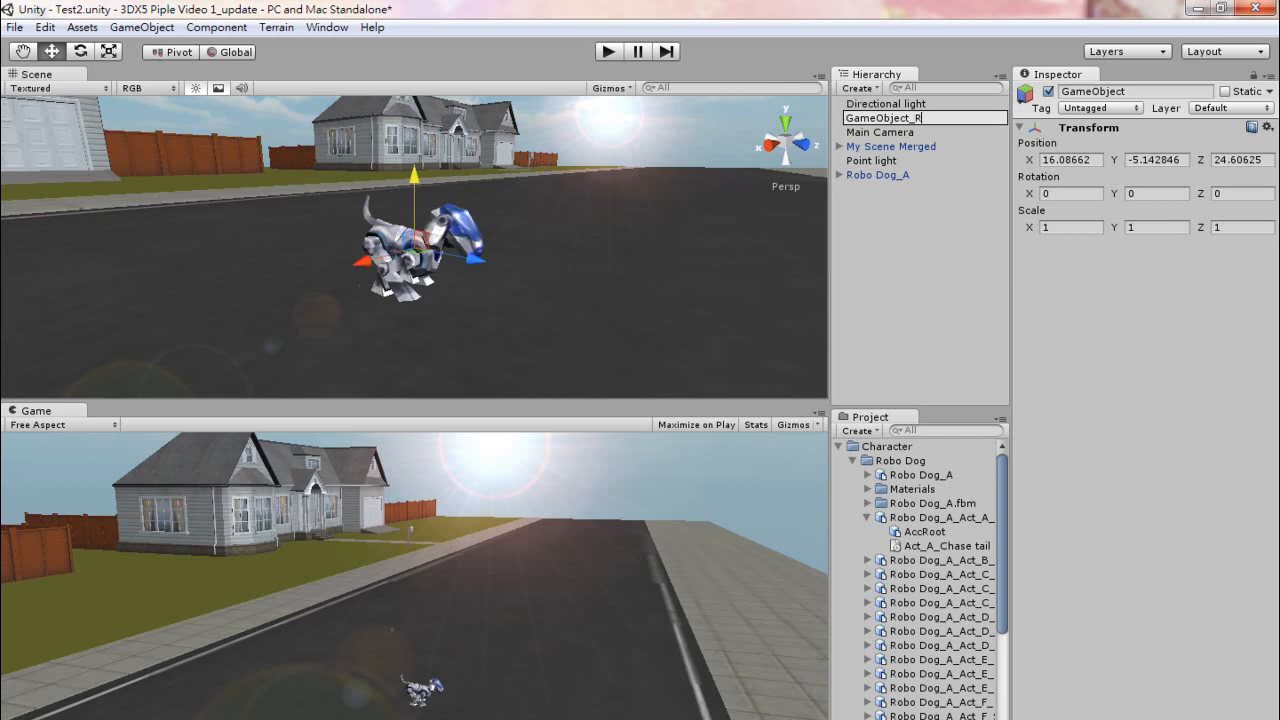
{"action": "type", "text": "obo D"}
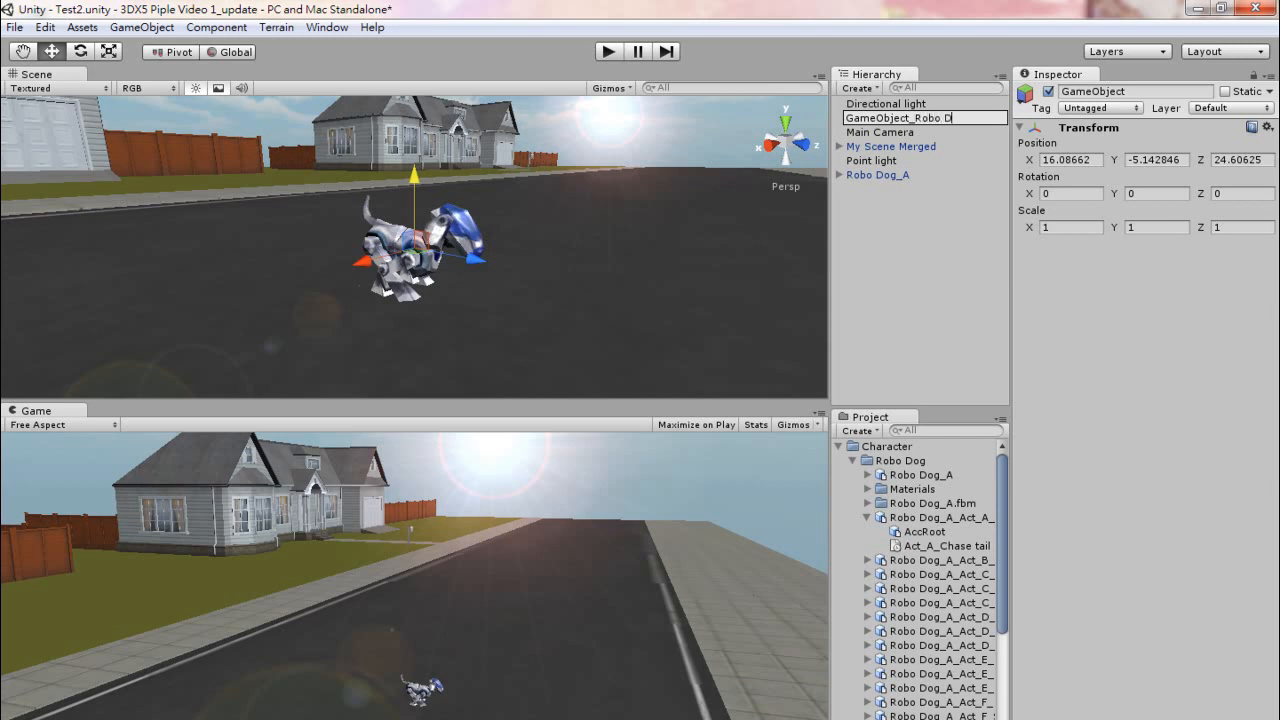
{"action": "type", "text": "og Dummy"}
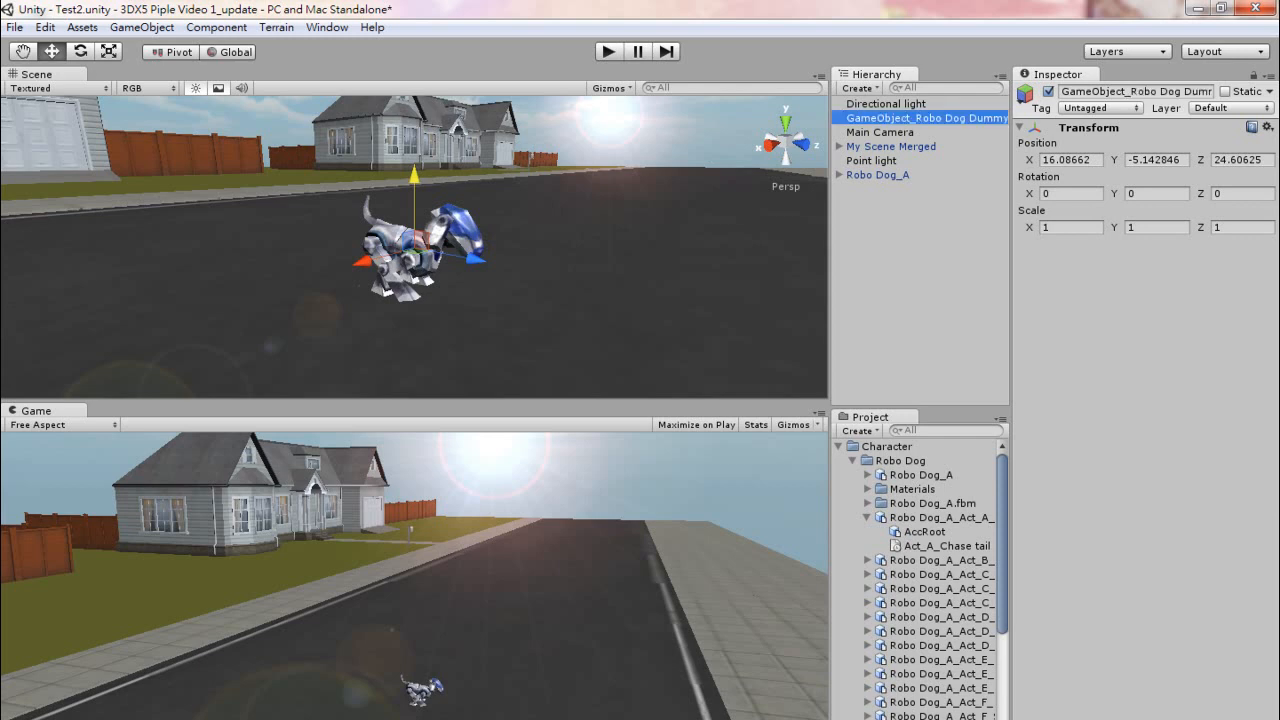
Parent Robo Dog_A under the dummy and lower the dummy onto the road.
{"action": "left_click", "coordinate": [877, 174]}
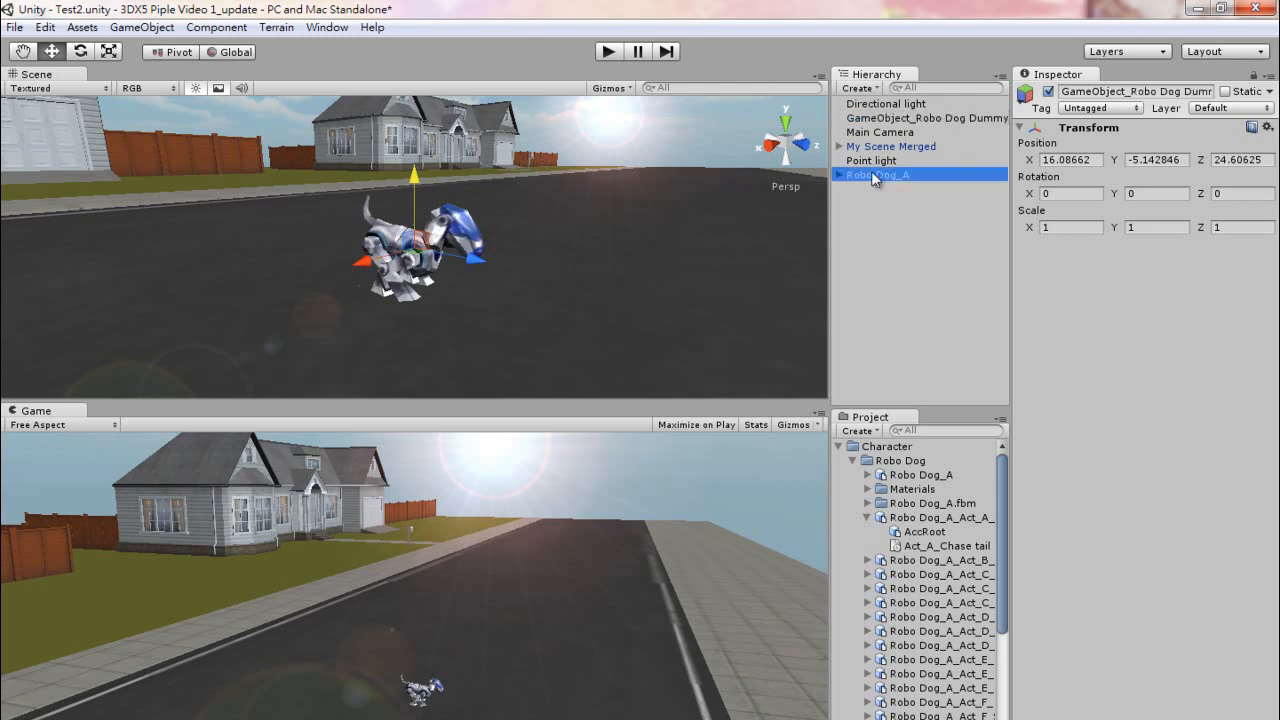
{"action": "left_click", "coordinate": [925, 118]}
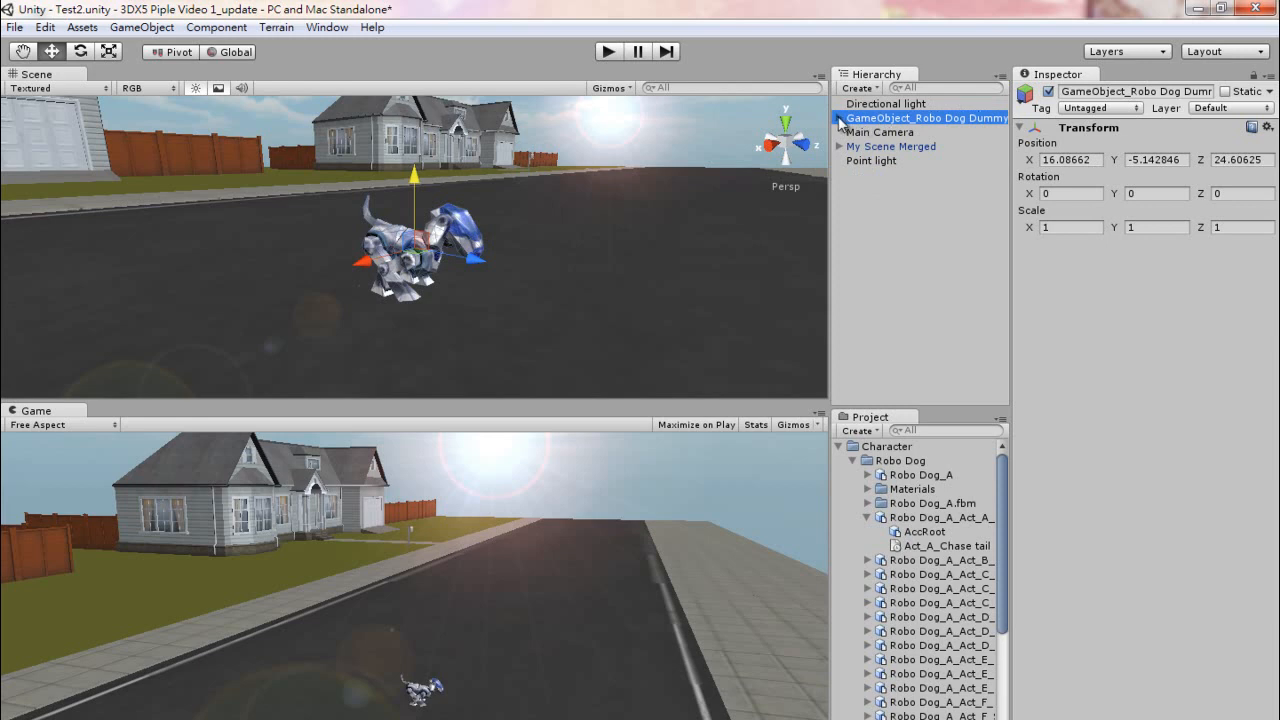
{"action": "left_click", "coordinate": [890, 132]}
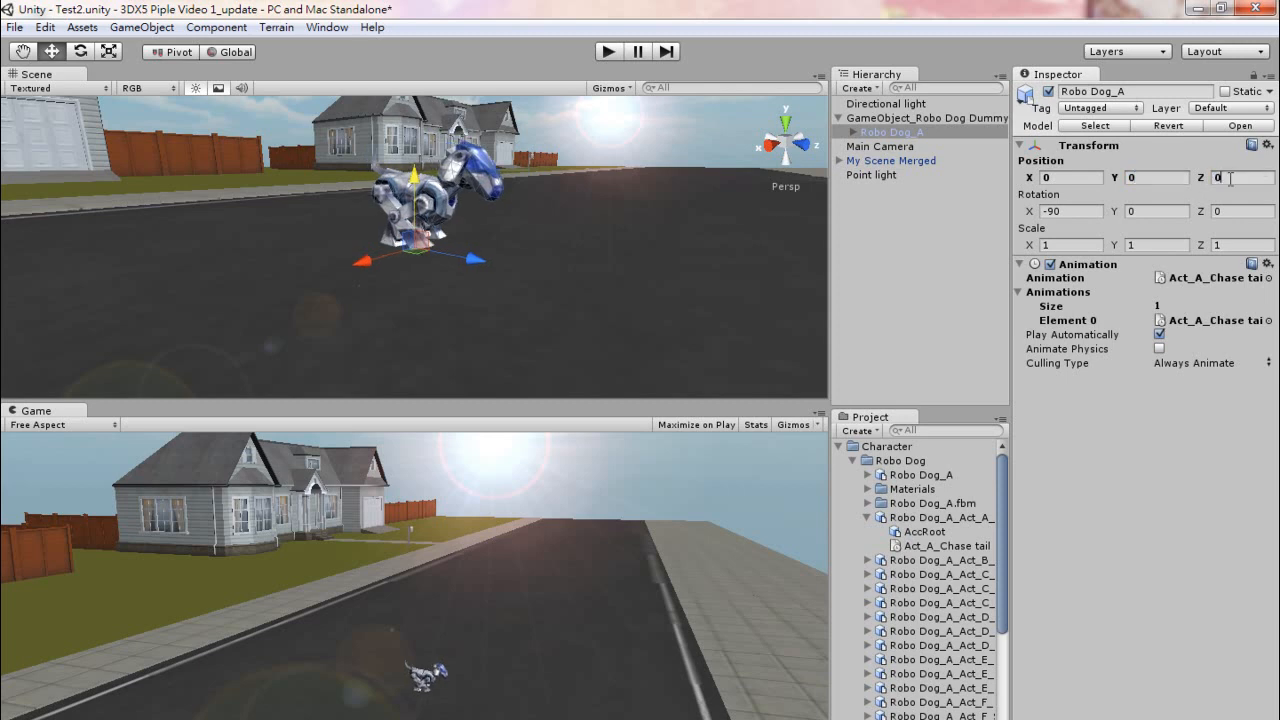
{"action": "left_click", "coordinate": [926, 118]}
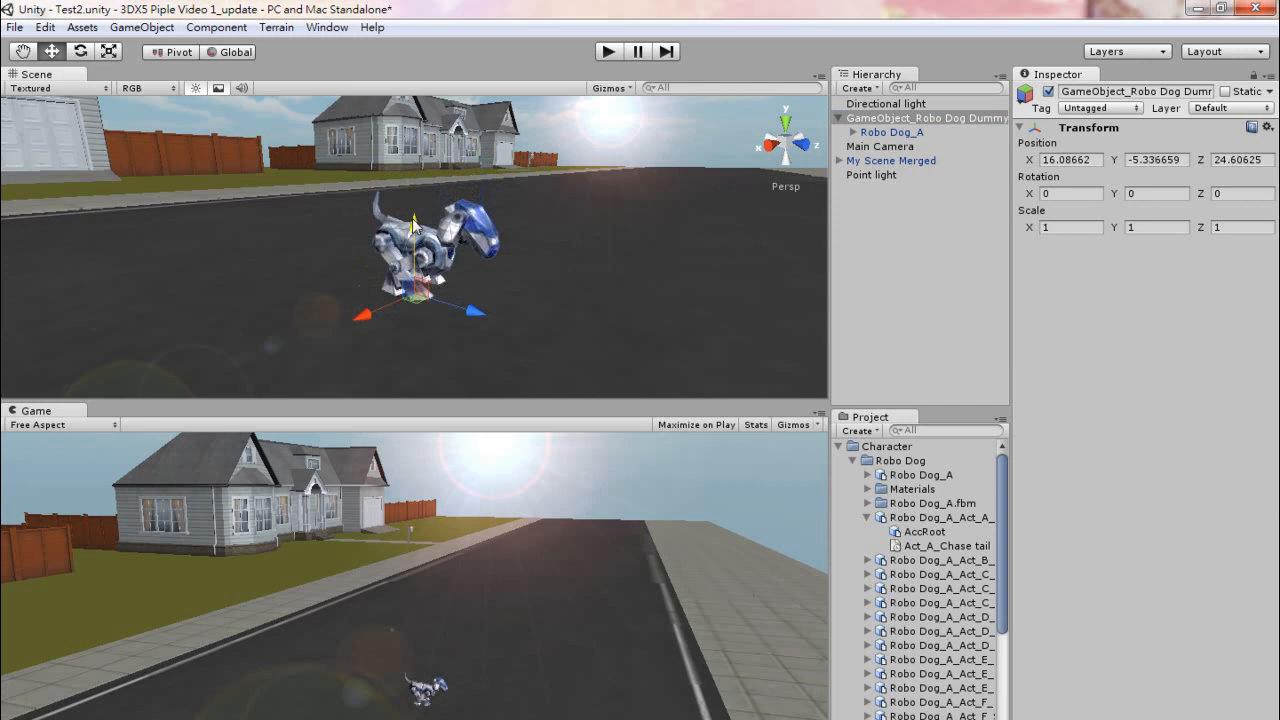
{"action": "left_click_drag", "start_coordinate": [413, 215], "coordinate": [413, 235]}
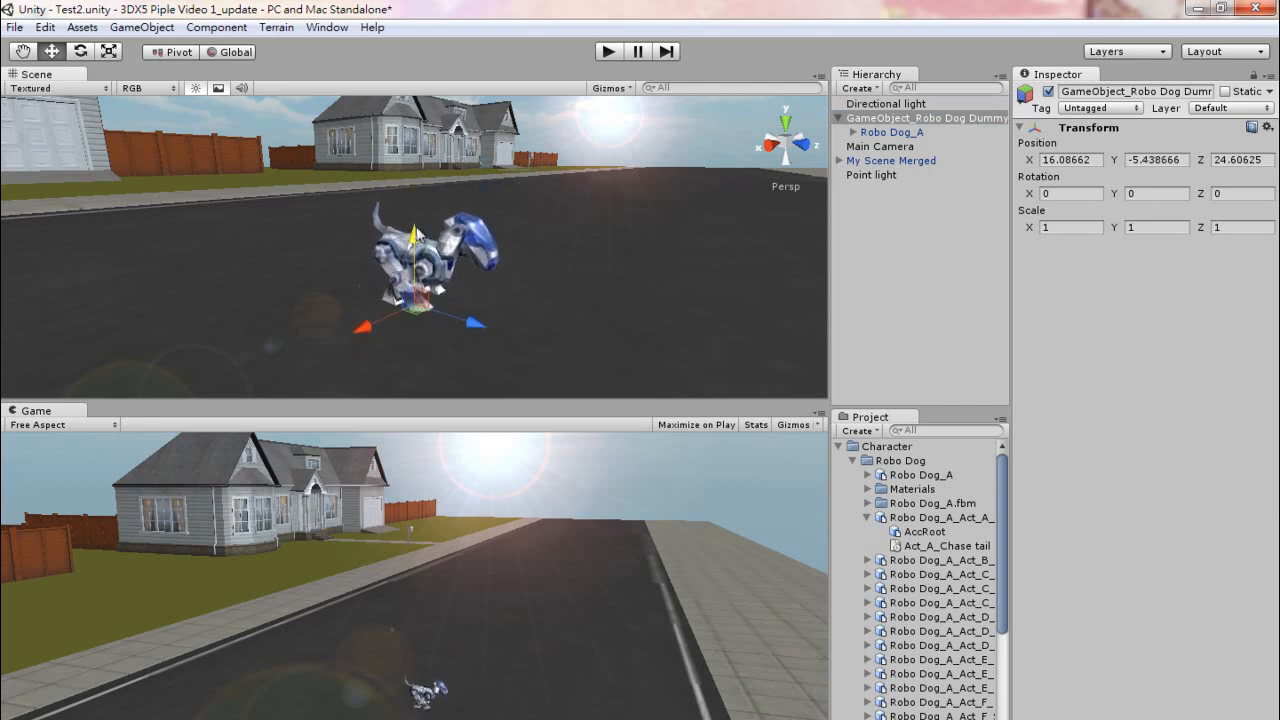
{"action": "mouse_move", "coordinate": [618, 80]}
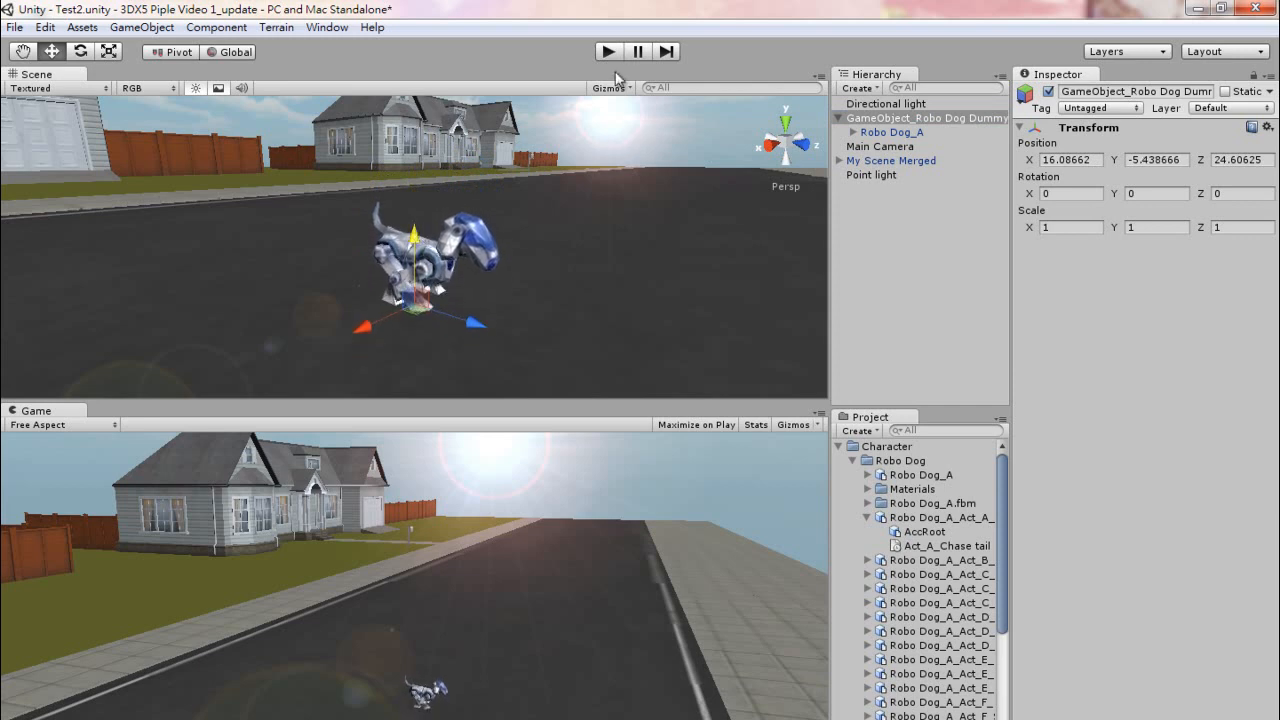
{"action": "left_click", "coordinate": [891, 132]}
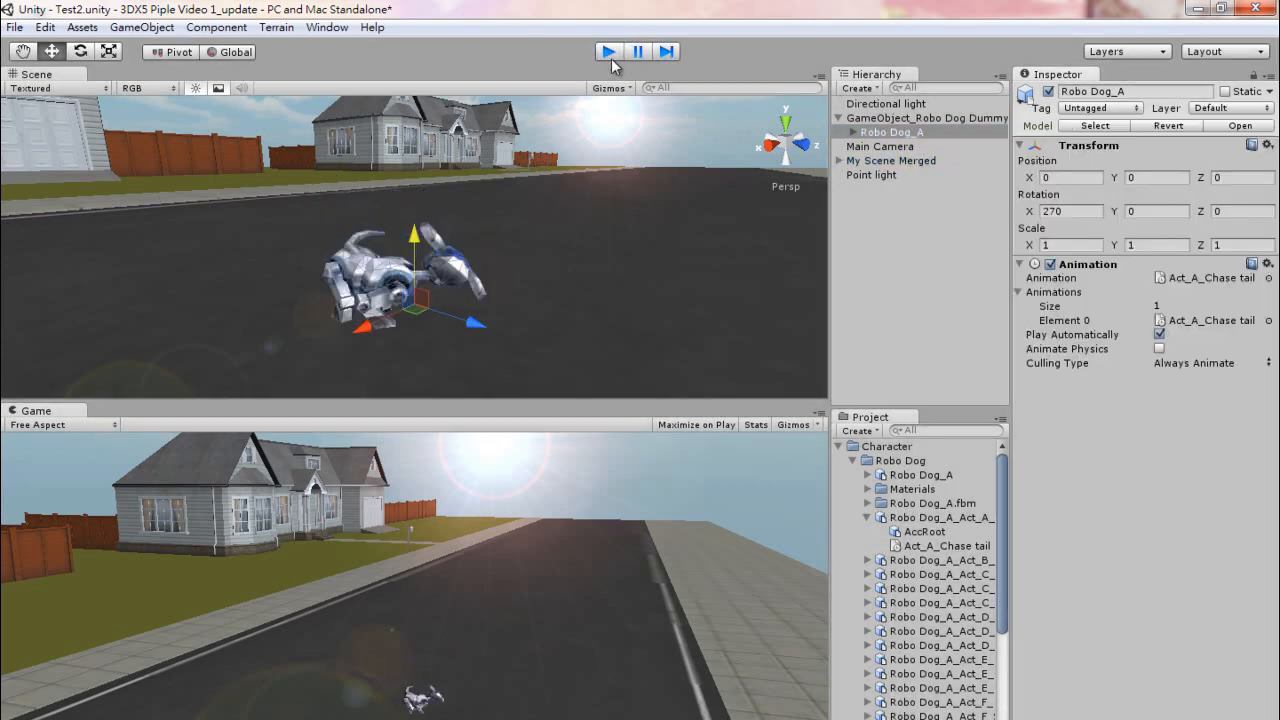
{"action": "left_click", "coordinate": [607, 51]}
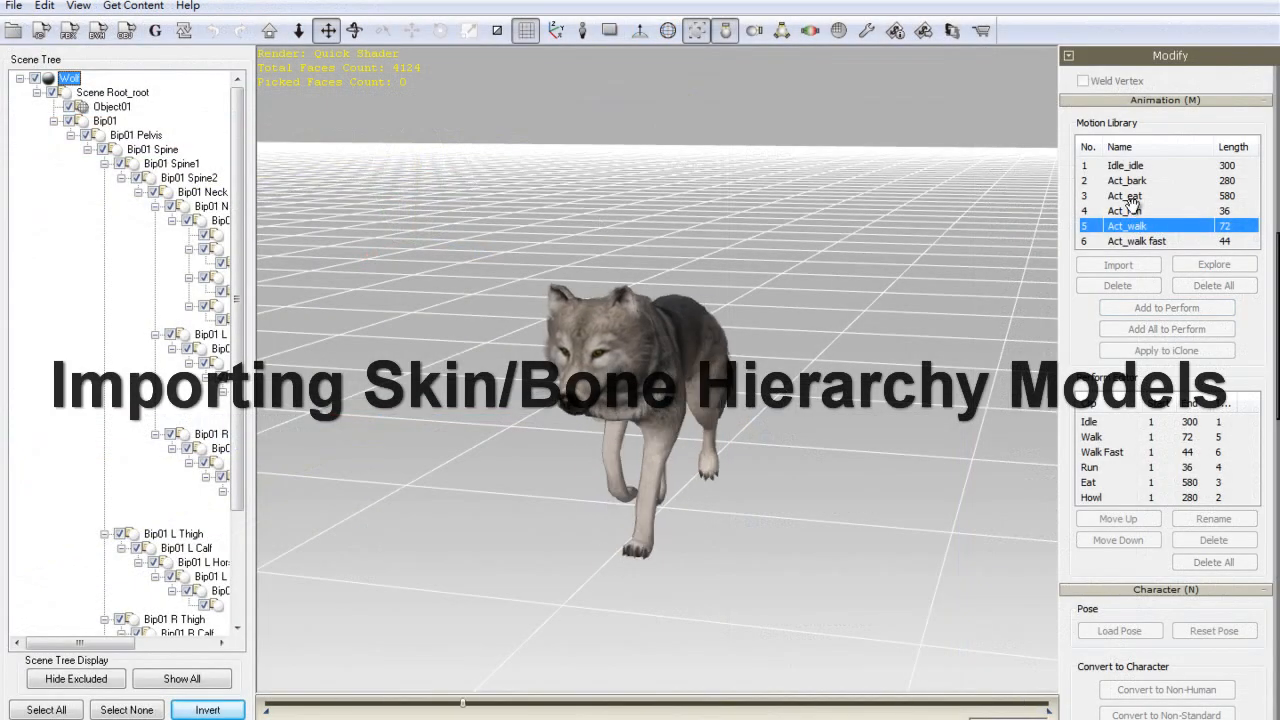
Preview the wolf's Act_eat motion, then export its motions as animation-only FBX, one take per file.
{"action": "left_click", "coordinate": [1124, 195]}
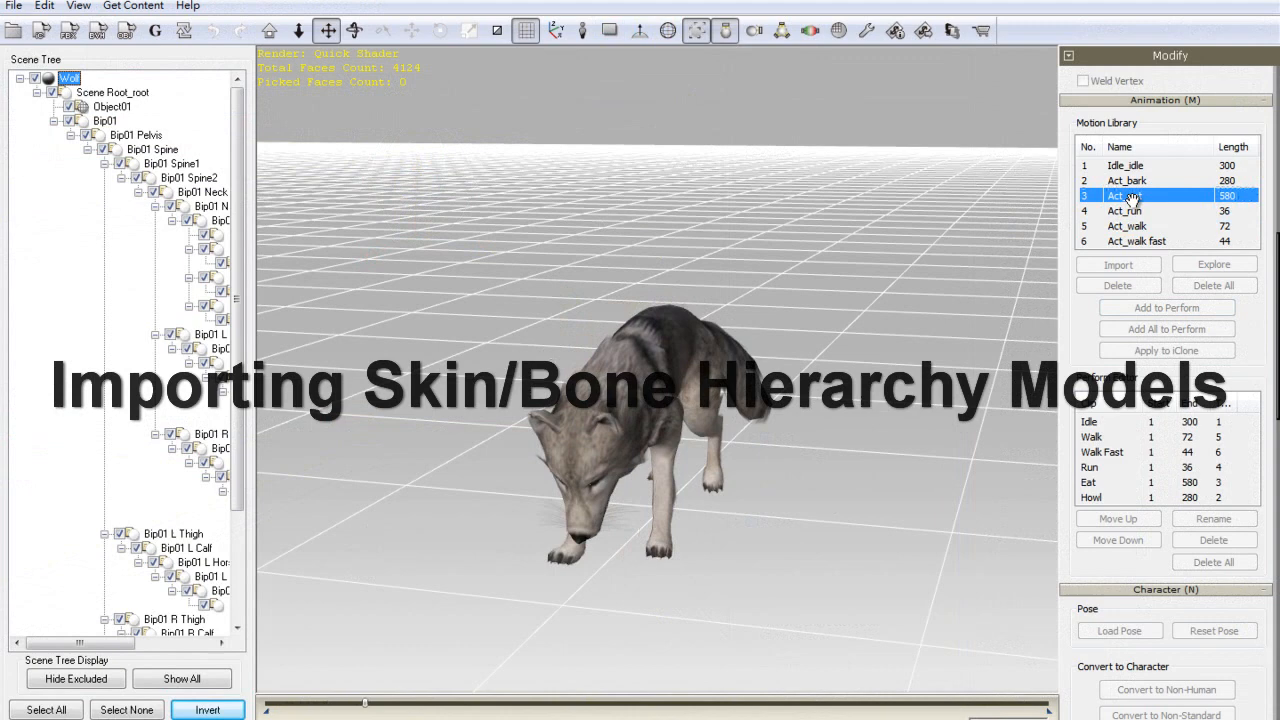
{"action": "left_click", "coordinate": [1135, 240]}
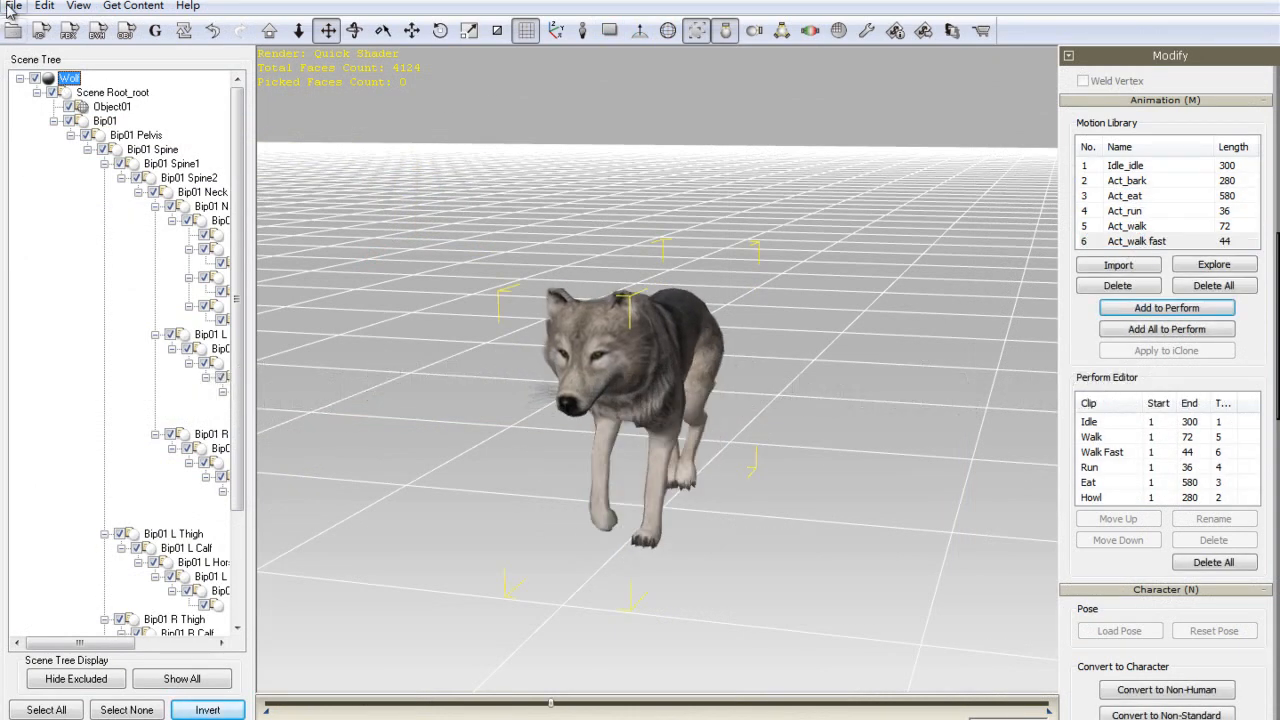
{"action": "left_click", "coordinate": [14, 6]}
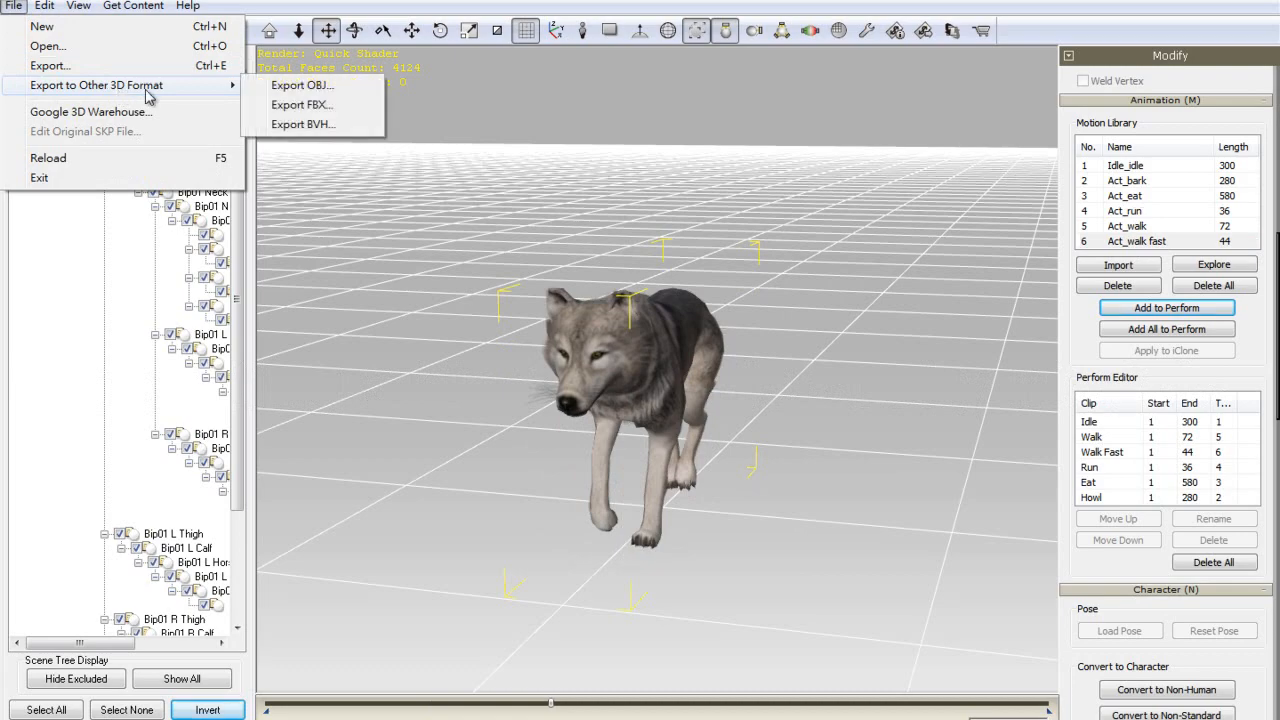
{"action": "left_click", "coordinate": [301, 104]}
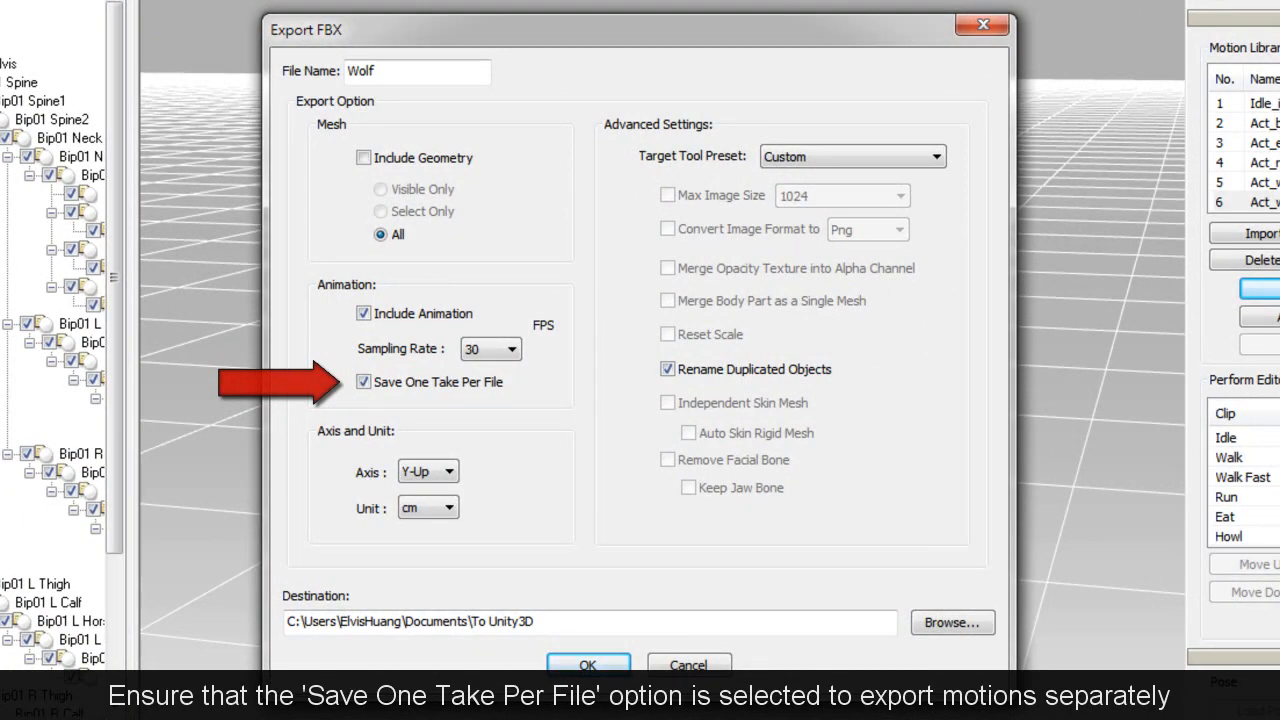
{"action": "left_click", "coordinate": [588, 664]}
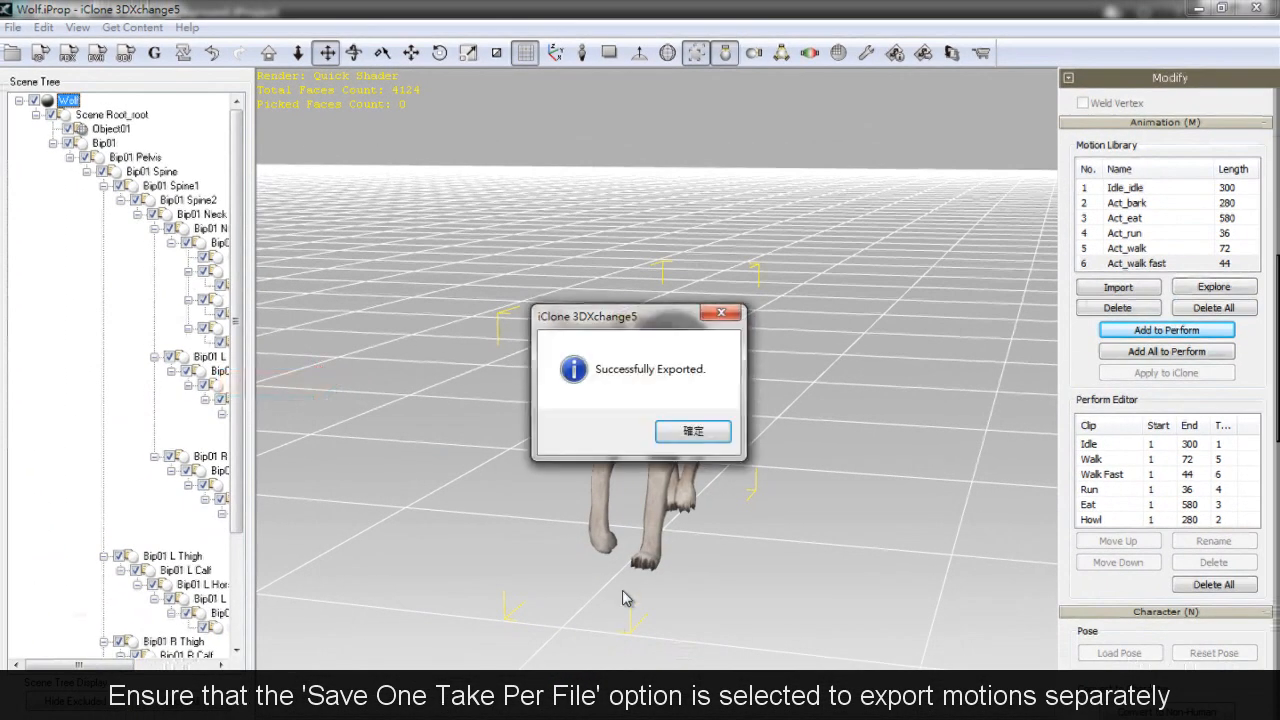
Export the wolf's geometry as FBX with the GameEngine_Unity3D preset and dismiss the success message.
{"action": "left_click", "coordinate": [13, 27]}
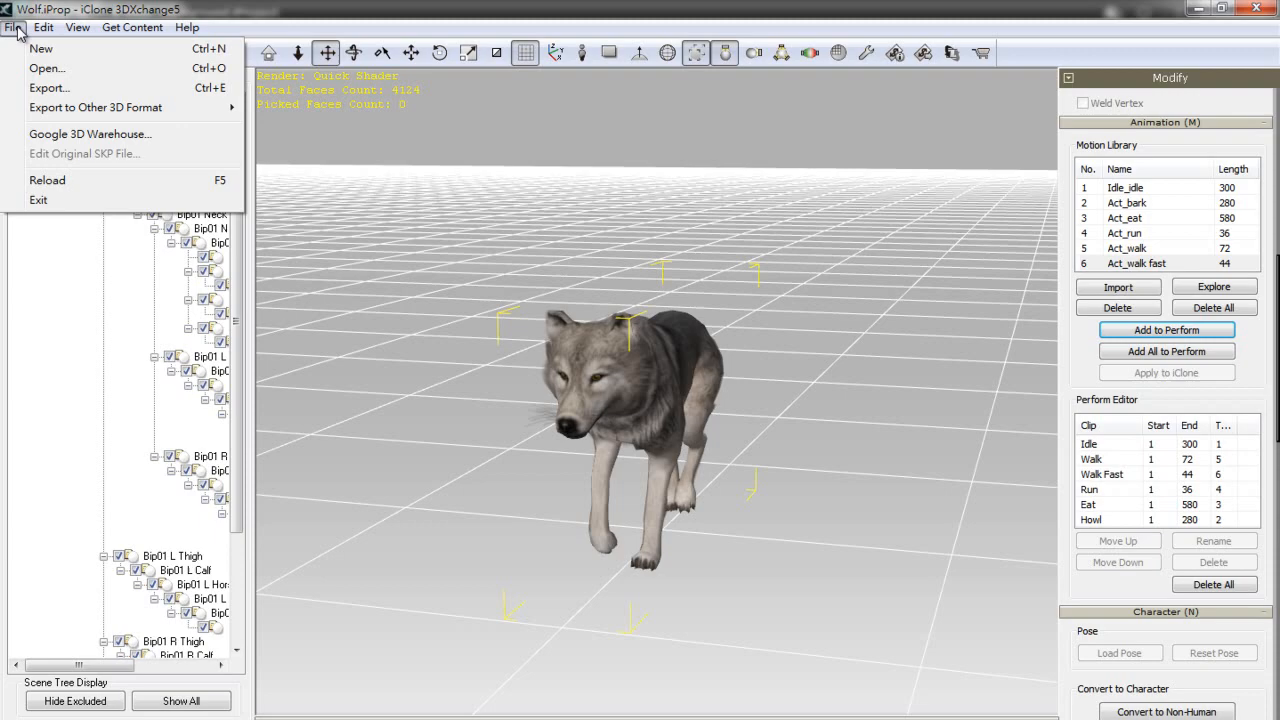
{"action": "left_click", "coordinate": [48, 88]}
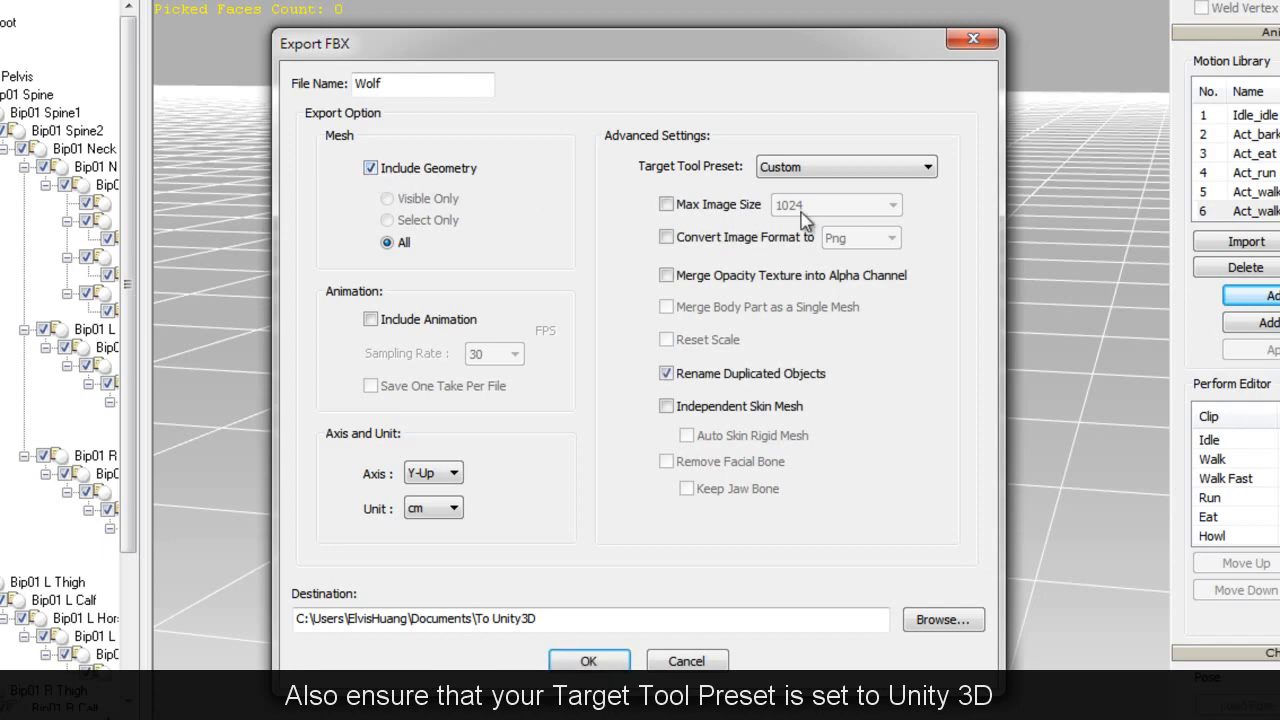
{"action": "left_click", "coordinate": [846, 166]}
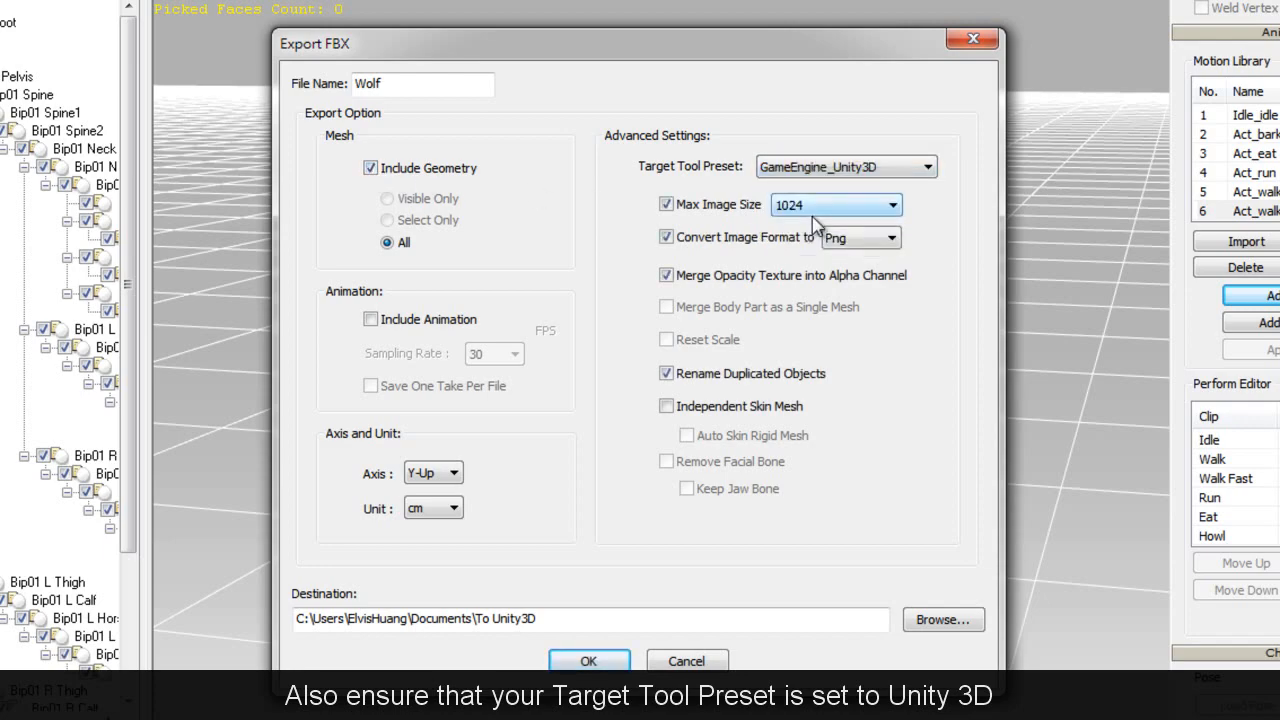
{"action": "left_click", "coordinate": [588, 660]}
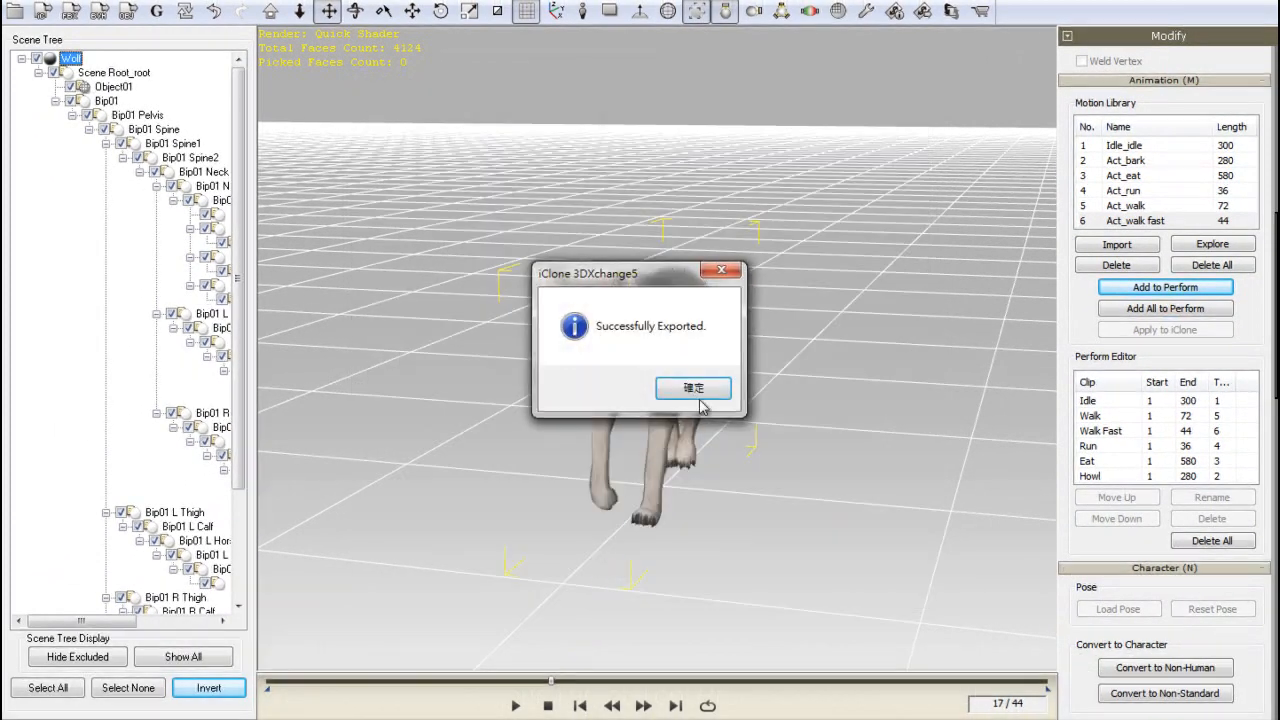
{"action": "left_click", "coordinate": [693, 388]}
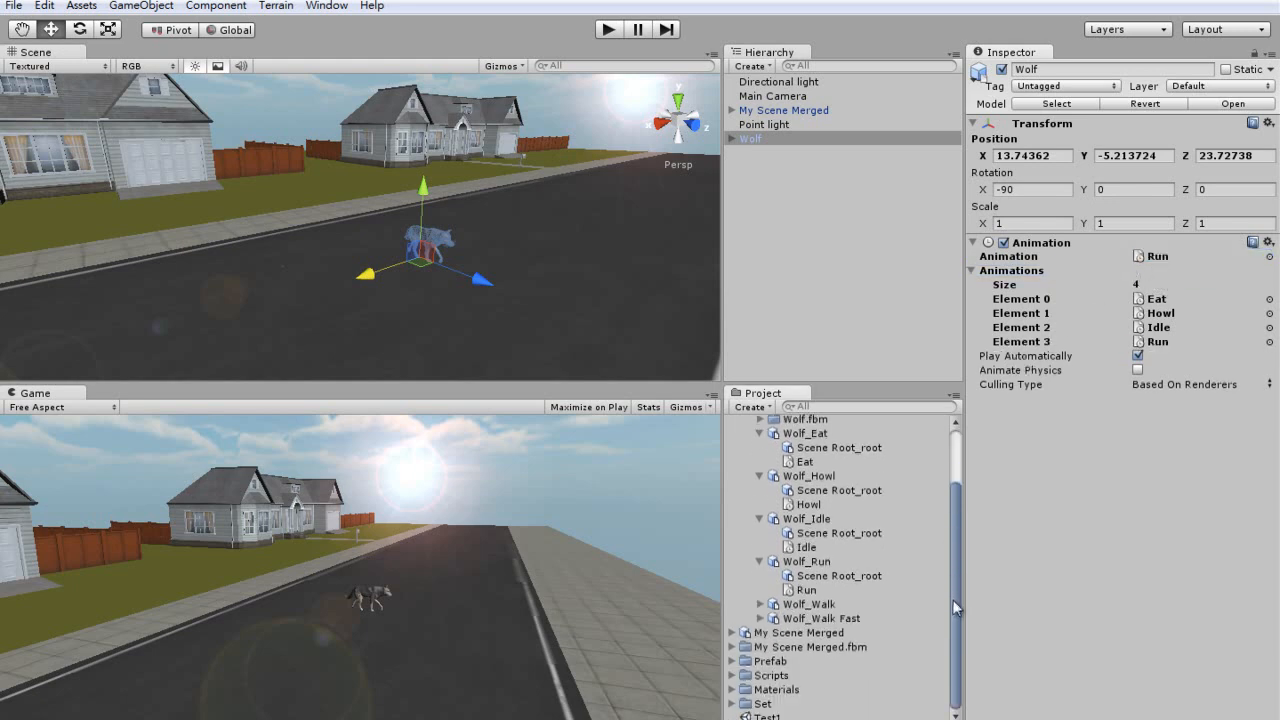
Add Walk and Walk Fast clips to the wolf's Animation component, then play and stop the scene.
{"action": "left_click", "coordinate": [805, 632]}
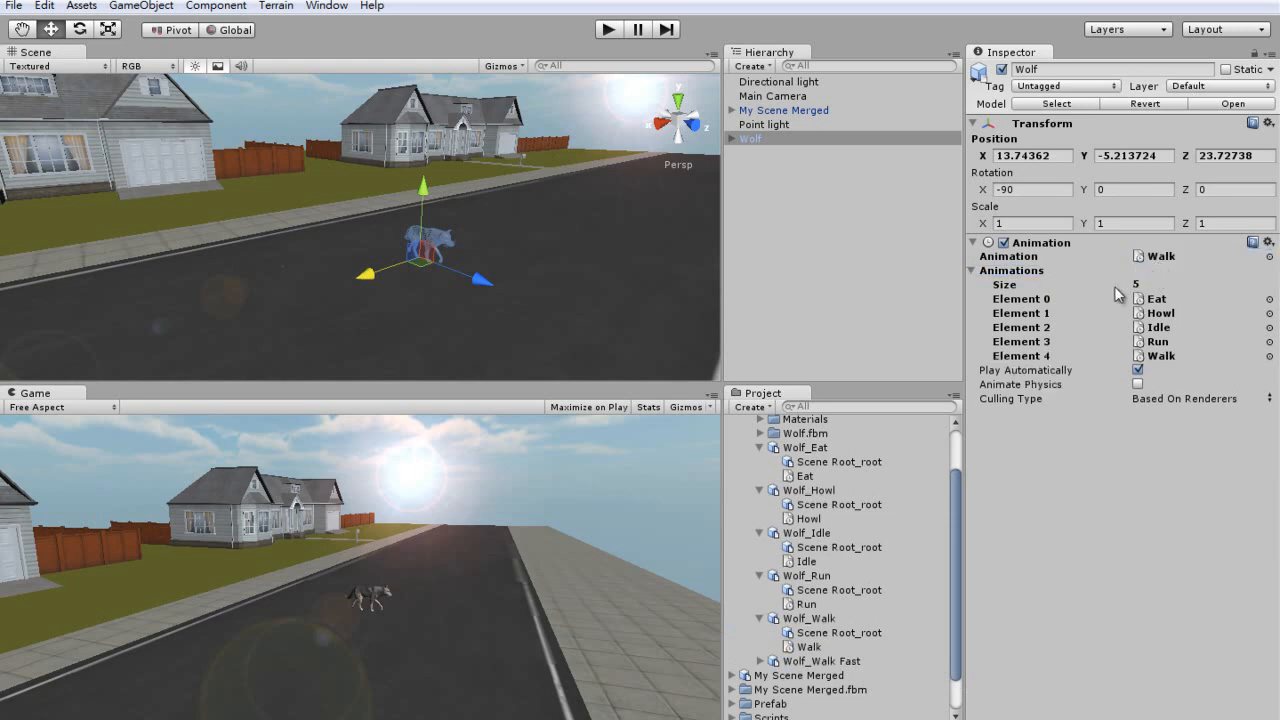
{"action": "scroll", "scroll_direction": "down", "scroll_amount": 3}
{"action": "type", "text": "6"}
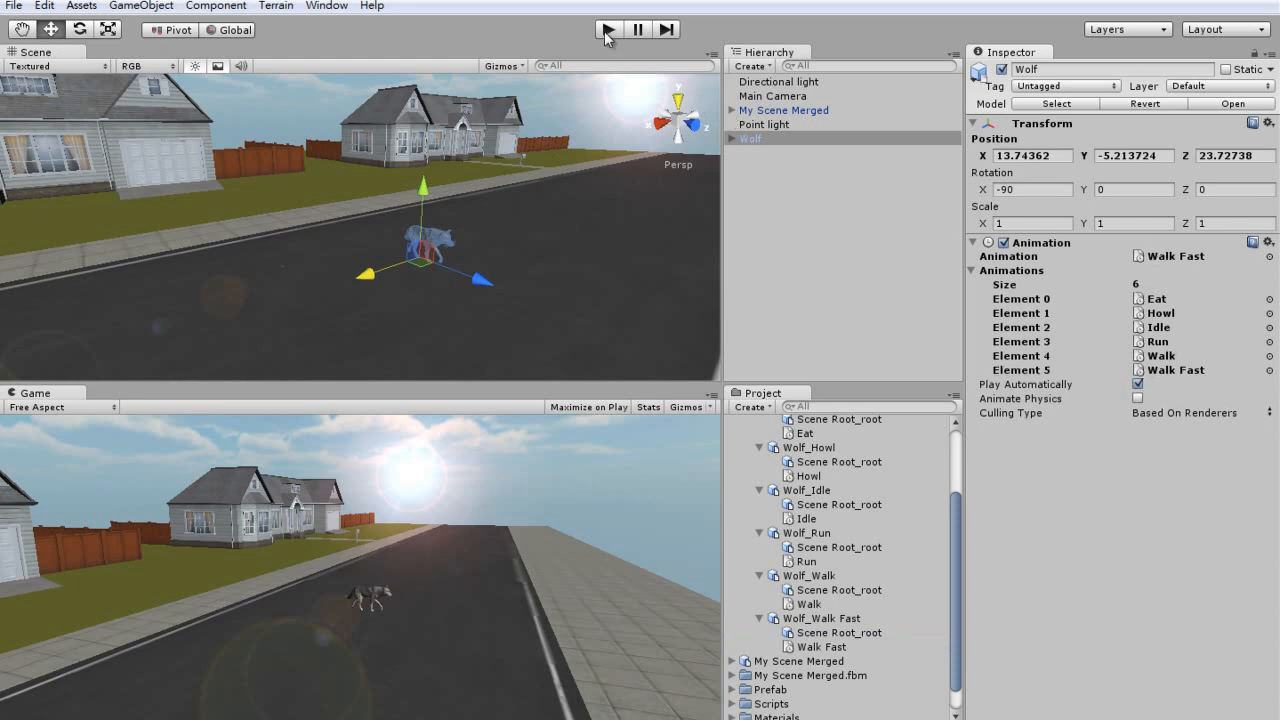
{"action": "left_click", "coordinate": [608, 29]}
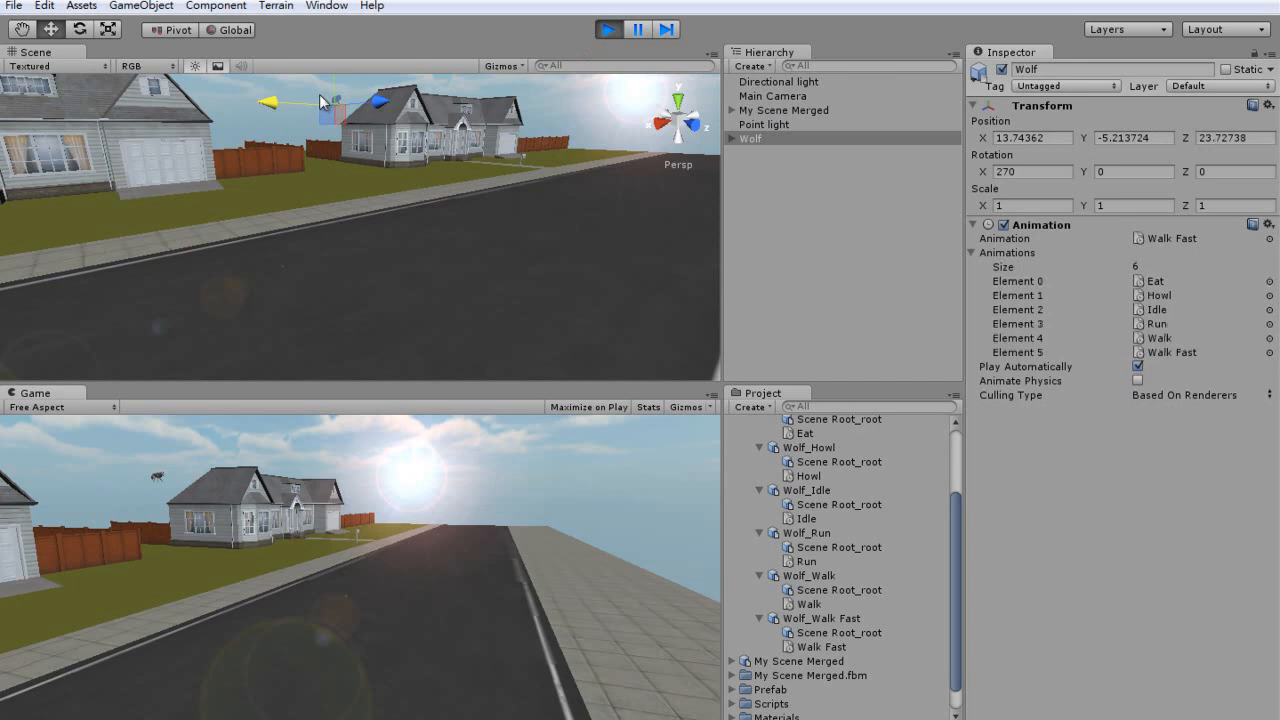
{"action": "left_click", "coordinate": [608, 29]}
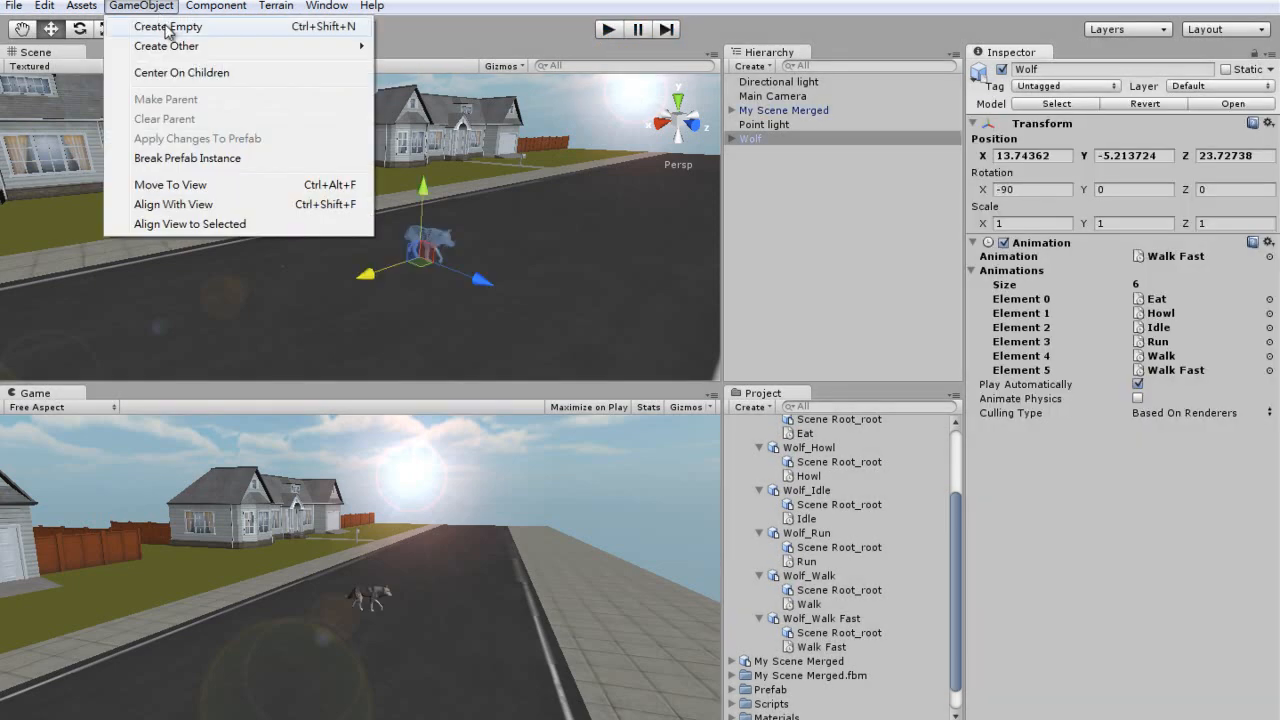
Create empty GameObject_Wolf, parent the wolf under it at position 0,0,0, and test-play.
{"action": "left_click", "coordinate": [167, 26]}
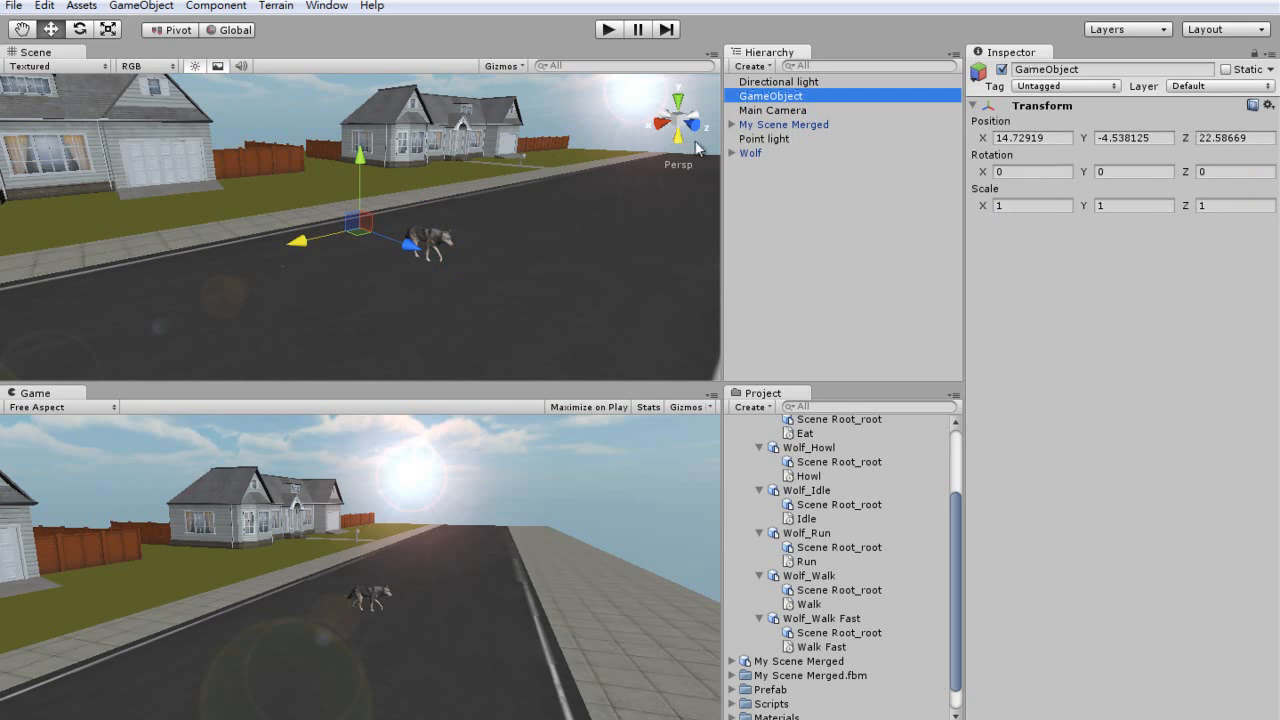
{"action": "left_click", "coordinate": [750, 153]}
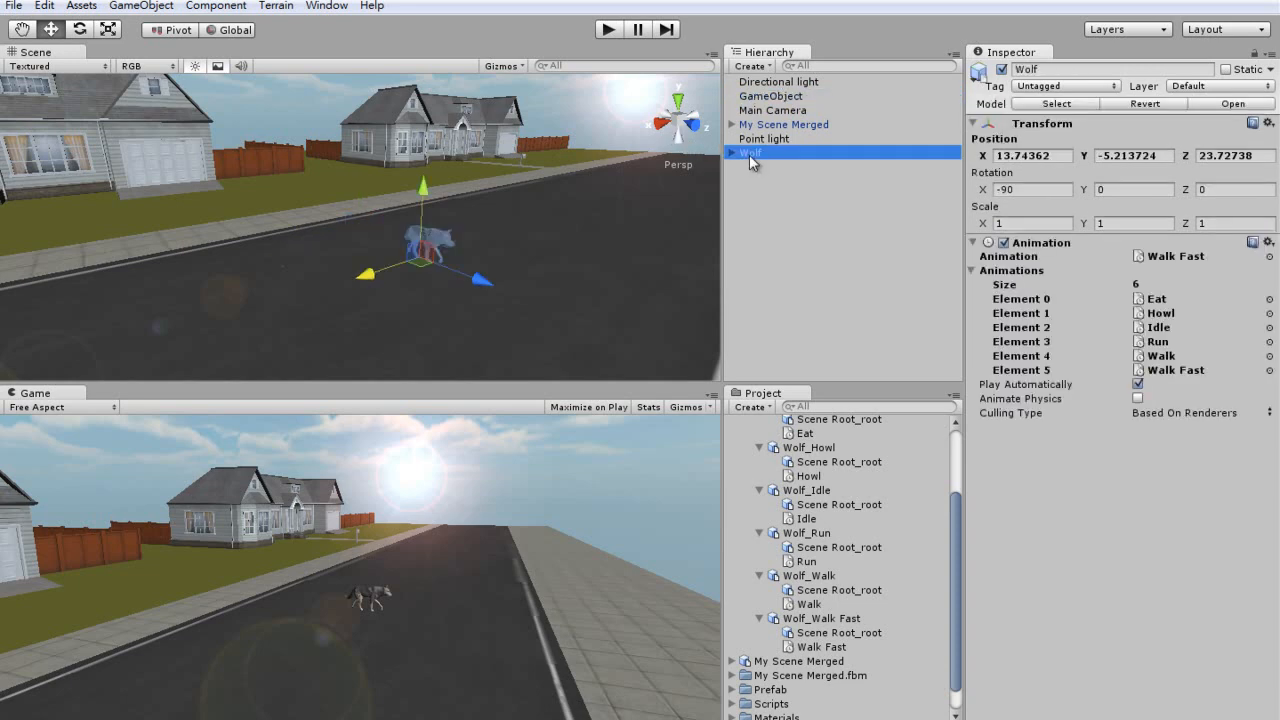
{"action": "left_click", "coordinate": [771, 95]}
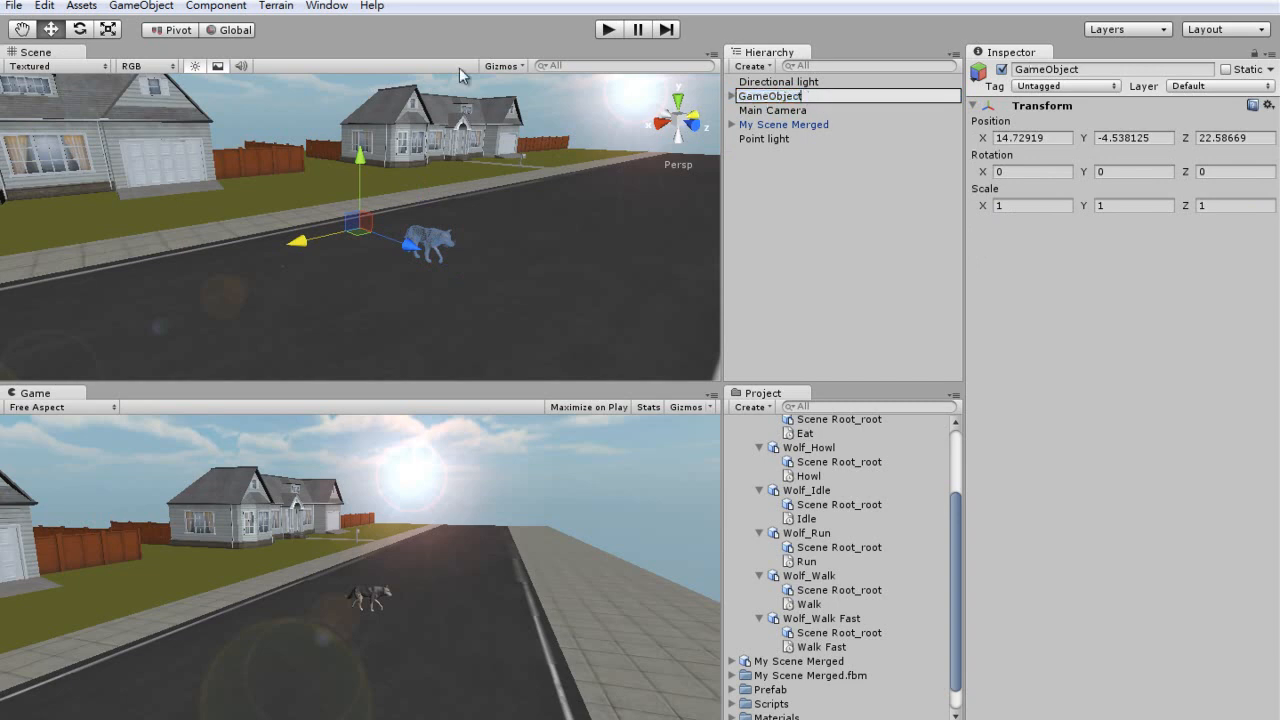
{"action": "type", "text": "_Wd"}
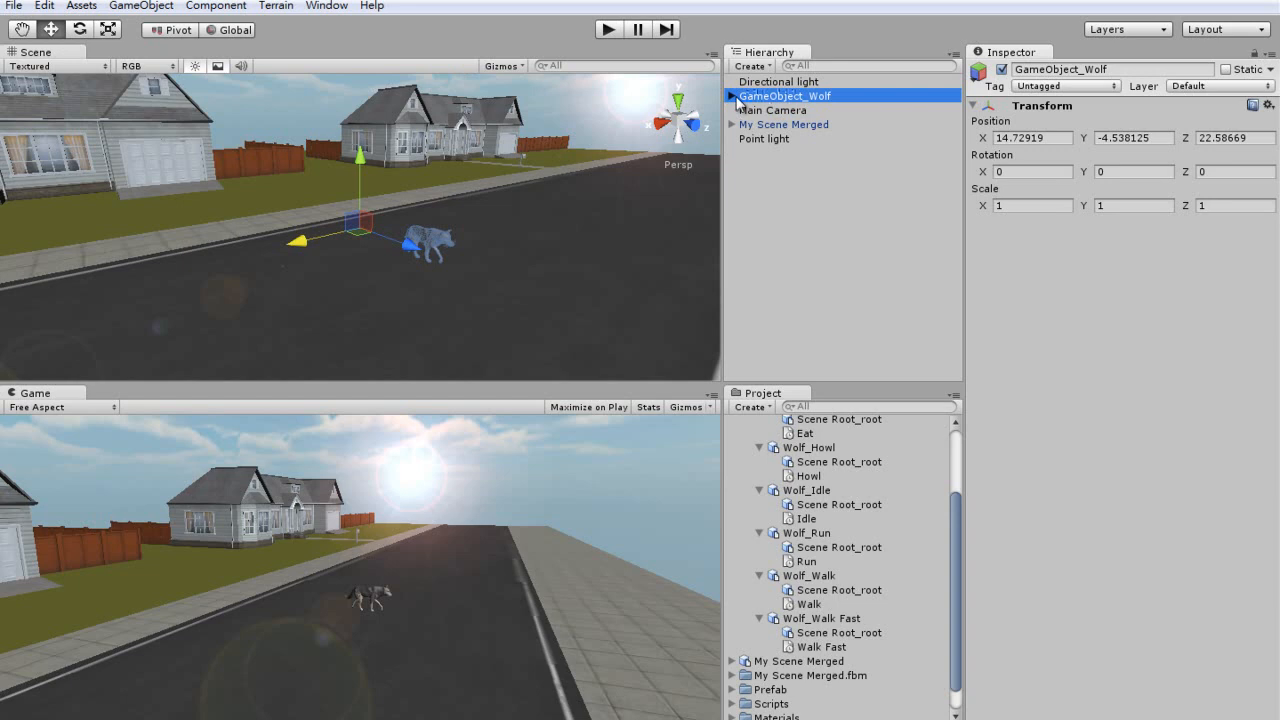
{"action": "left_click", "coordinate": [765, 110]}
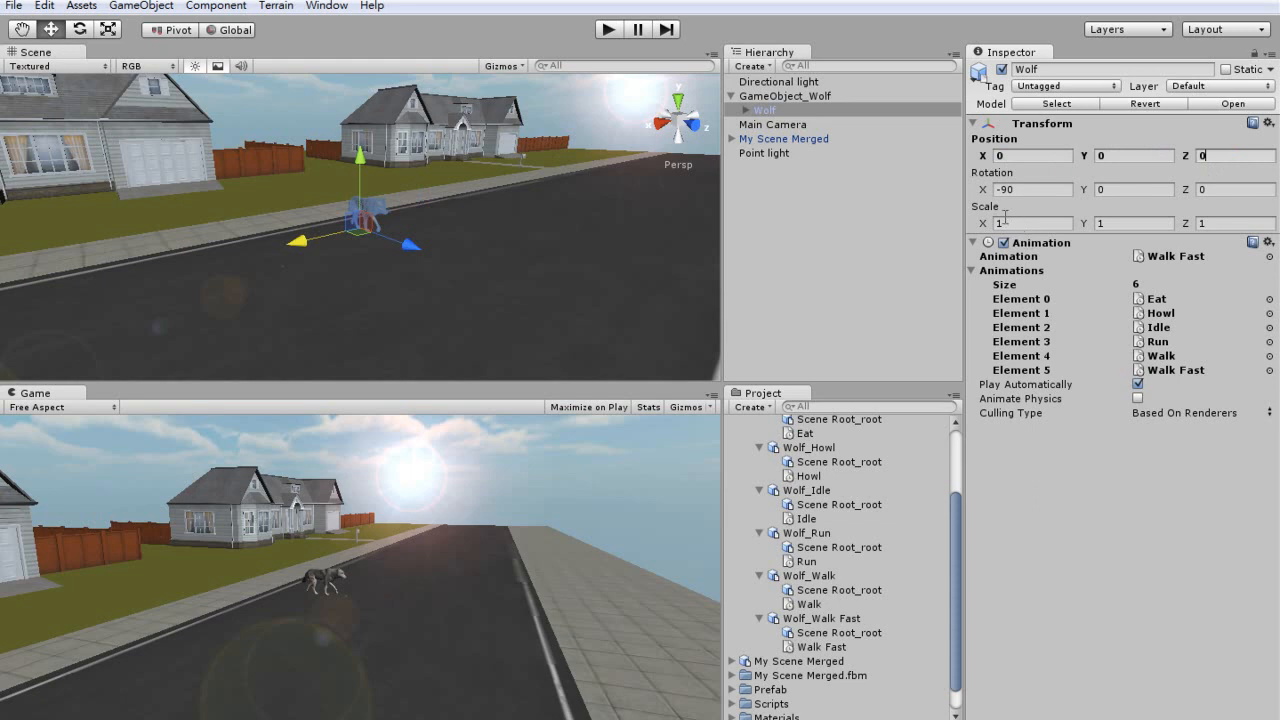
{"action": "left_click", "coordinate": [789, 95]}
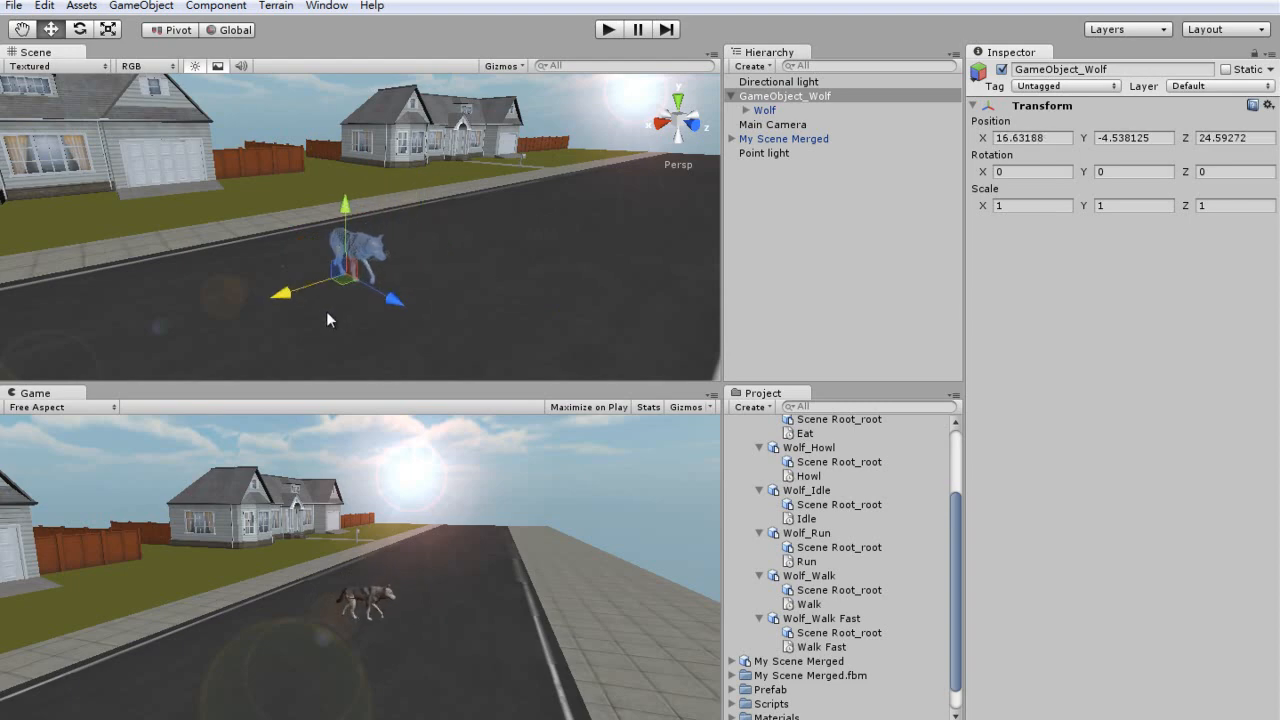
{"action": "left_click", "coordinate": [765, 110]}
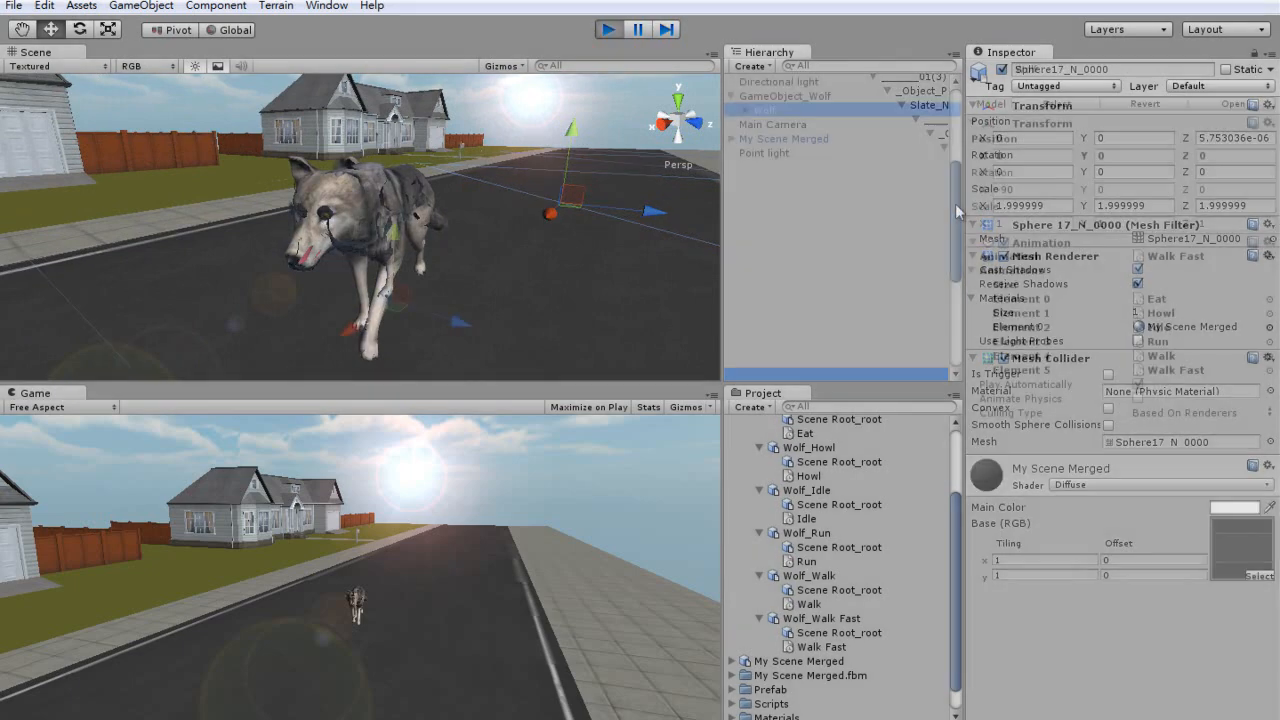
Stop playback and set the Wolf-Wolf material's shader to Transparent/Cutout/Bumped Diffuse.
{"action": "left_click", "coordinate": [765, 110]}
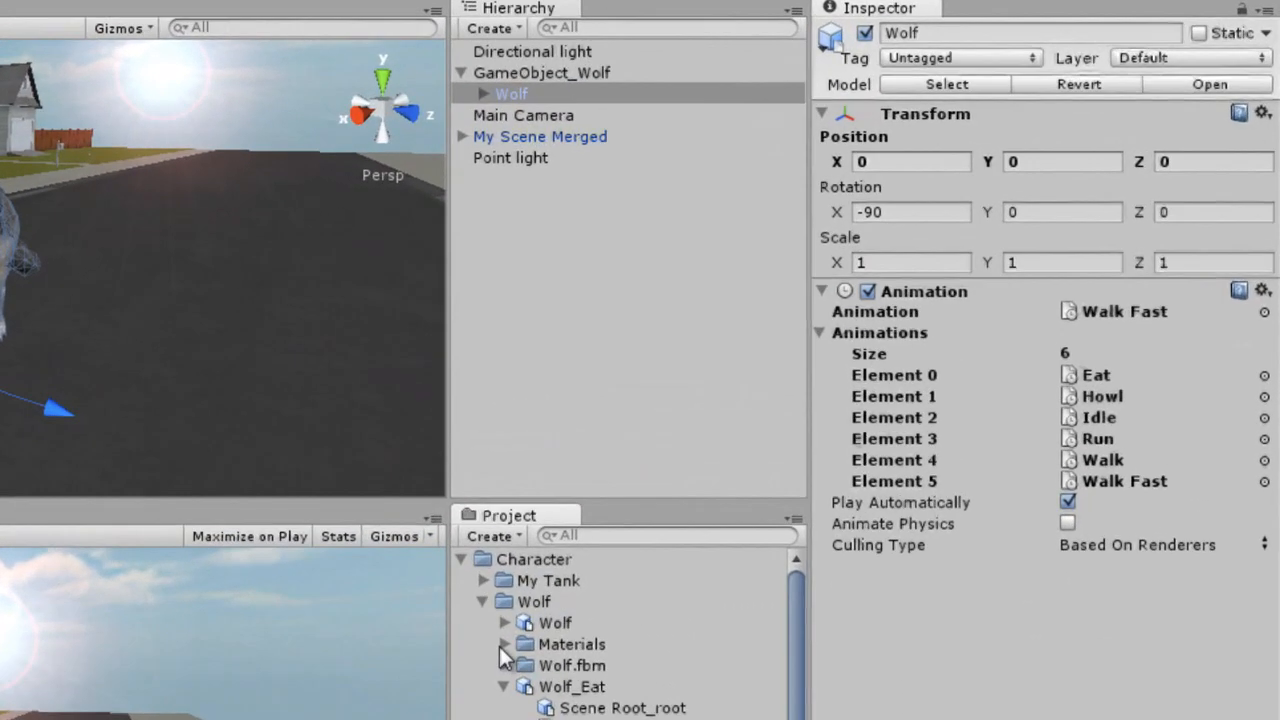
{"action": "left_click", "coordinate": [597, 665]}
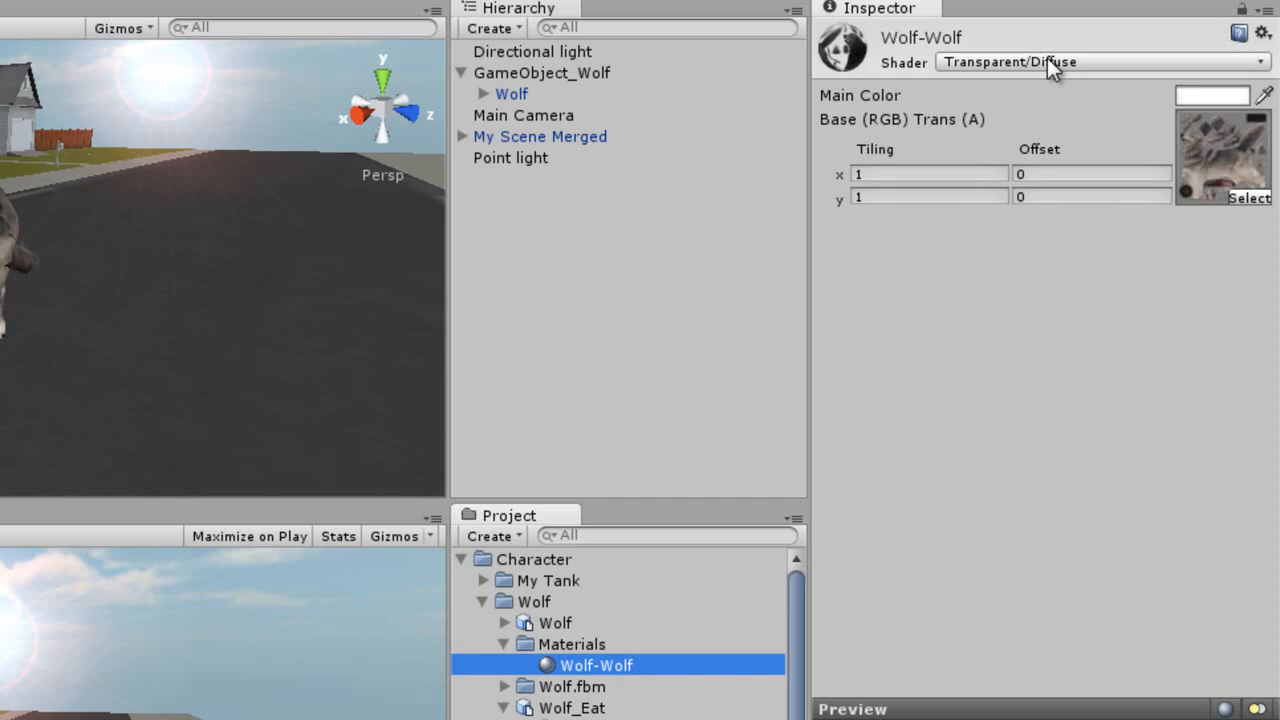
{"action": "left_click", "coordinate": [1100, 62]}
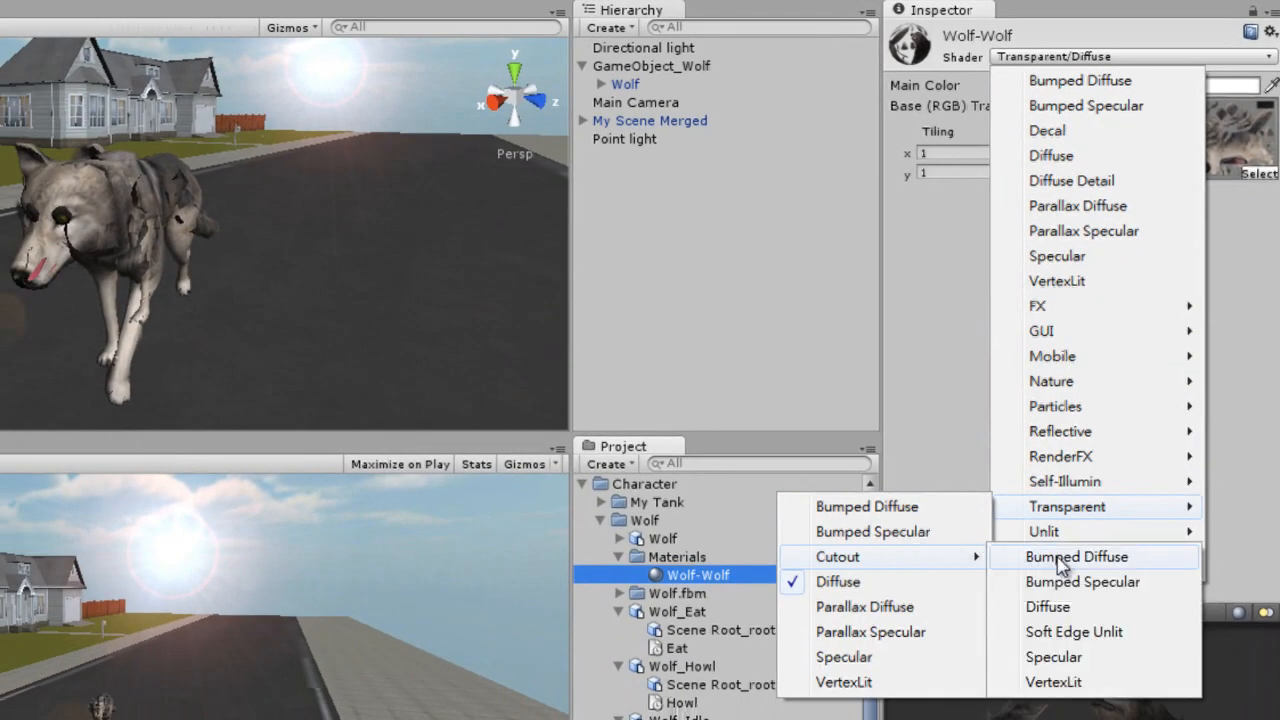
{"action": "left_click", "coordinate": [1076, 556]}
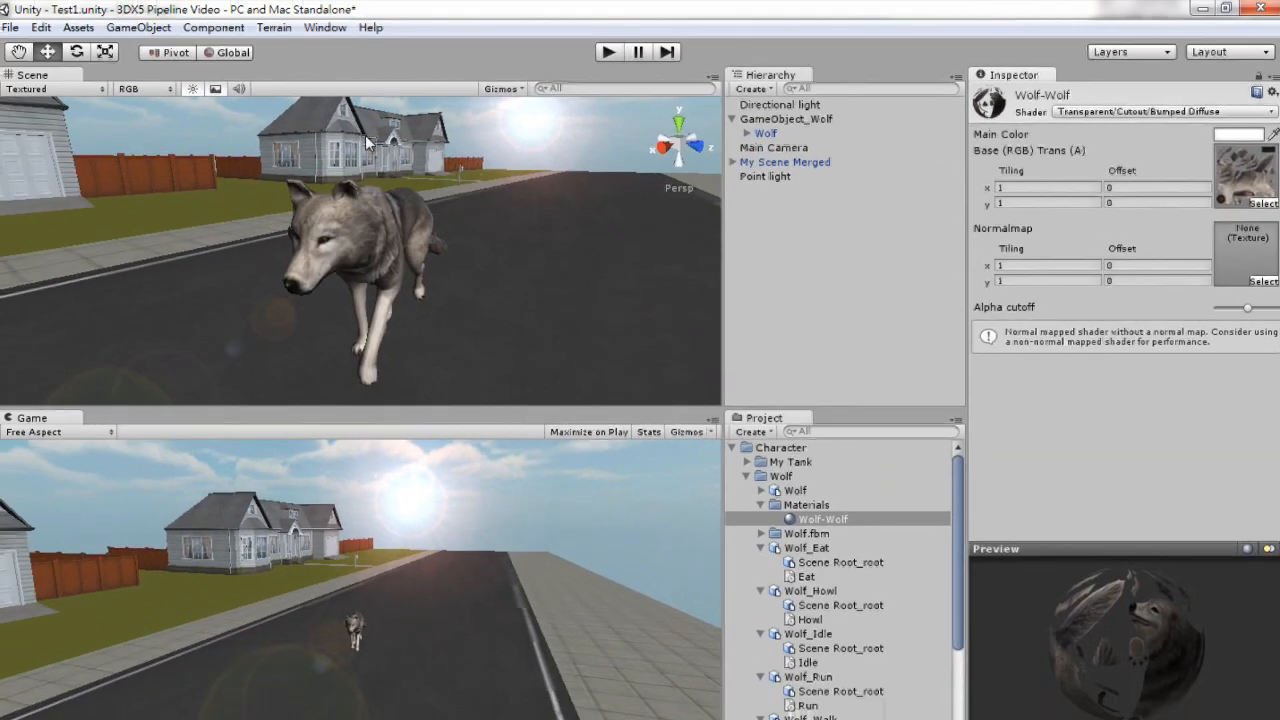